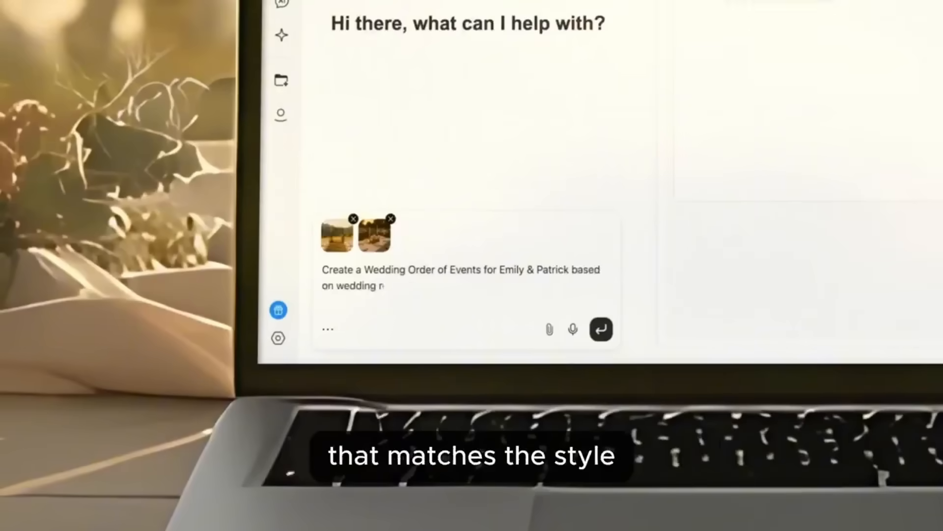
- Submit the romantic-calligraphy wedding order-of-events request and scroll through the StreamlineHQ proposal
{"action": "type", "text": "reception context in sophisticated style with romantic calligraphy and clean layout"}
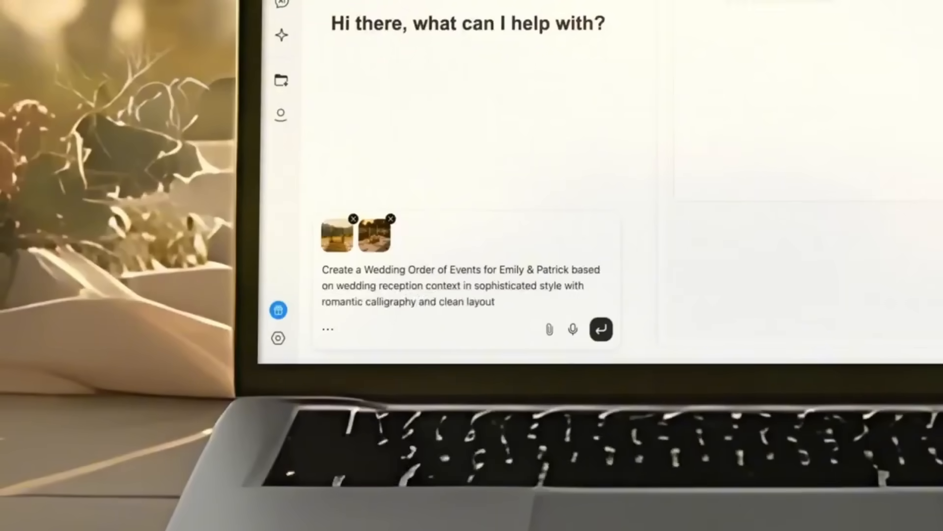
{"action": "left_click", "coordinate": [600, 329]}
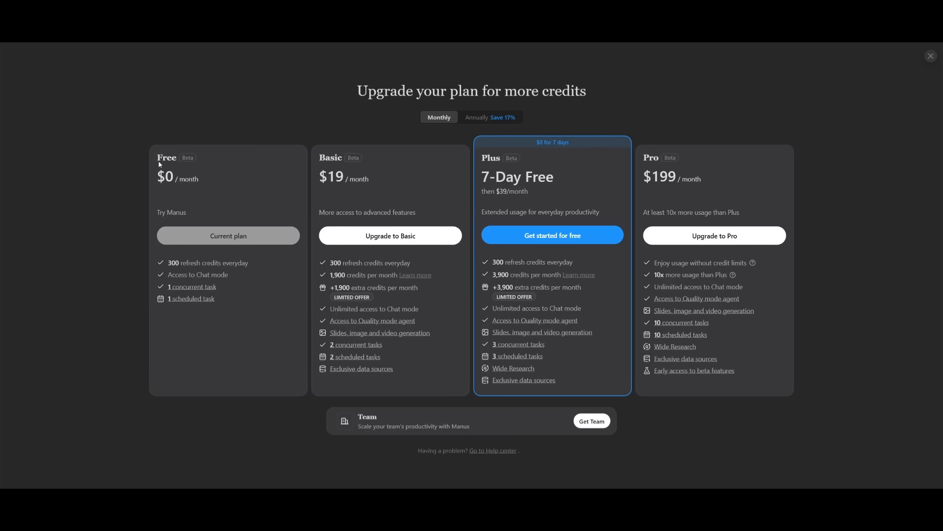
{"action": "mouse_move", "coordinate": [546, 129]}
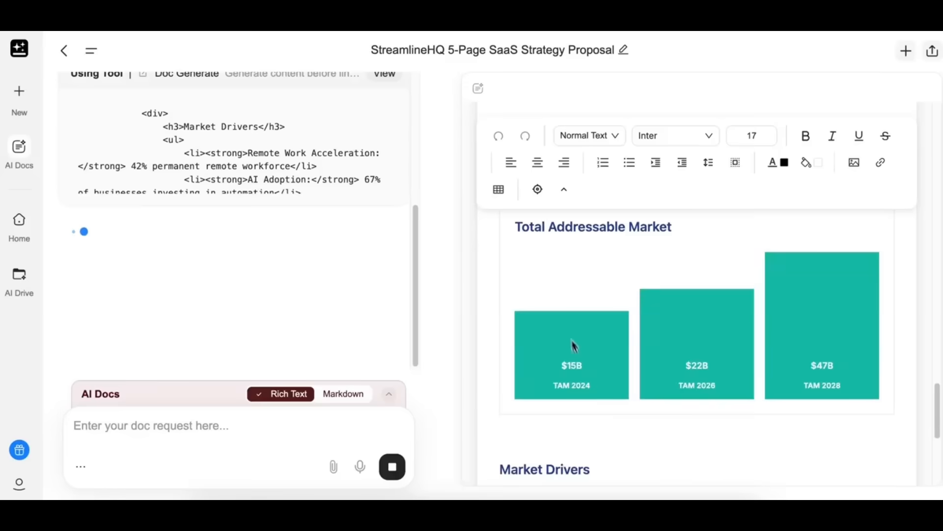
{"action": "scroll", "scroll_direction": "down", "scroll_amount": 3}
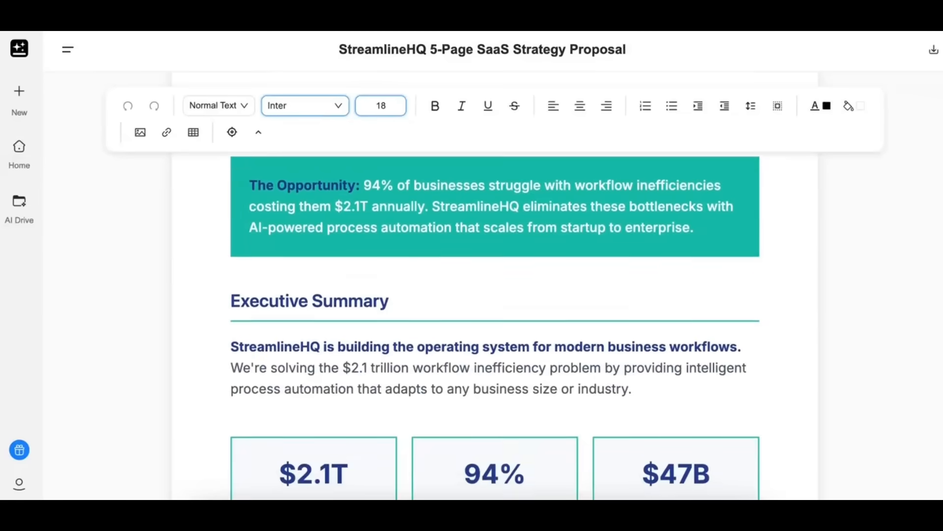
{"action": "scroll", "scroll_direction": "down", "scroll_amount": 3}
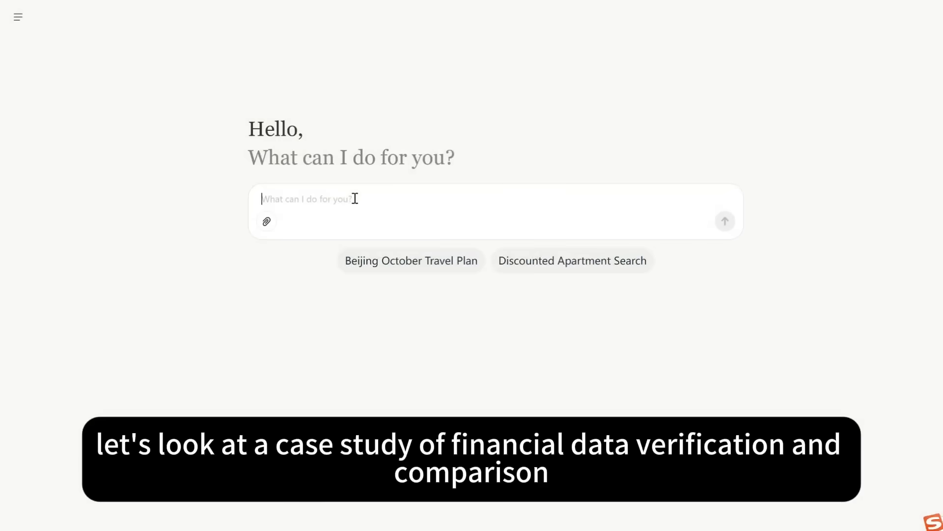
- Send the financial statements review request and open the financial_discrepancies_summary report
{"action": "type", "text": "Please conduct a preliminary review of the financial statements, compare and correlate them with the data in the"}
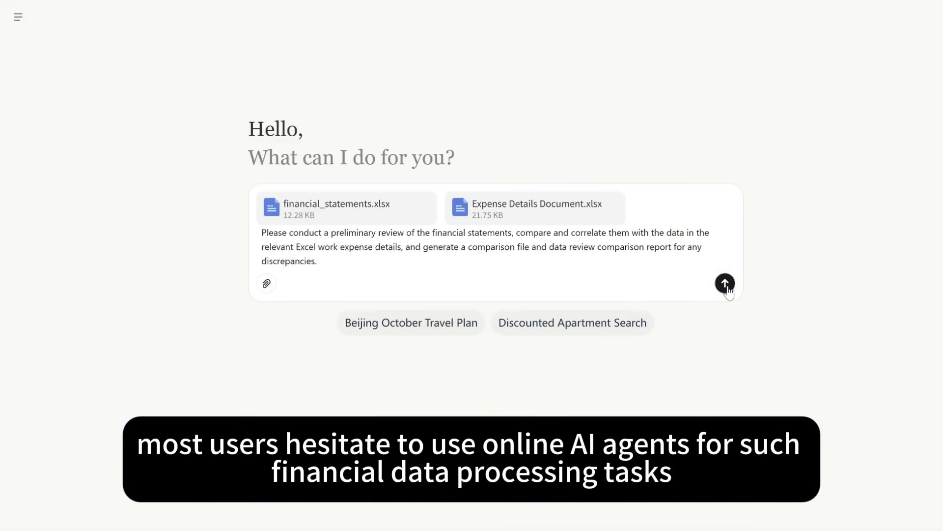
{"action": "left_click", "coordinate": [724, 283]}
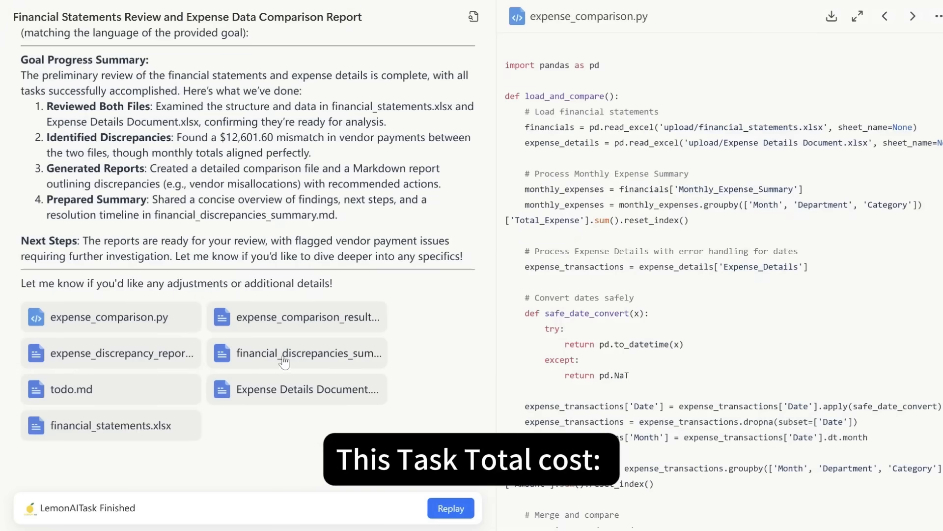
{"action": "left_click", "coordinate": [308, 353]}
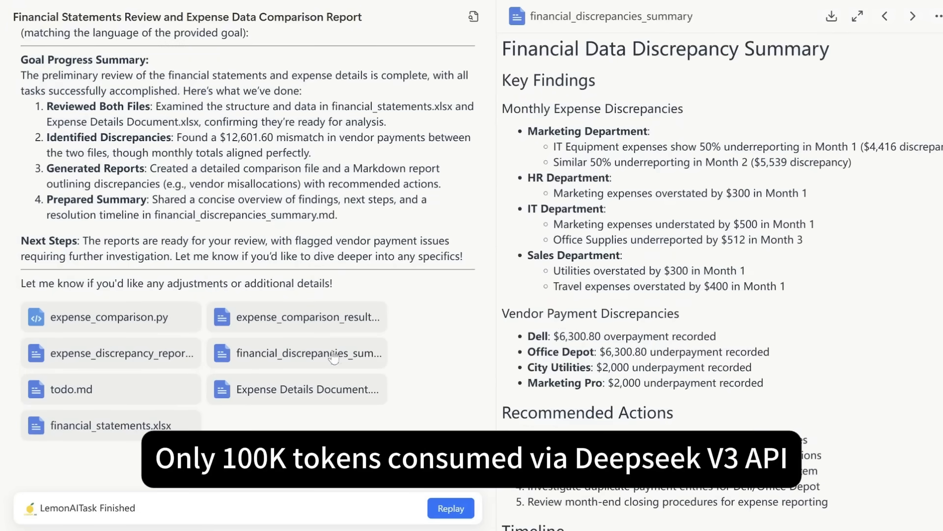
{"action": "left_click", "coordinate": [111, 353]}
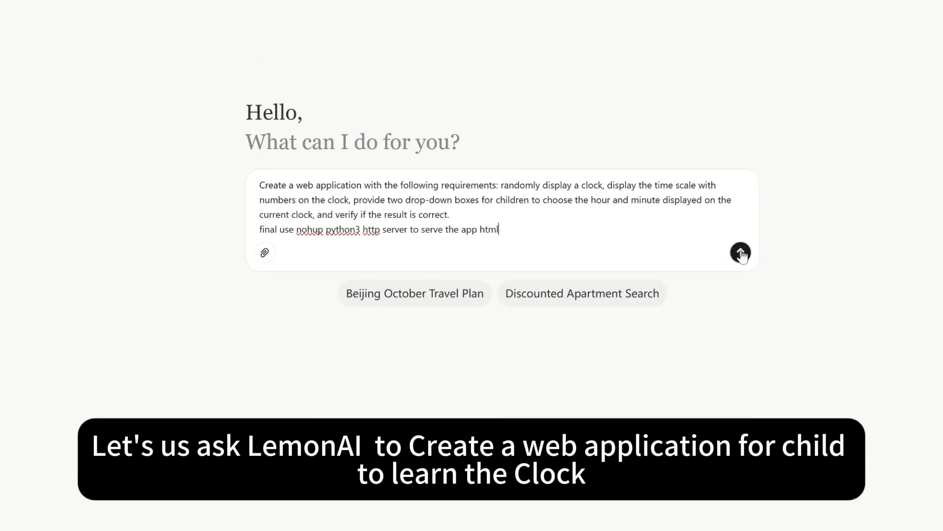
- Submit the clock-learning app request and scroll through the Tokyo 7-day itinerary maps
{"action": "left_click", "coordinate": [741, 252]}
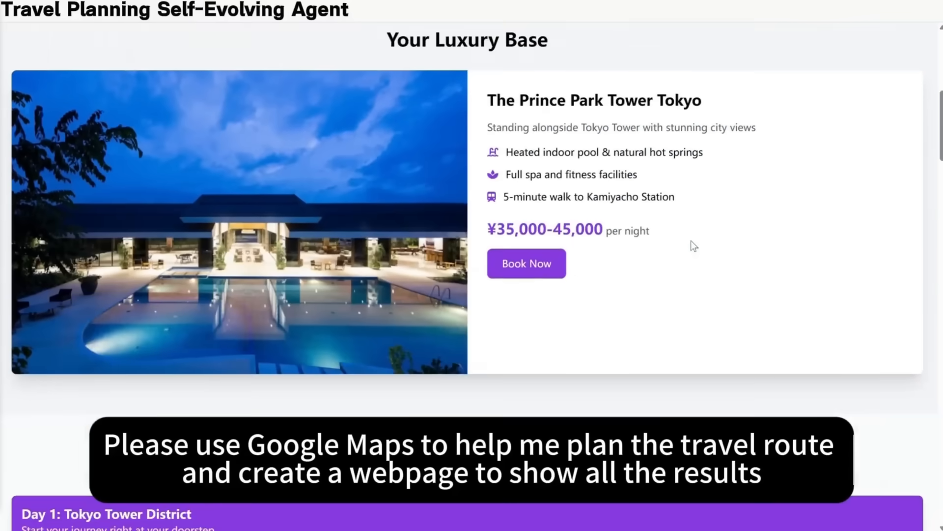
{"action": "scroll", "scroll_direction": "down", "scroll_amount": 3}
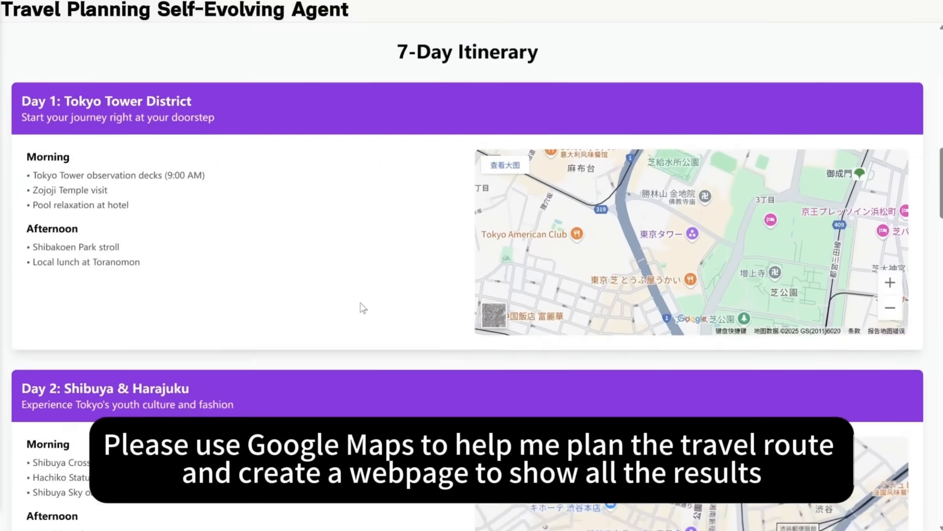
{"action": "scroll", "scroll_direction": "down", "scroll_amount": 3}
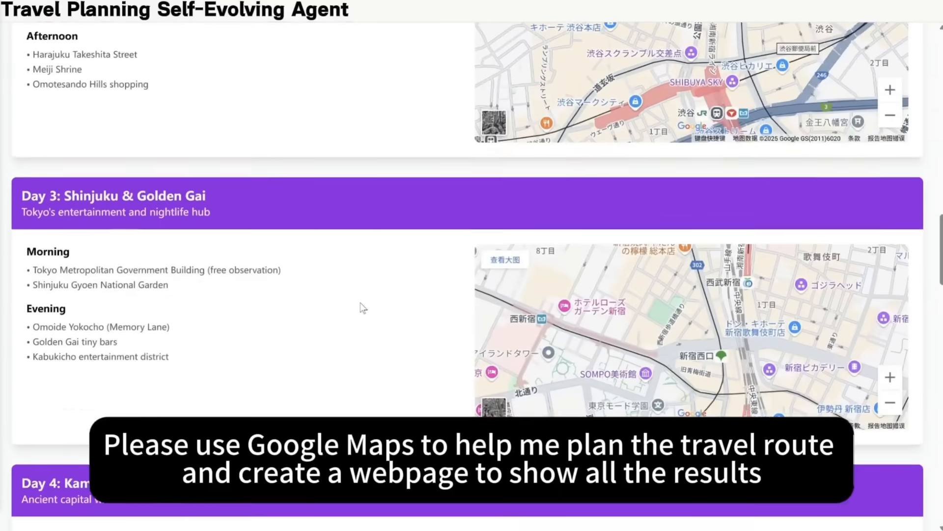
{"action": "scroll", "scroll_direction": "down", "scroll_amount": 3}
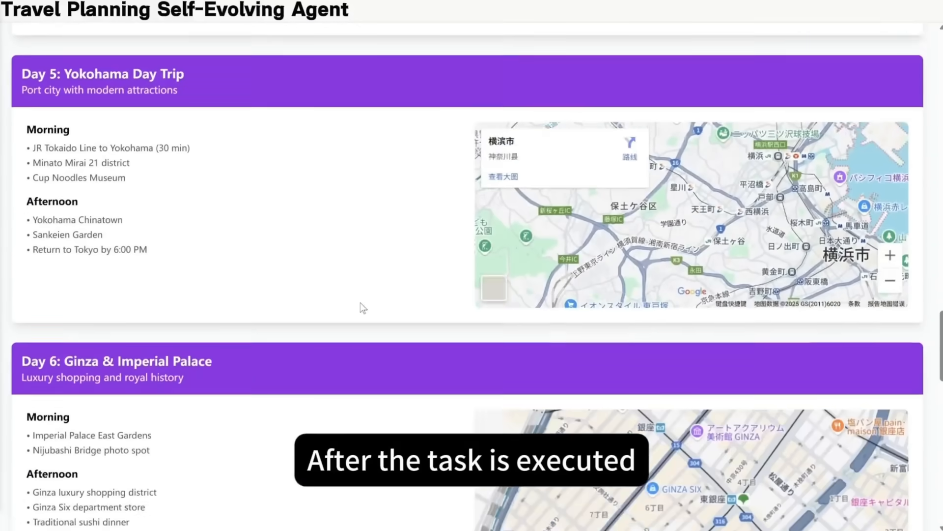
{"action": "scroll", "scroll_direction": "down", "scroll_amount": 3}
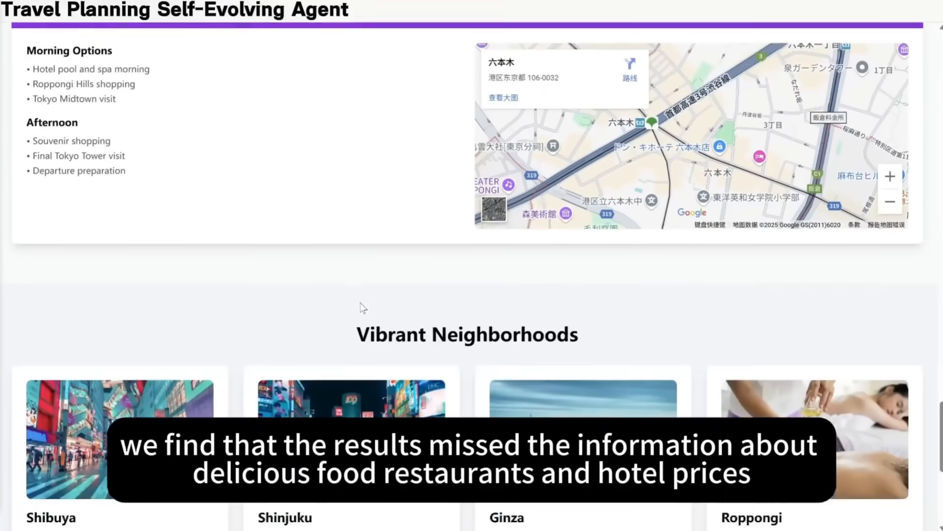
{"action": "scroll", "scroll_direction": "down", "scroll_amount": 3}
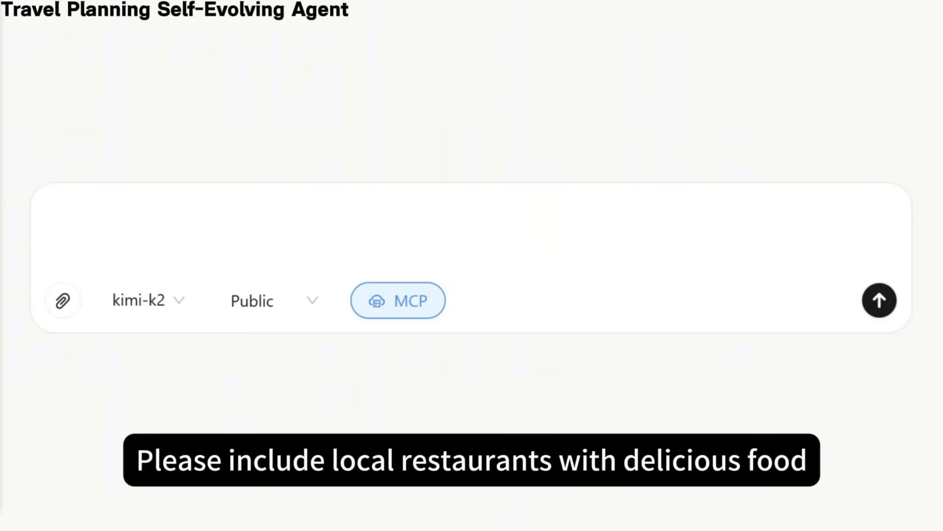
- Ask to add delicious local restaurants and budget-range hotel prices to the Tokyo plan
{"action": "type", "text": "Please include local restaura"}
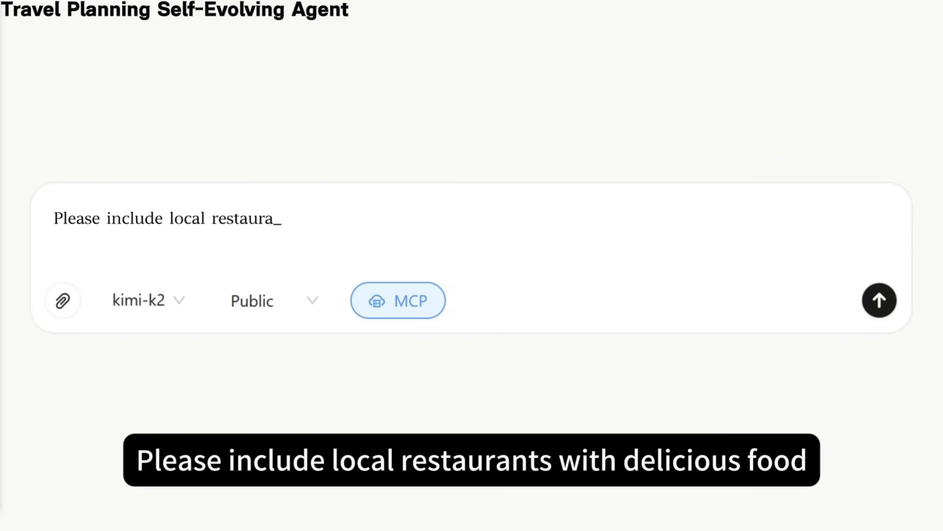
{"action": "type", "text": "nts with delicious food, and"}
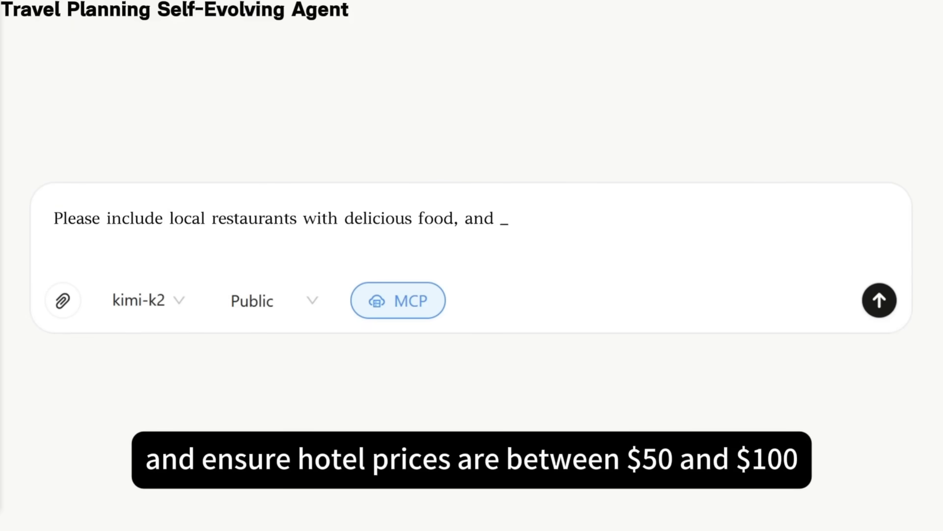
{"action": "type", "text": "ensure hotel prices are betwe"}
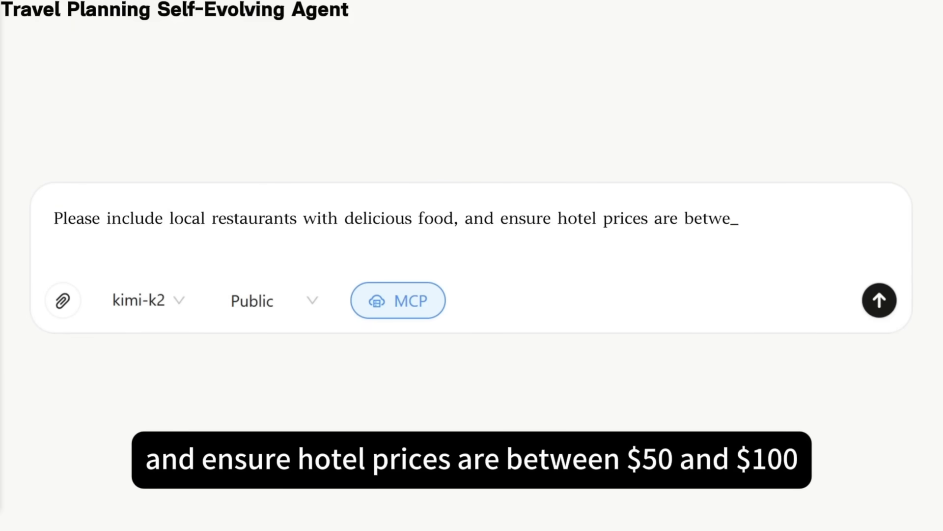
{"action": "left_click", "coordinate": [879, 301]}
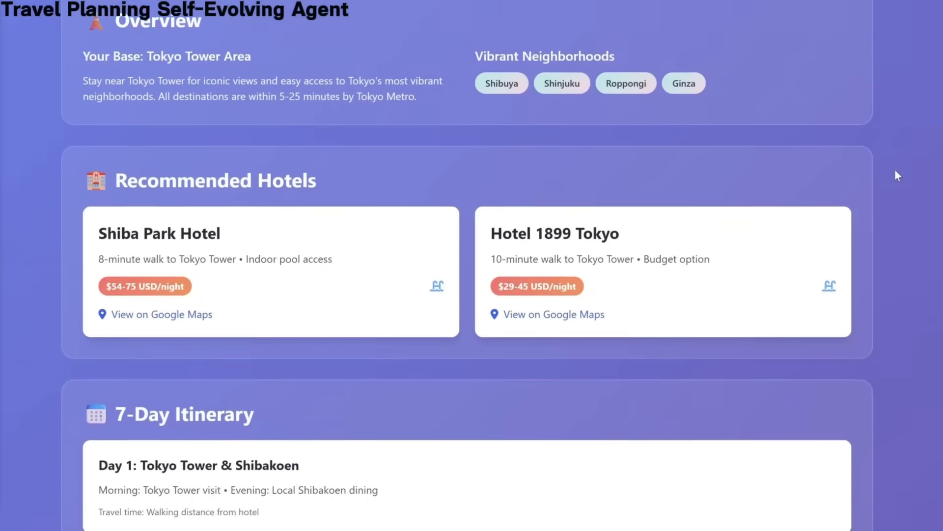
- Review the updated itinerary and request travel precautions and a packing list
{"action": "scroll", "scroll_direction": "down", "scroll_amount": 3}
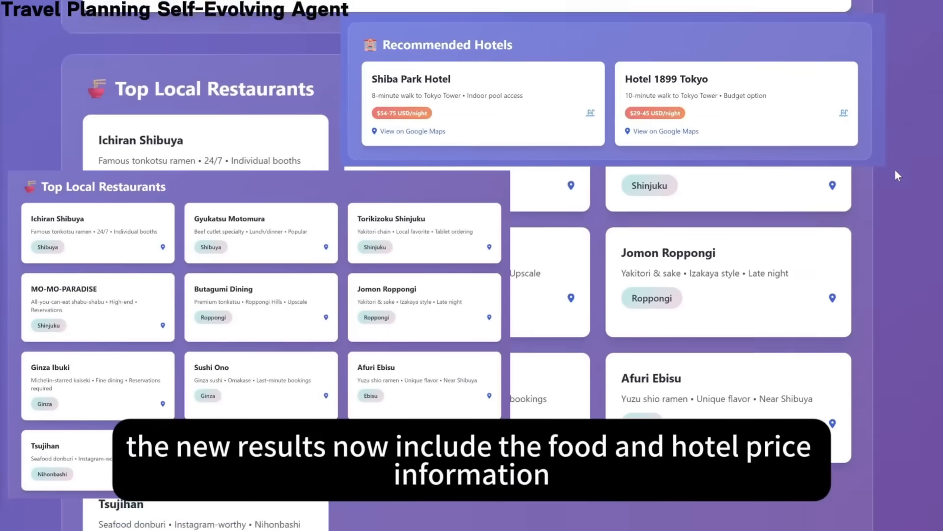
{"action": "scroll", "scroll_direction": "down", "scroll_amount": 3}
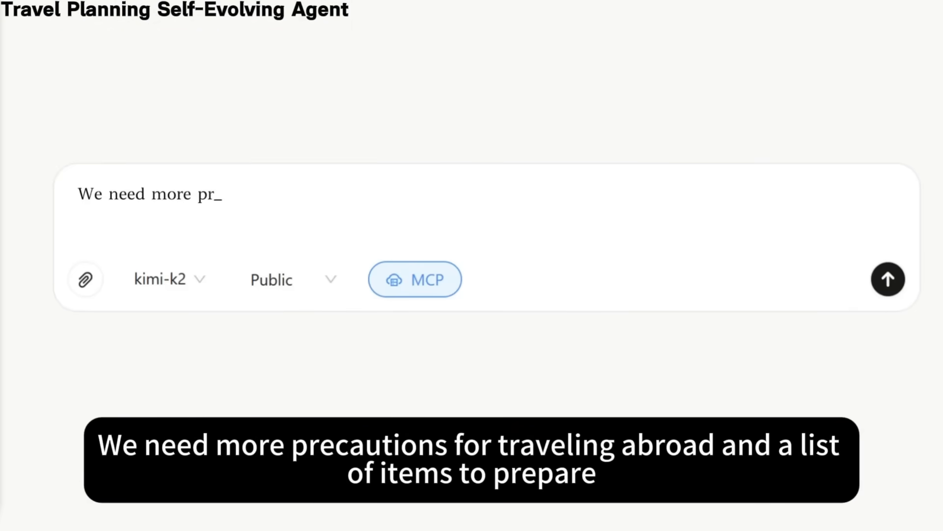
{"action": "type", "text": "ecautions for traveling abroad an"}
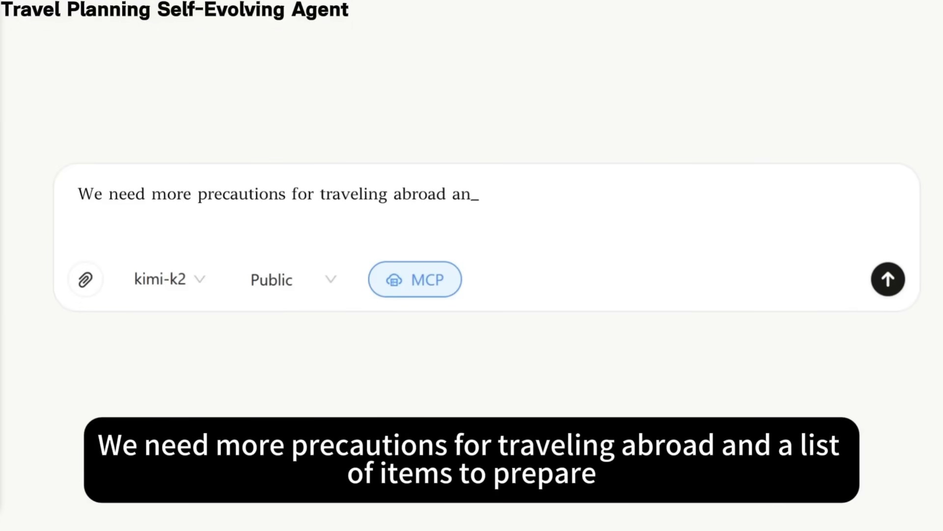
{"action": "left_click", "coordinate": [887, 279]}
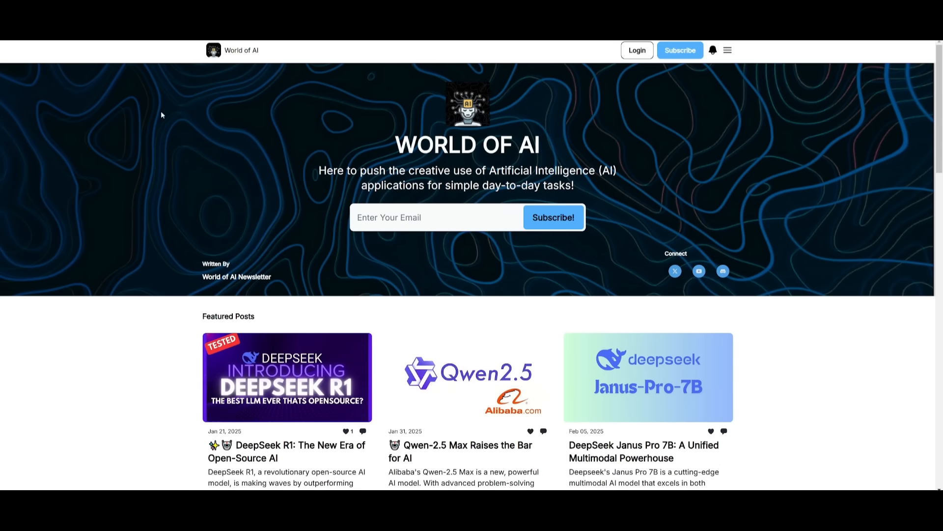
{"action": "mouse_move", "coordinate": [160, 169]}
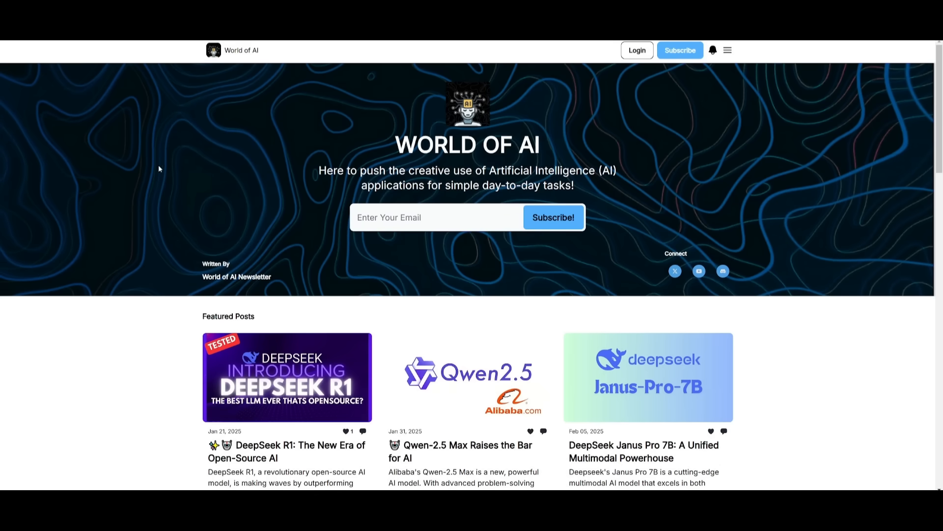
{"action": "scroll", "scroll_direction": "down", "scroll_amount": 3}
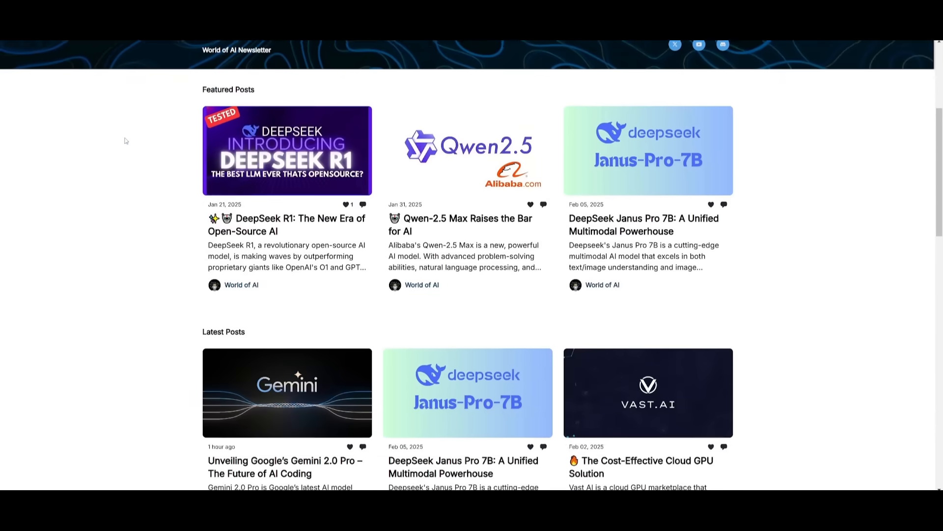
{"action": "scroll", "scroll_direction": "down", "scroll_amount": 3}
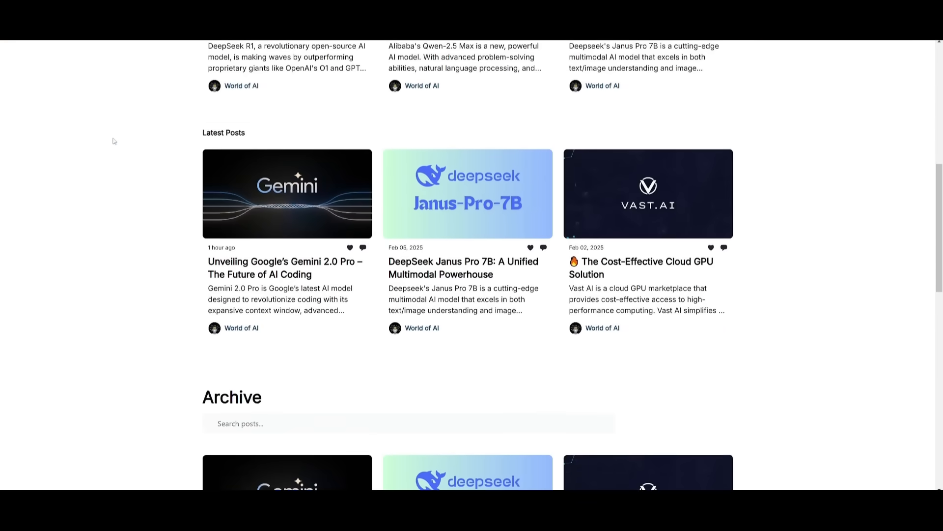
{"action": "scroll", "scroll_direction": "down", "scroll_amount": 3}
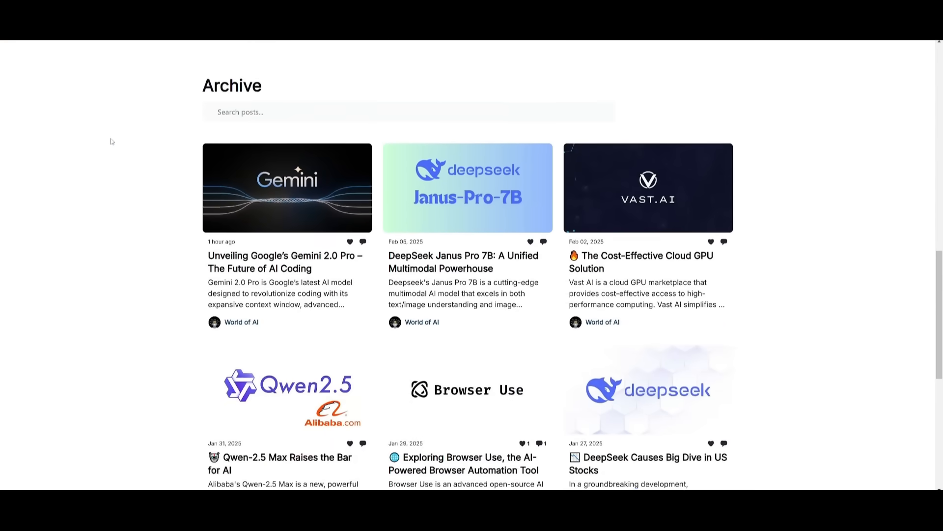
{"action": "scroll", "scroll_direction": "down", "scroll_amount": 3}
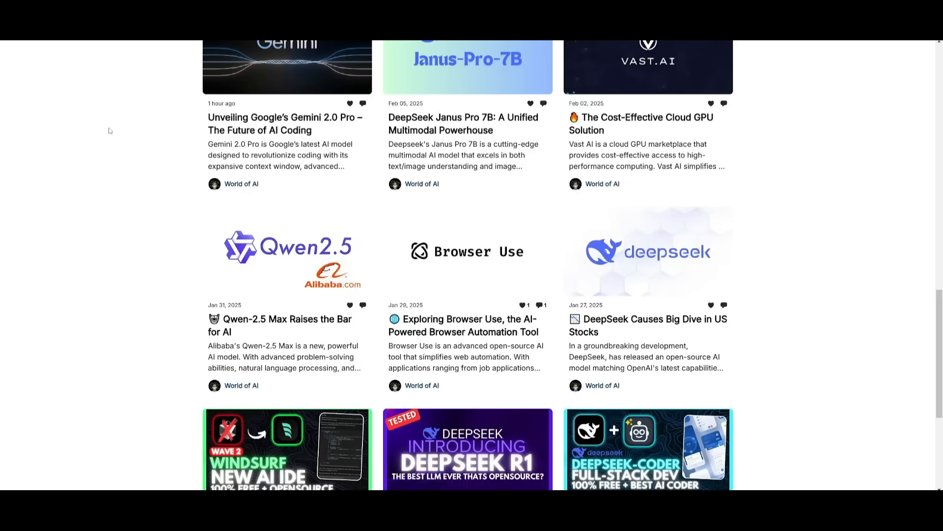
{"action": "mouse_move", "coordinate": [100, 147]}
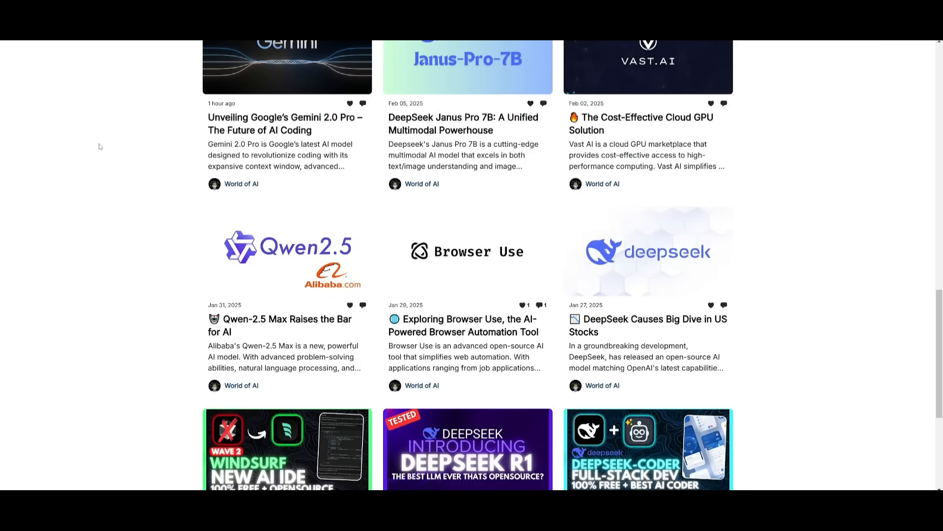
{"action": "scroll", "scroll_direction": "down", "scroll_amount": 3}
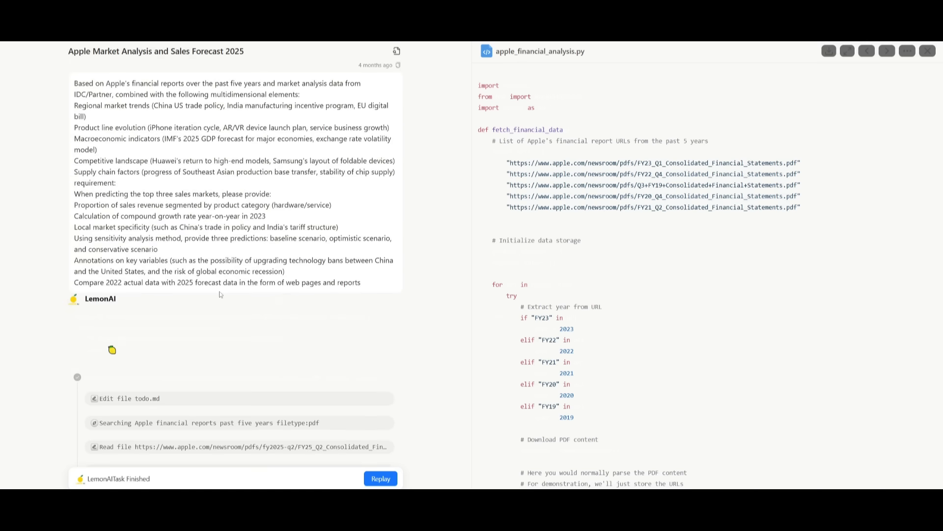
{"action": "mouse_move", "coordinate": [205, 221]}
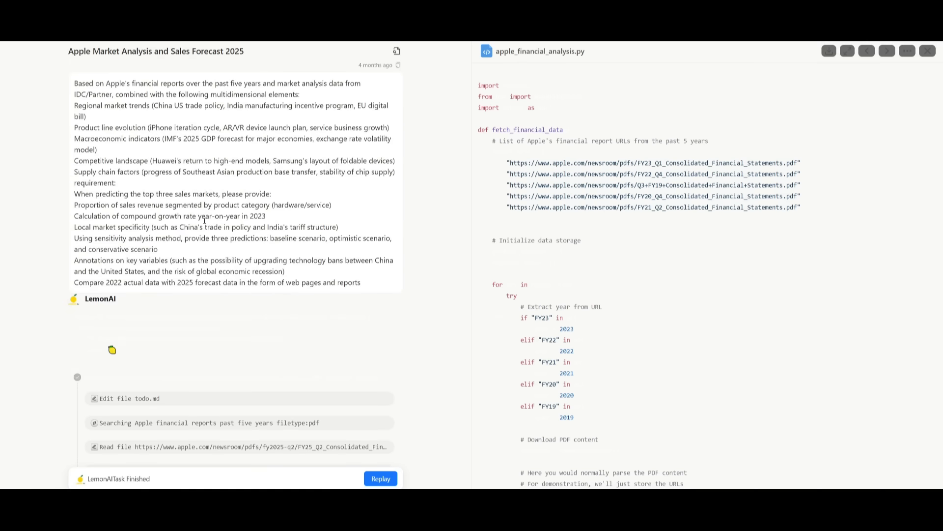
{"action": "mouse_move", "coordinate": [155, 189]}
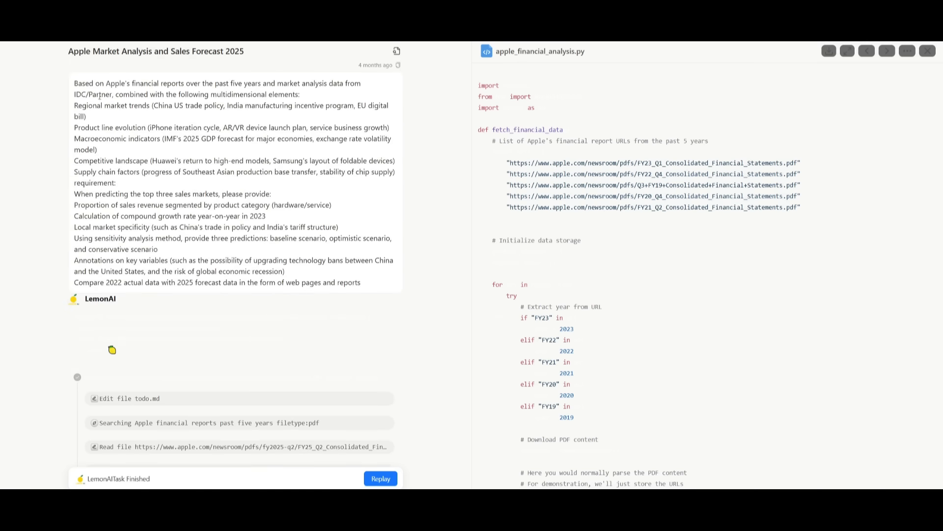
- Scroll the Apple task replay and preview apple_comparison_report.html with its 2022-vs-2025 charts
{"action": "scroll", "scroll_direction": "down", "scroll_amount": 3}
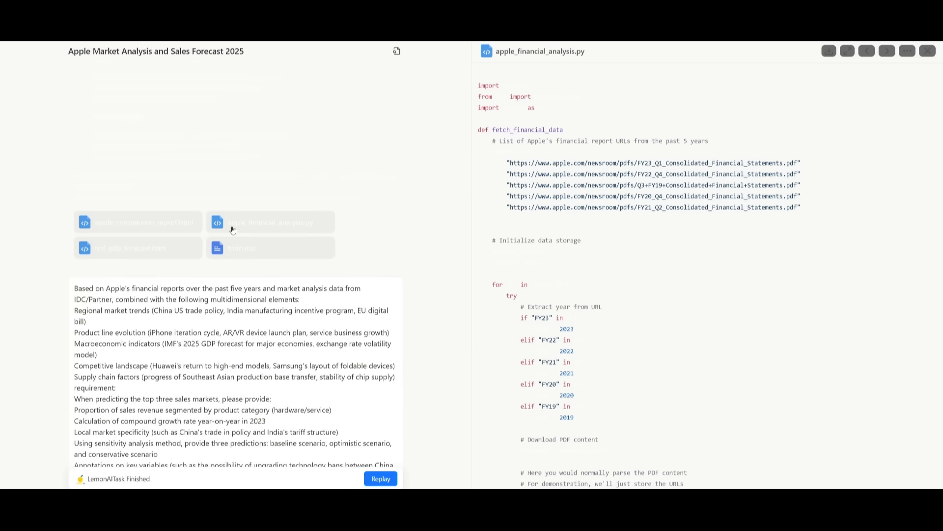
{"action": "scroll", "scroll_direction": "down", "scroll_amount": 3}
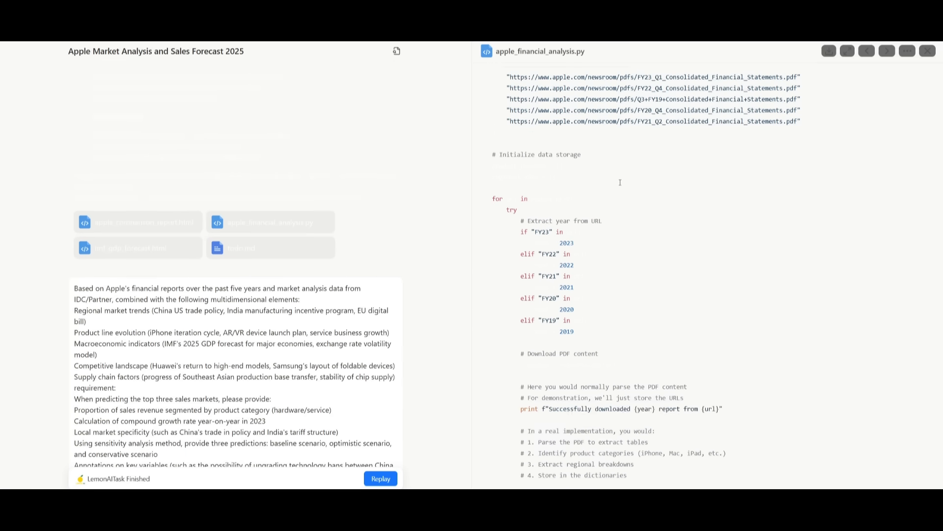
{"action": "scroll", "scroll_direction": "down", "scroll_amount": 3}
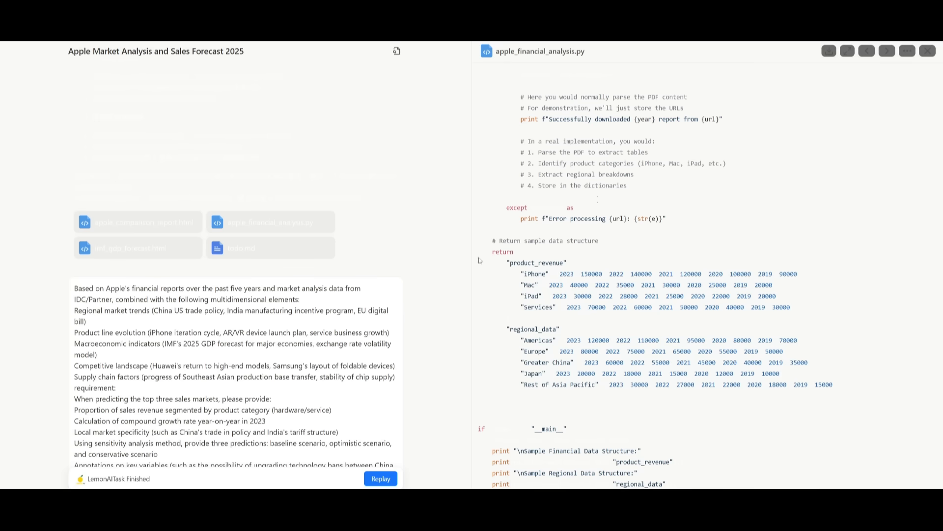
{"action": "scroll", "scroll_direction": "down", "scroll_amount": 3}
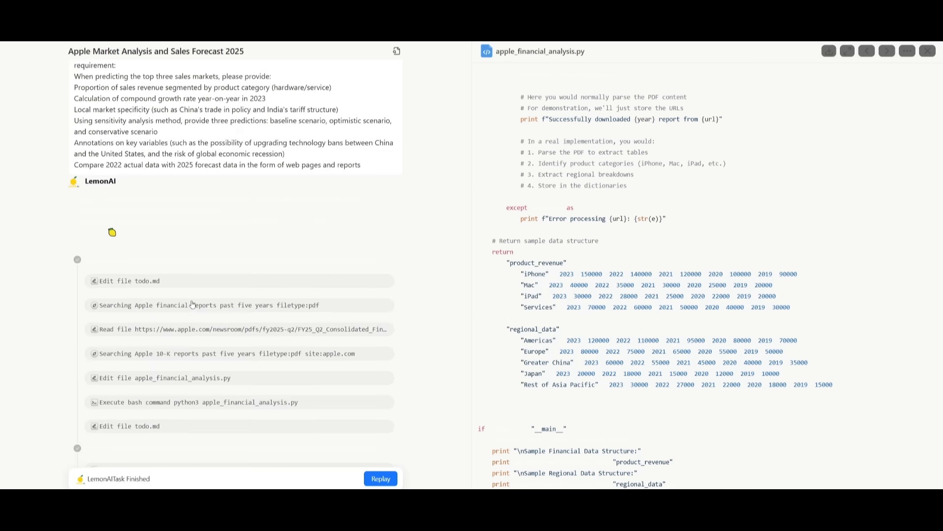
{"action": "scroll", "scroll_direction": "down", "scroll_amount": 3}
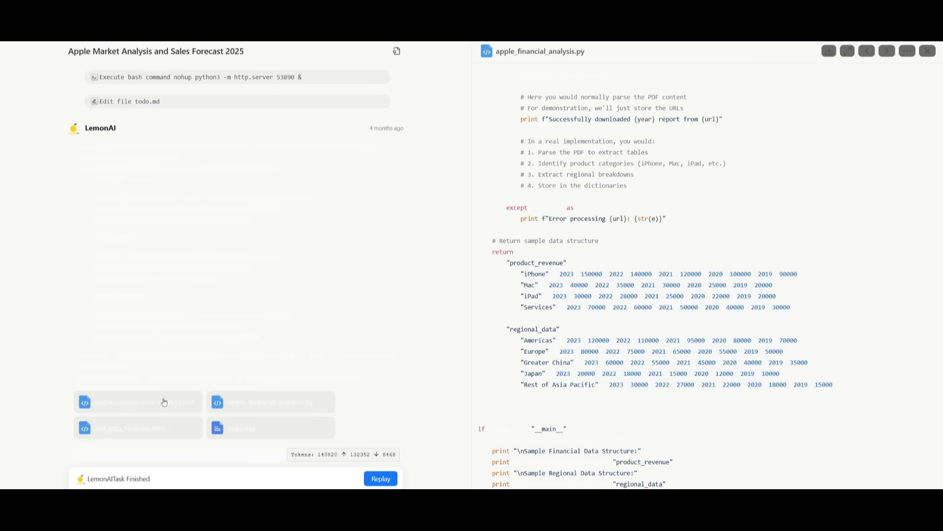
{"action": "left_click", "coordinate": [138, 402]}
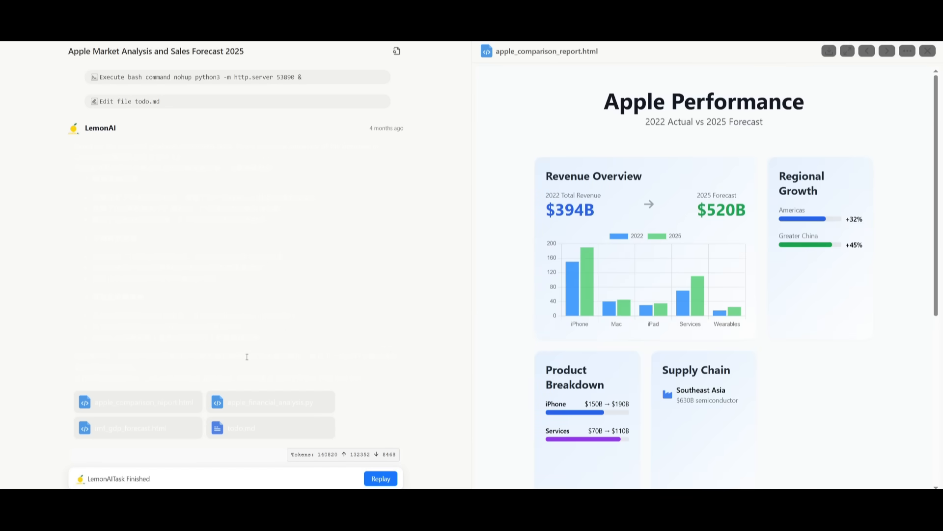
{"action": "scroll", "scroll_direction": "up", "scroll_amount": 3}
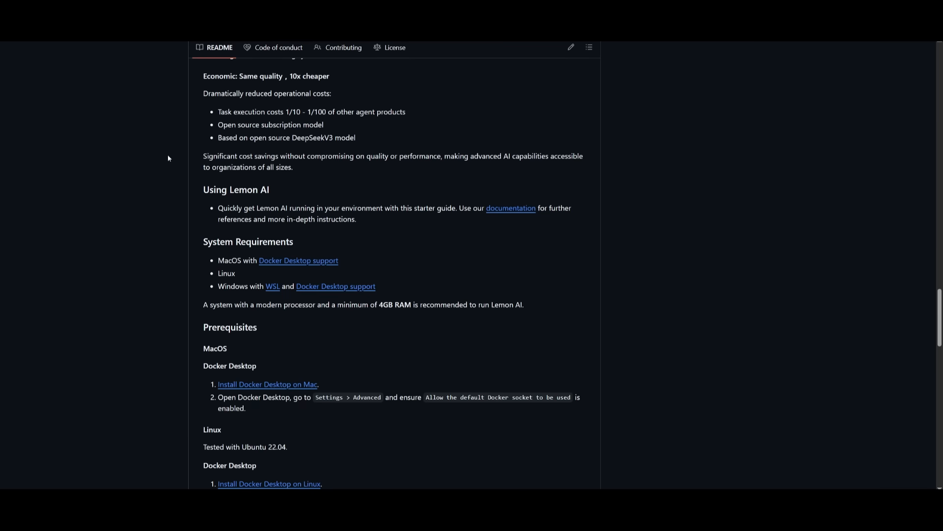
- Scroll the README down through Prerequisites to the Start the App Docker commands
{"action": "scroll", "scroll_direction": "down", "scroll_amount": 3}
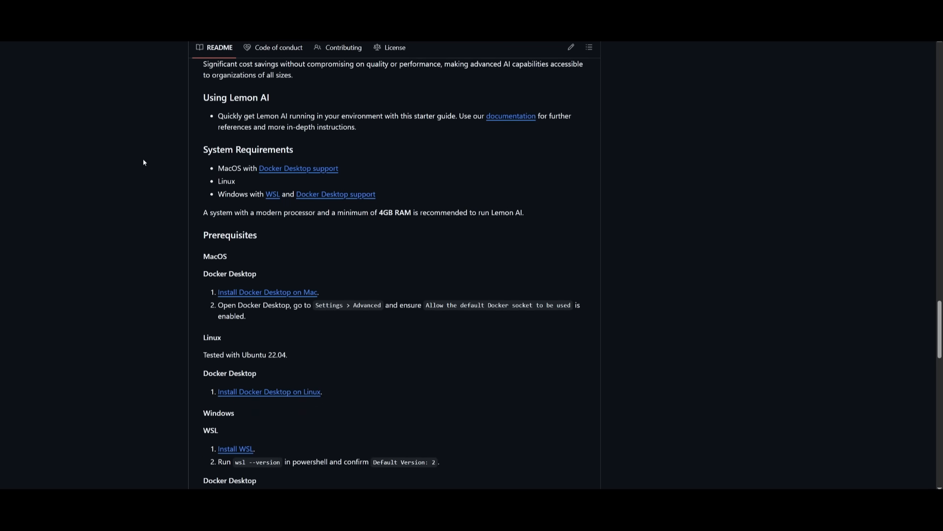
{"action": "mouse_move", "coordinate": [150, 190]}
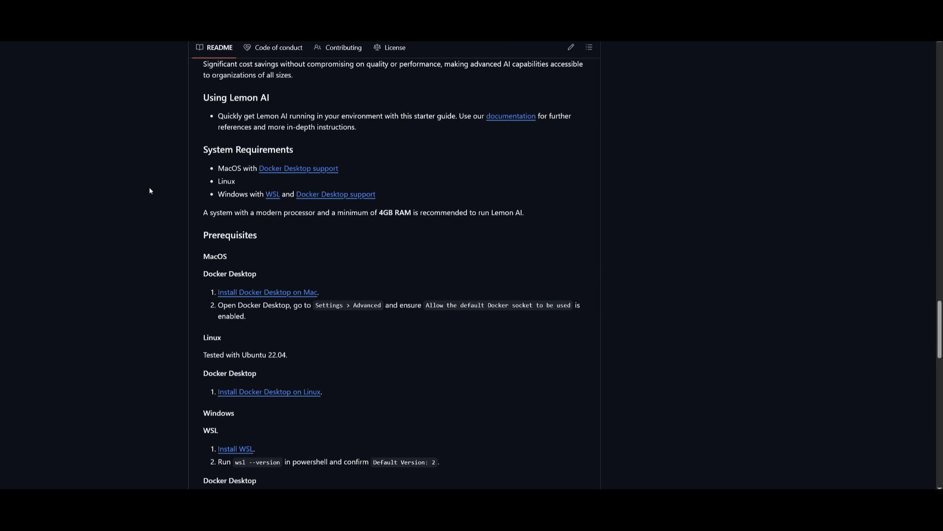
{"action": "scroll", "scroll_direction": "down", "scroll_amount": 3}
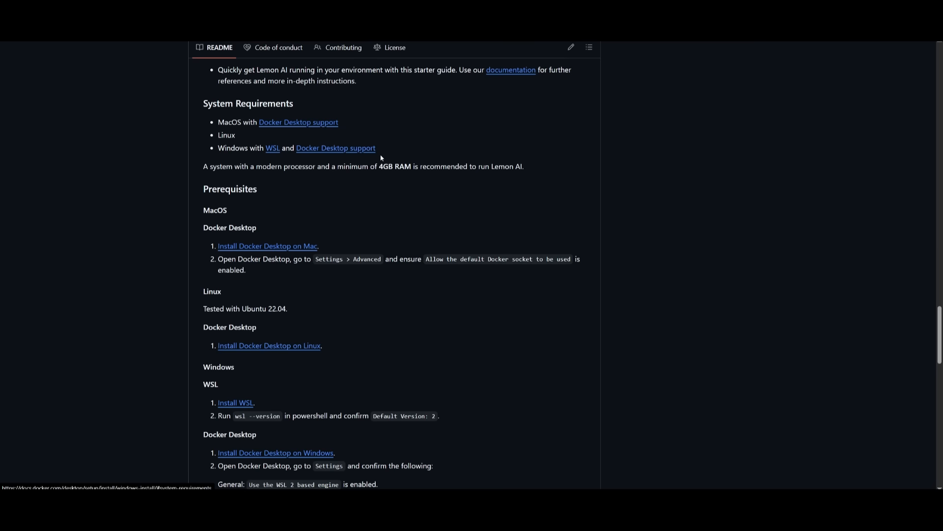
{"action": "mouse_move", "coordinate": [211, 166]}
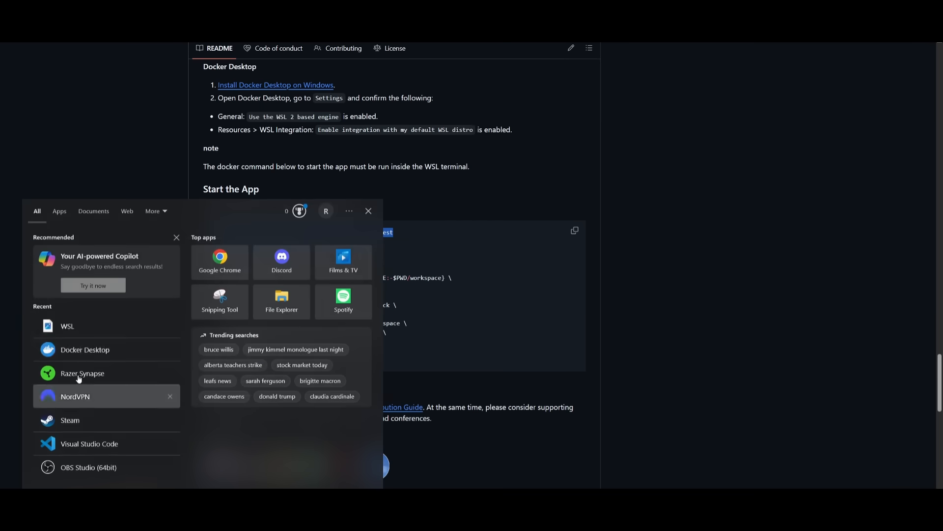
- Pull the Lemon AI sandbox image and run the container from the WSL terminal
{"action": "left_click", "coordinate": [67, 326]}
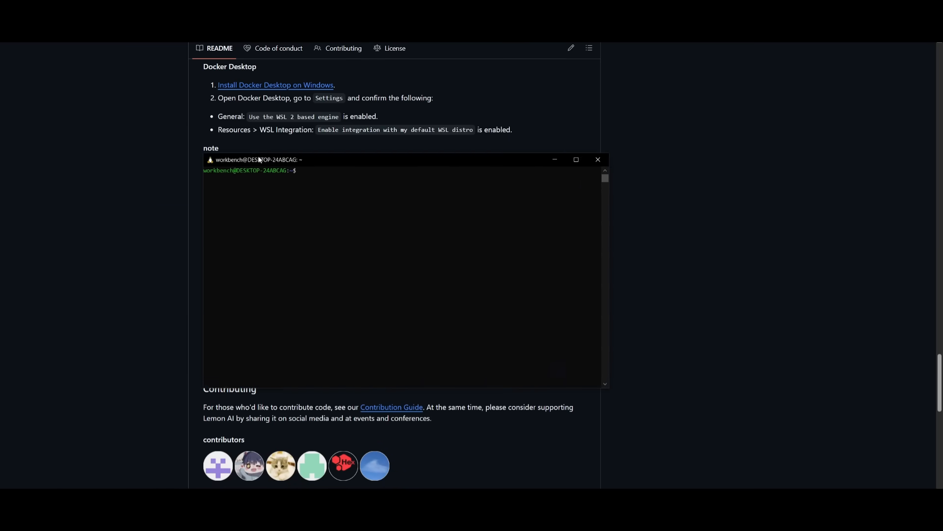
{"action": "left_click_drag", "start_coordinate": [397, 159], "coordinate": [334, 159]}
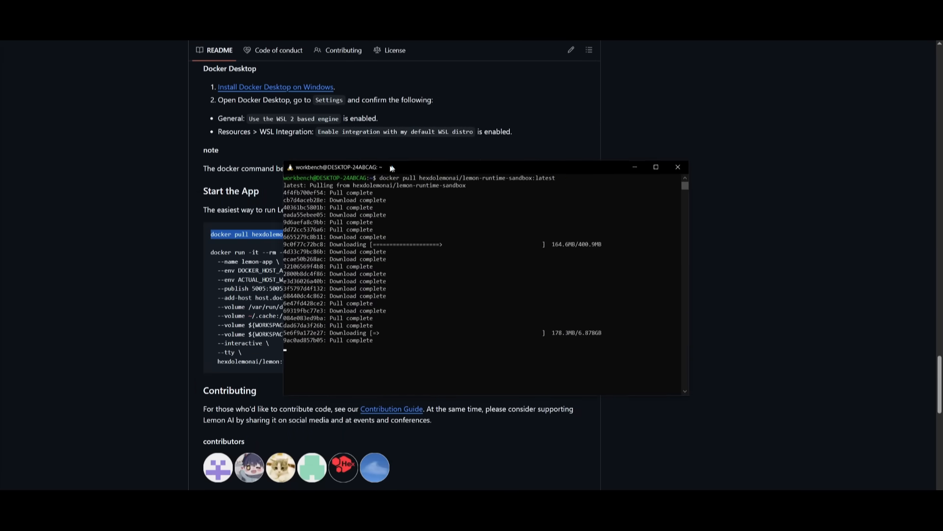
{"action": "left_click", "coordinate": [678, 166]}
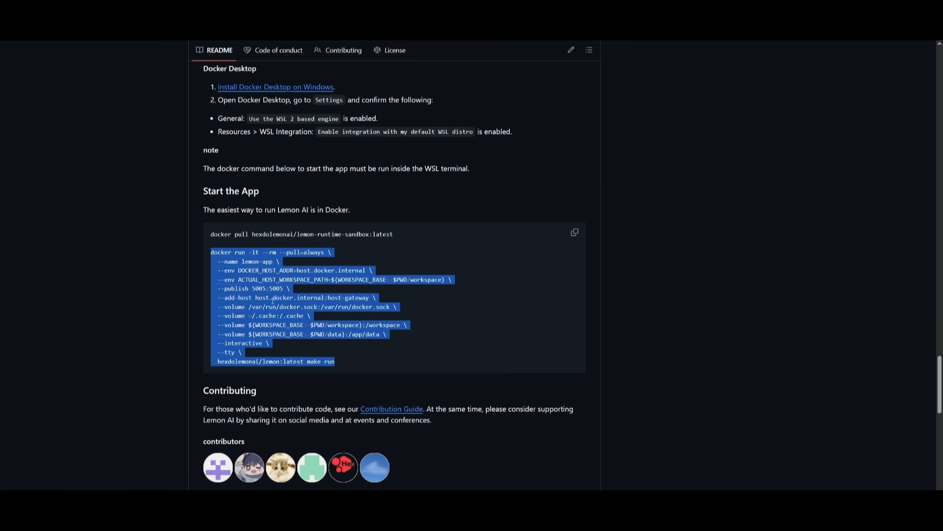
{"action": "mouse_move", "coordinate": [415, 355]}
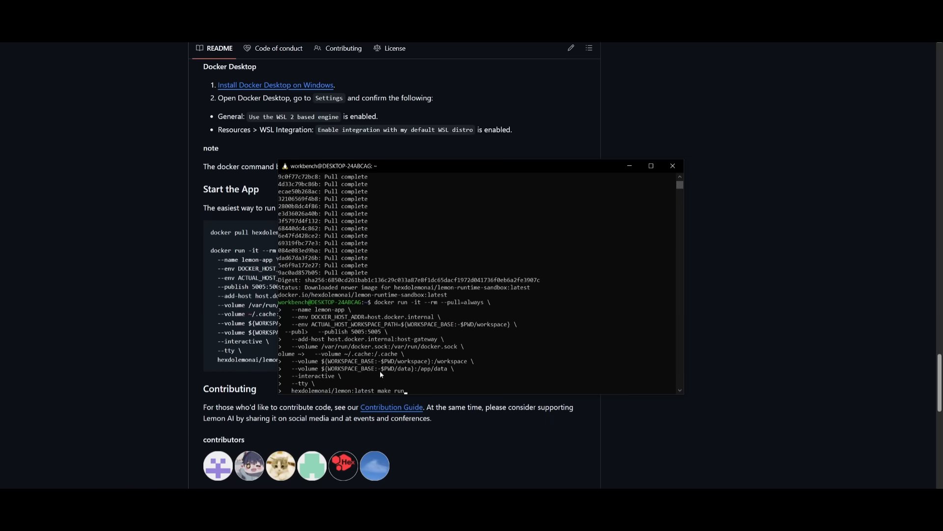
{"action": "mouse_move", "coordinate": [422, 343]}
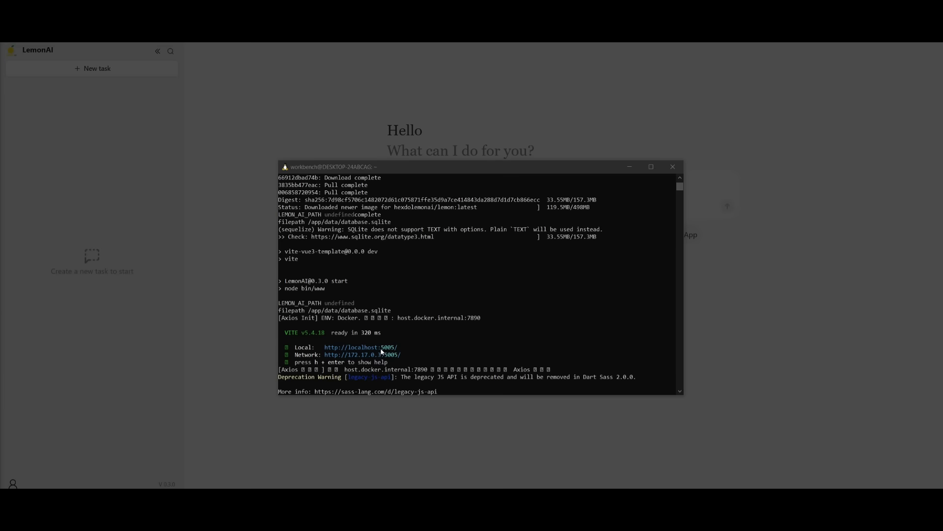
{"action": "mouse_move", "coordinate": [633, 176]}
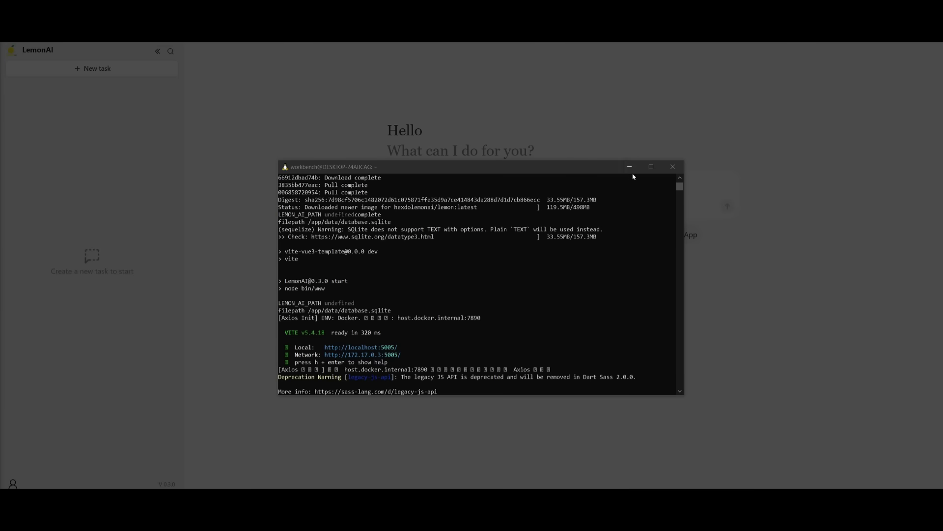
{"action": "left_click", "coordinate": [672, 166]}
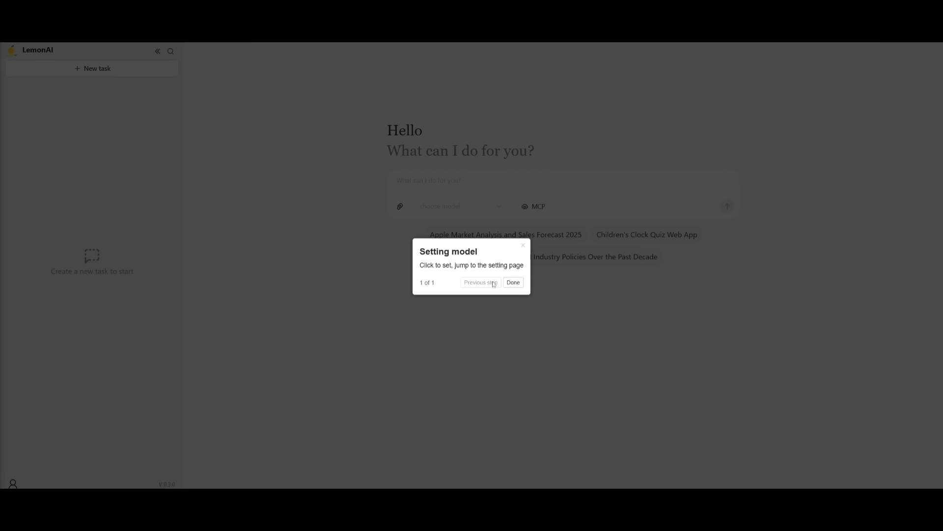
- Dismiss the Setting model tip and open Settings from the user menu
{"action": "left_click", "coordinate": [512, 282]}
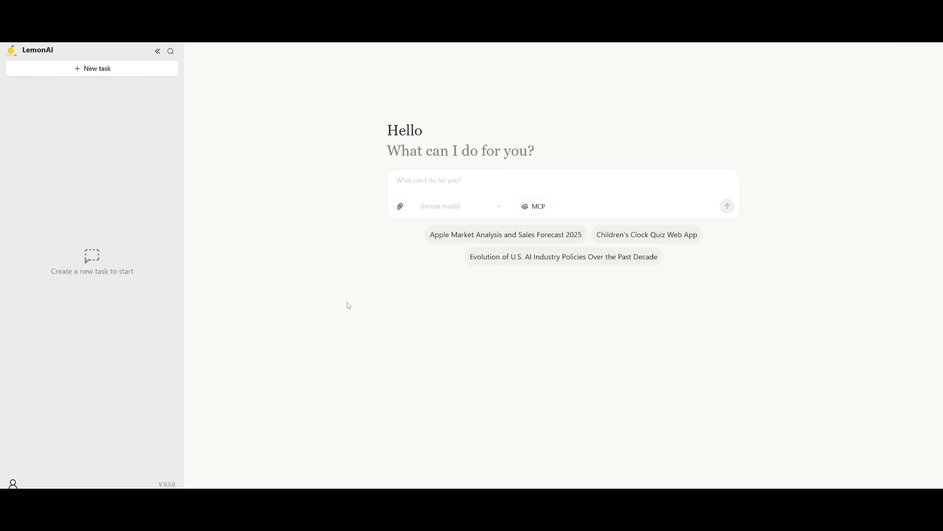
{"action": "left_click", "coordinate": [11, 484]}
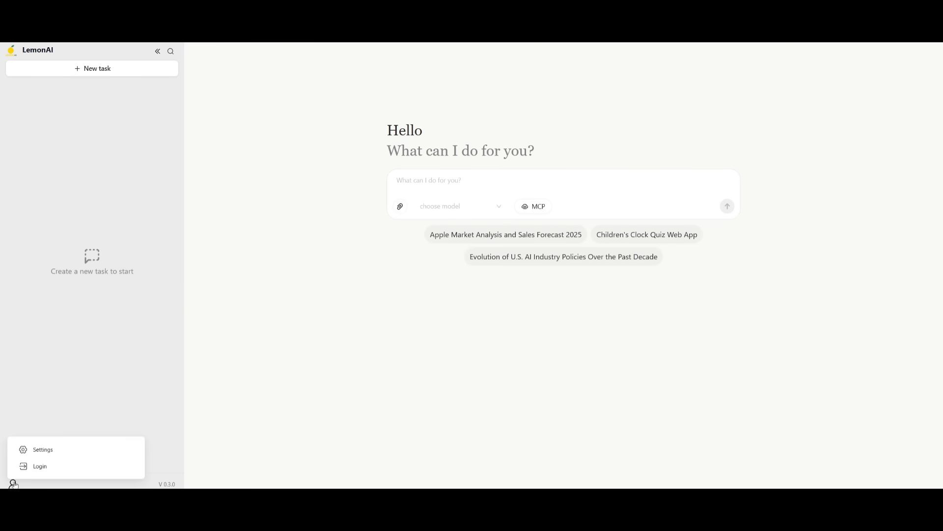
{"action": "left_click", "coordinate": [43, 449]}
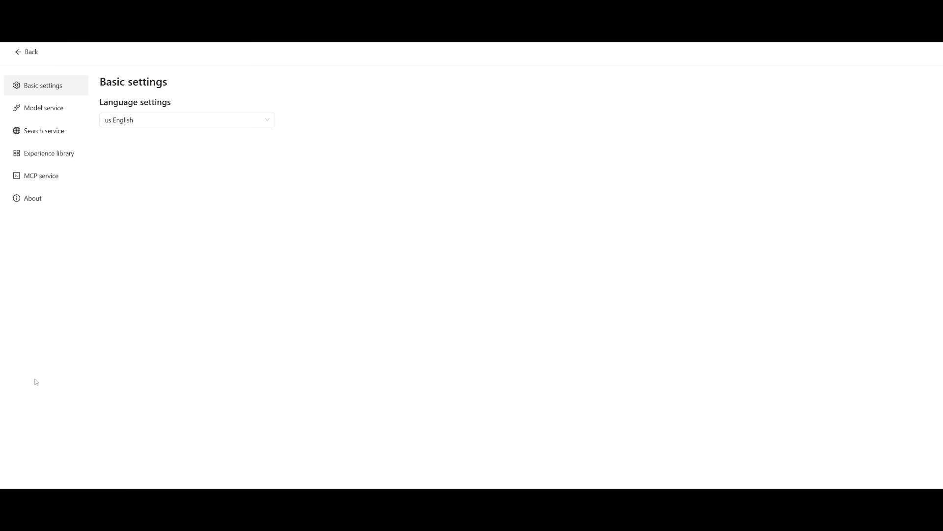
{"action": "mouse_move", "coordinate": [42, 107]}
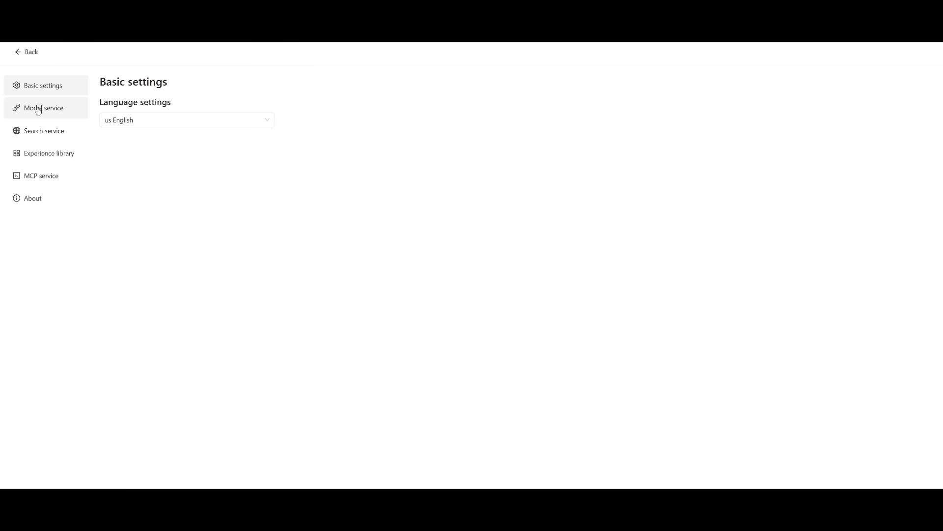
- In Model service, enable Gemini with an API key and Gemini 2.5 Pro
{"action": "left_click", "coordinate": [43, 108]}
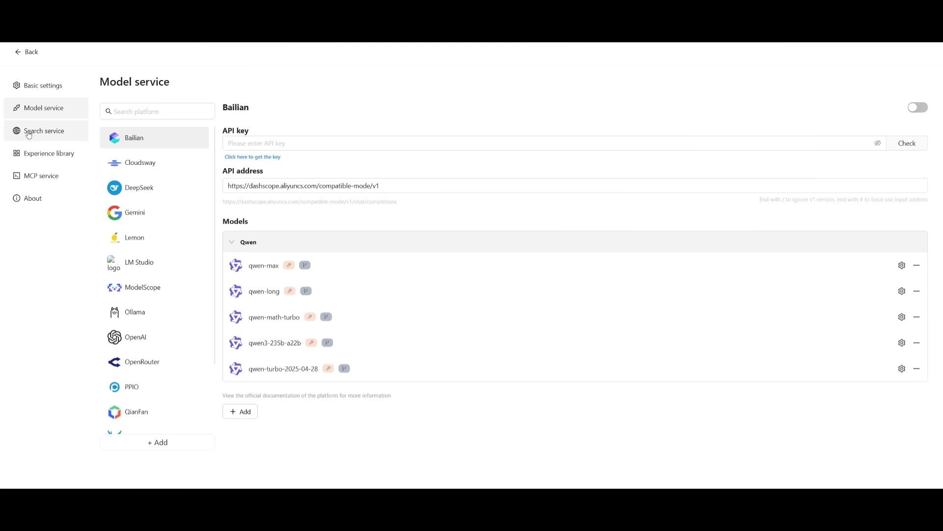
{"action": "mouse_move", "coordinate": [49, 135]}
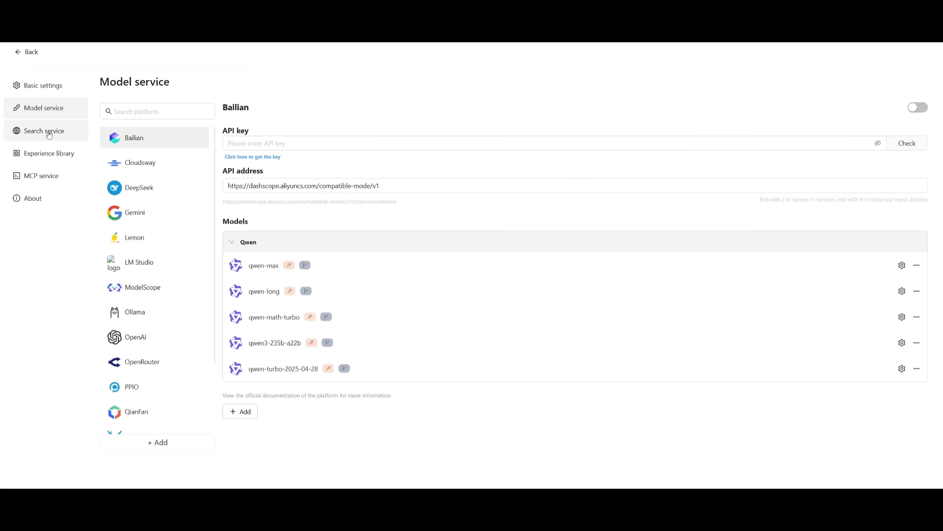
{"action": "mouse_move", "coordinate": [136, 323]}
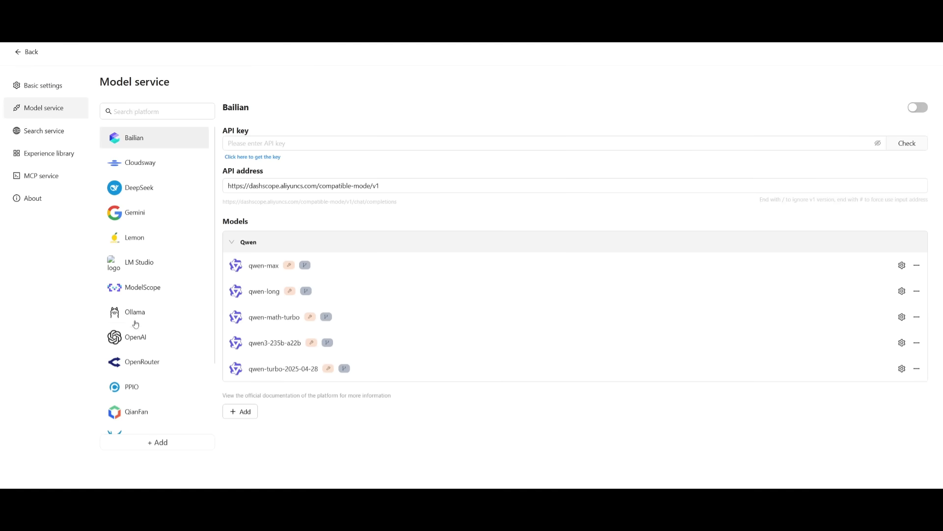
{"action": "left_click", "coordinate": [134, 311]}
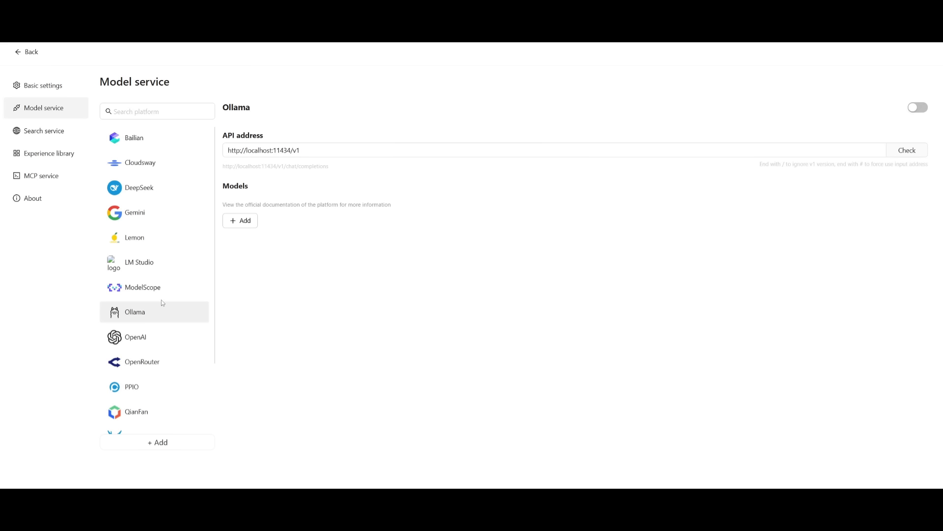
{"action": "mouse_move", "coordinate": [161, 287]}
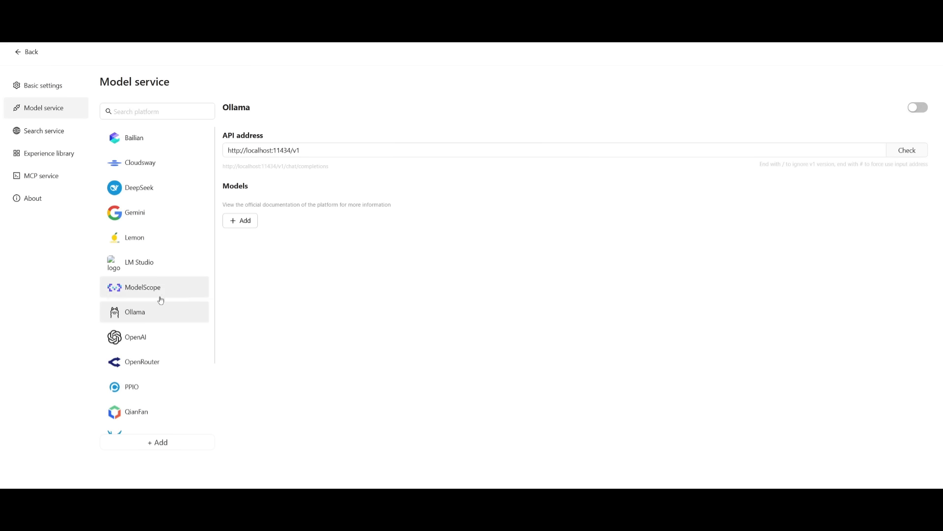
{"action": "mouse_move", "coordinate": [134, 212]}
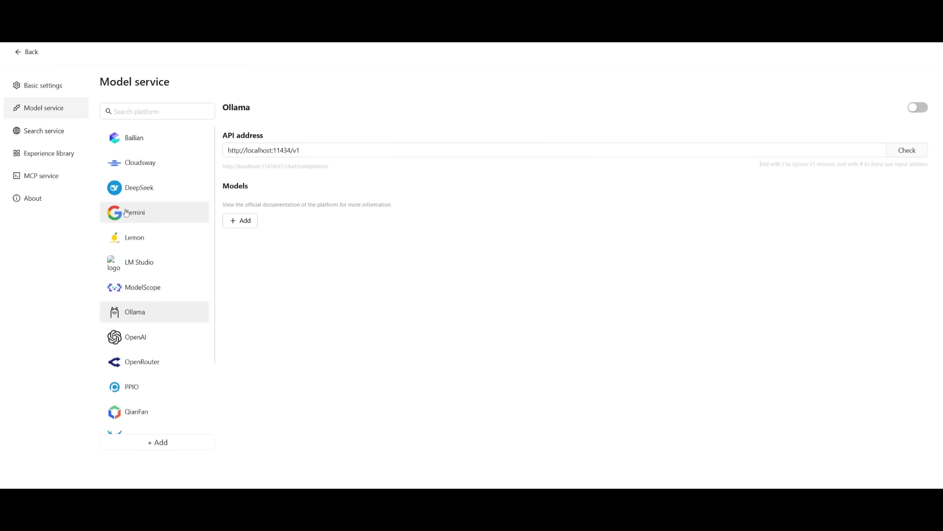
{"action": "left_click", "coordinate": [134, 212]}
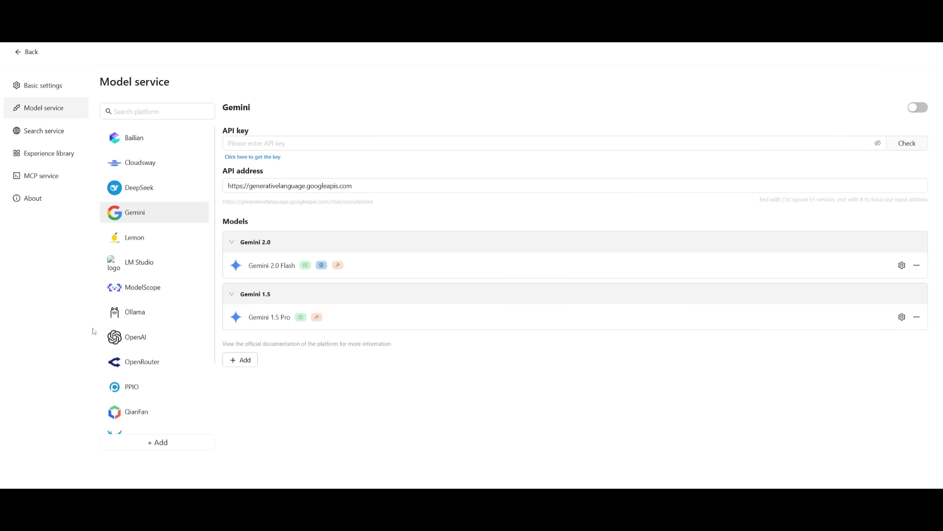
{"action": "mouse_move", "coordinate": [143, 287]}
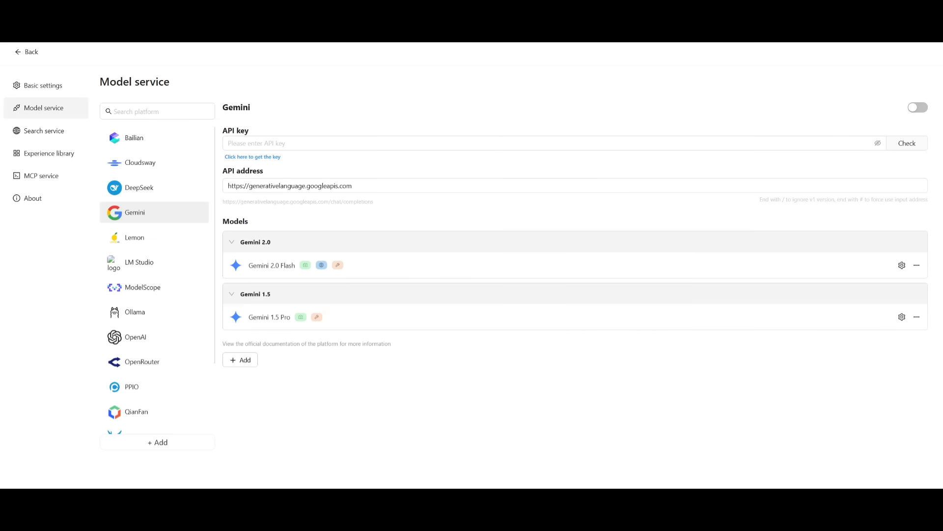
{"action": "left_click", "coordinate": [914, 107]}
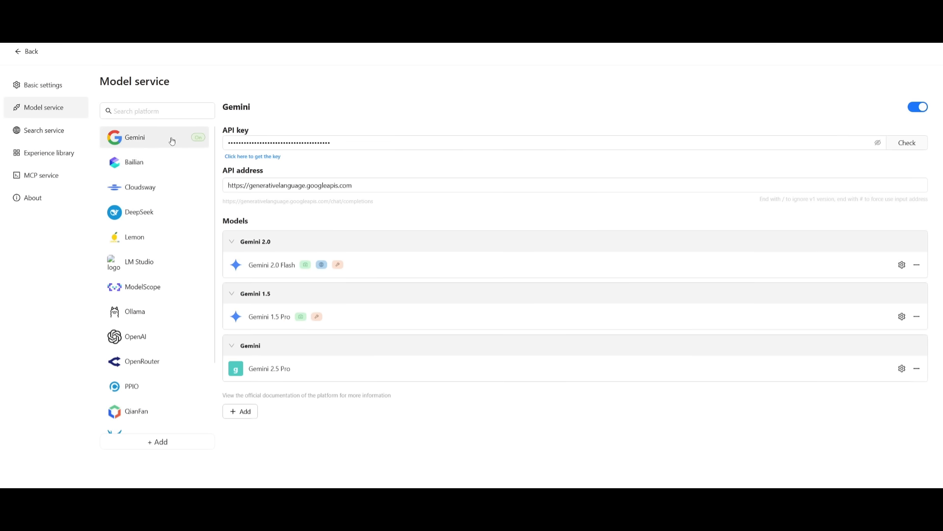
{"action": "mouse_move", "coordinate": [126, 140]}
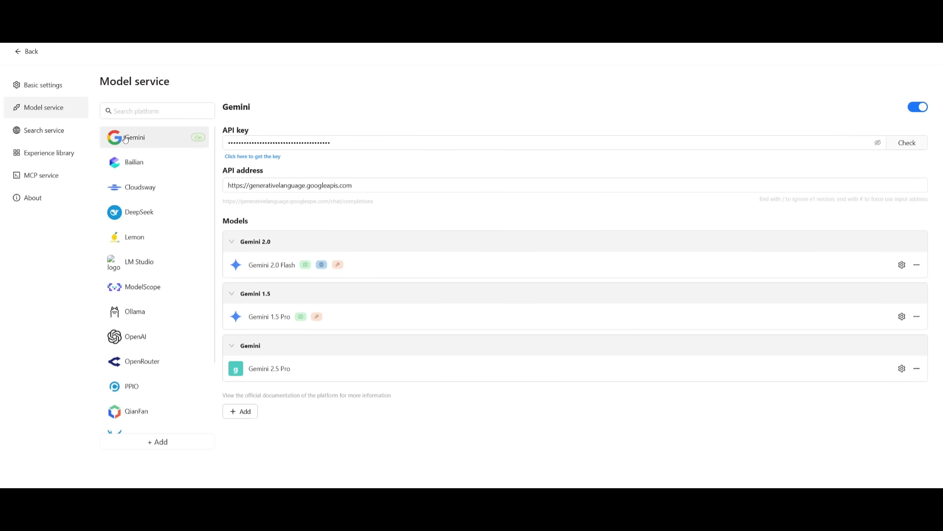
{"action": "mouse_move", "coordinate": [133, 162]}
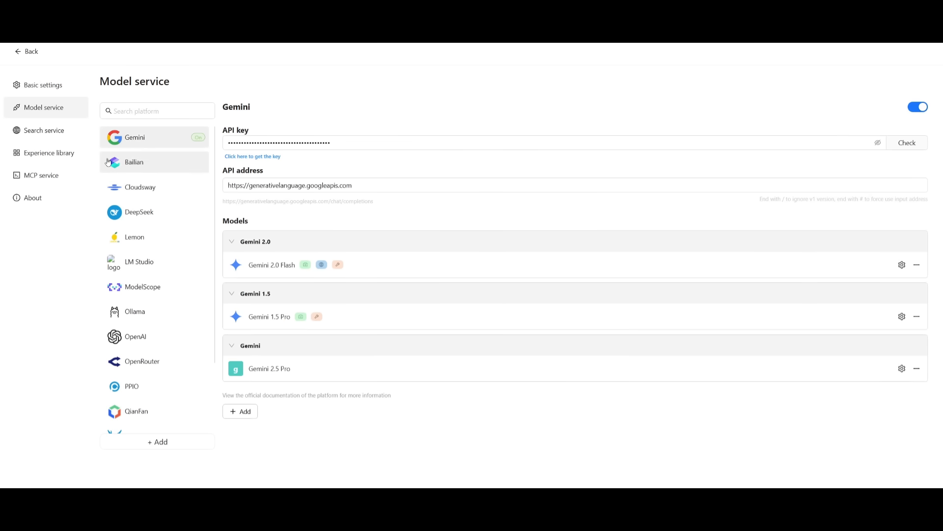
{"action": "mouse_move", "coordinate": [40, 175]}
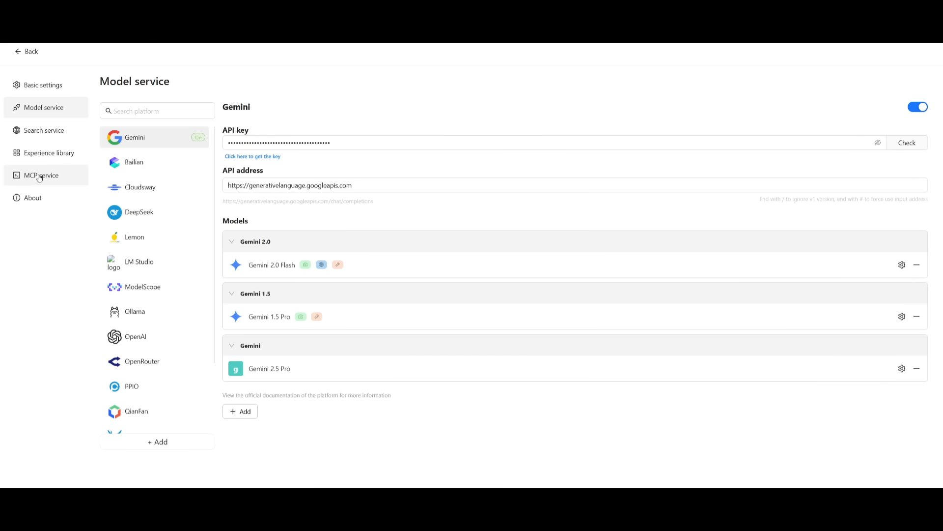
{"action": "mouse_move", "coordinate": [46, 182]}
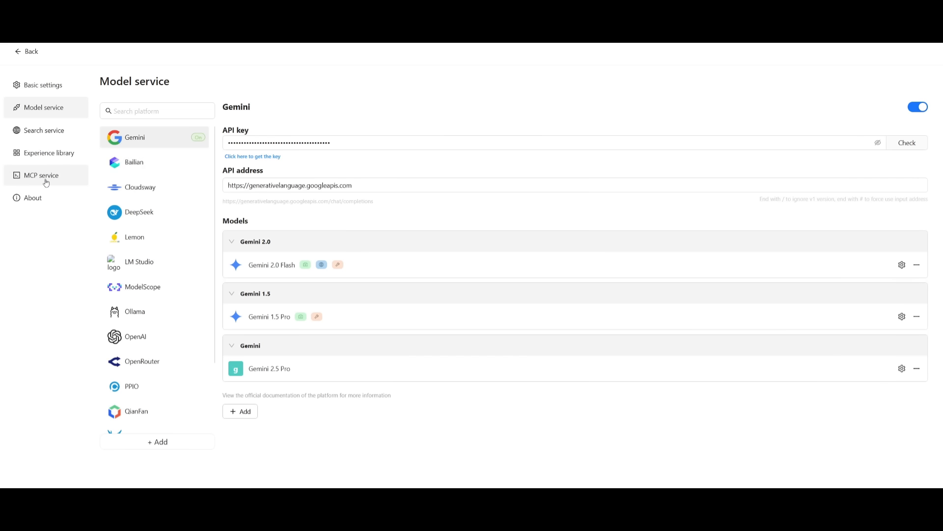
{"action": "mouse_move", "coordinate": [48, 152]}
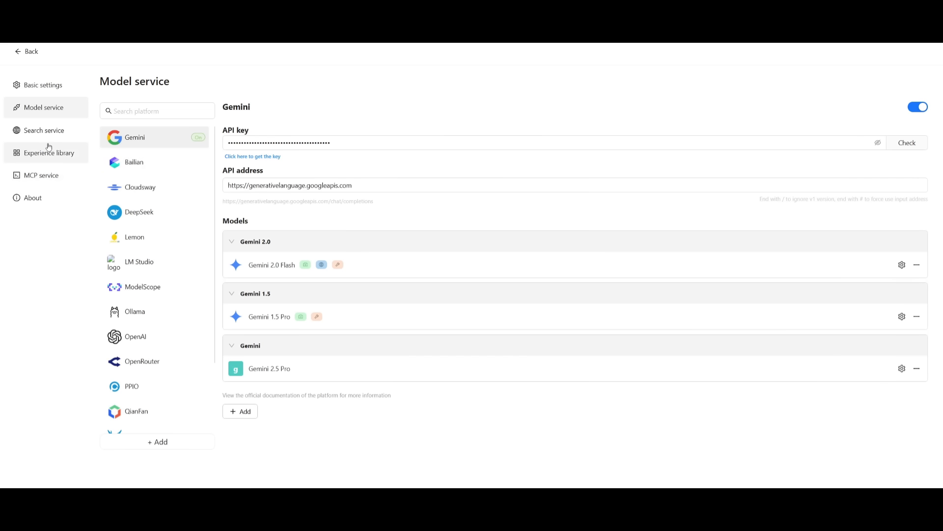
{"action": "left_click", "coordinate": [48, 152]}
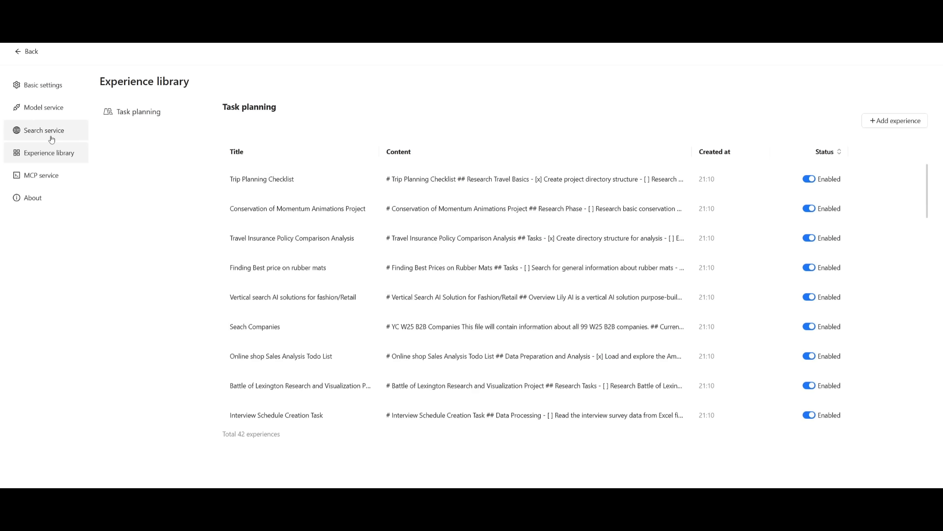
- Look through Search service, MCP service and Experience library, then go Back home
{"action": "left_click", "coordinate": [43, 130]}
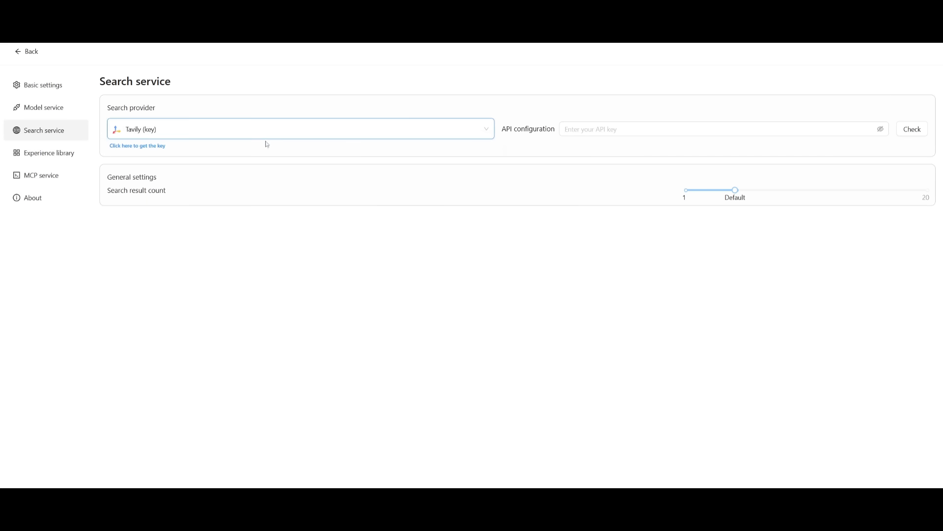
{"action": "mouse_move", "coordinate": [41, 175]}
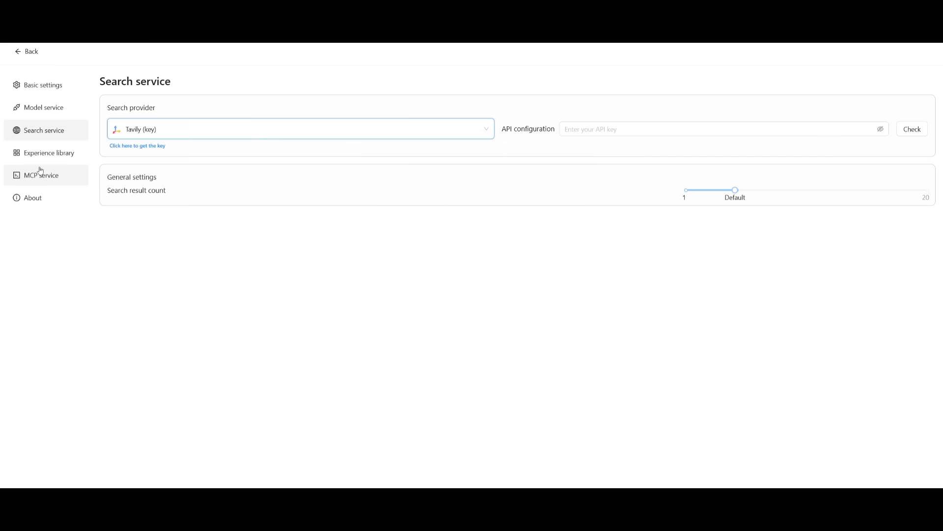
{"action": "left_click", "coordinate": [41, 175]}
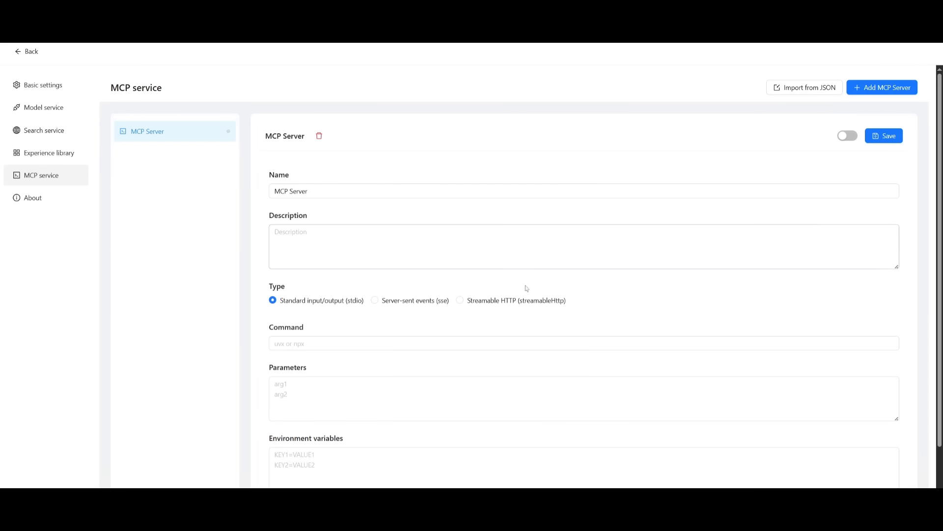
{"action": "left_click", "coordinate": [48, 152]}
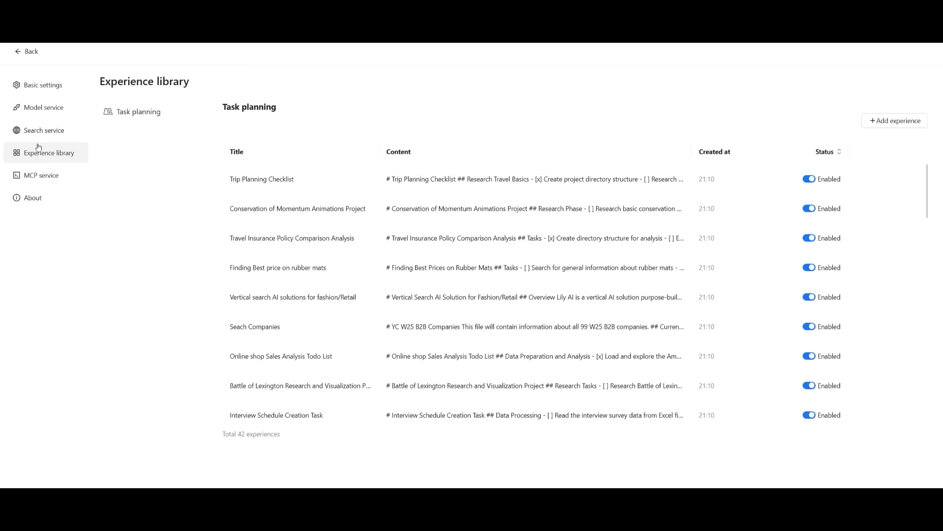
{"action": "mouse_move", "coordinate": [115, 192]}
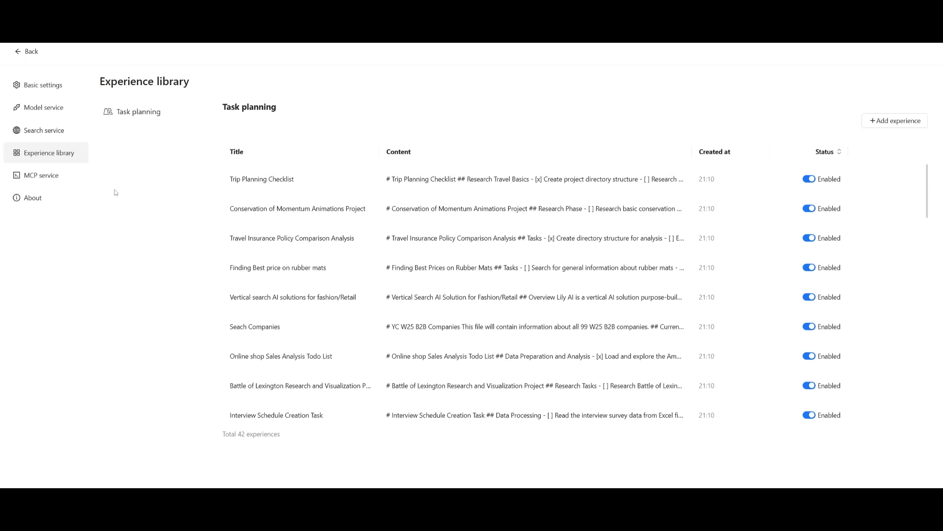
{"action": "mouse_move", "coordinate": [219, 274]}
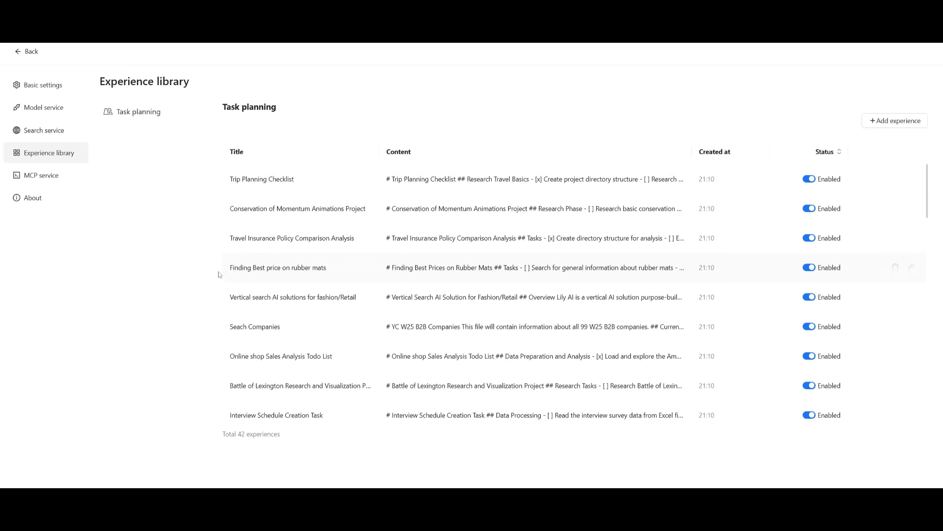
{"action": "mouse_move", "coordinate": [193, 173]}
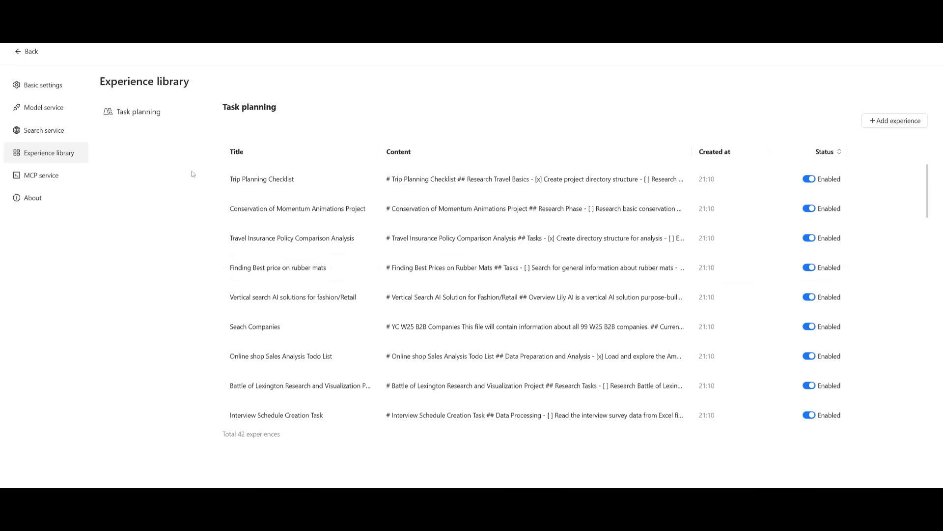
{"action": "mouse_move", "coordinate": [281, 321]}
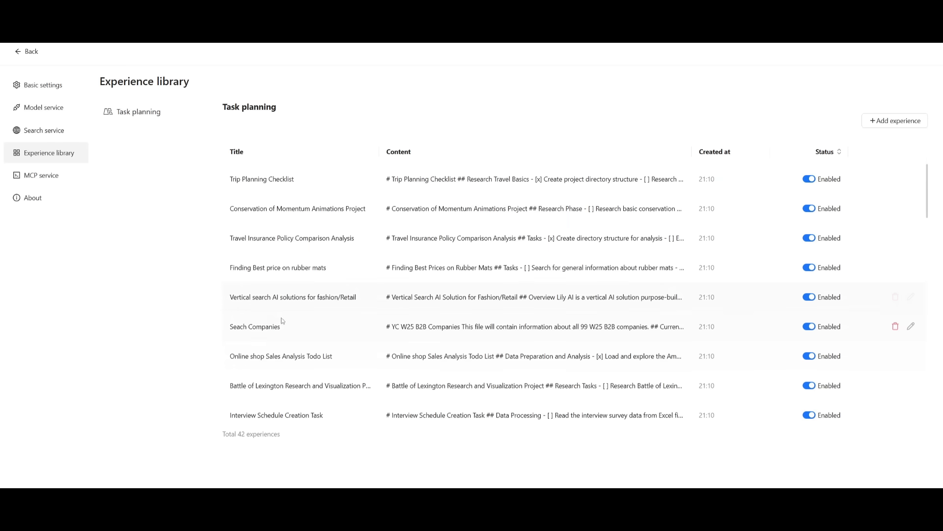
{"action": "mouse_move", "coordinate": [325, 197]}
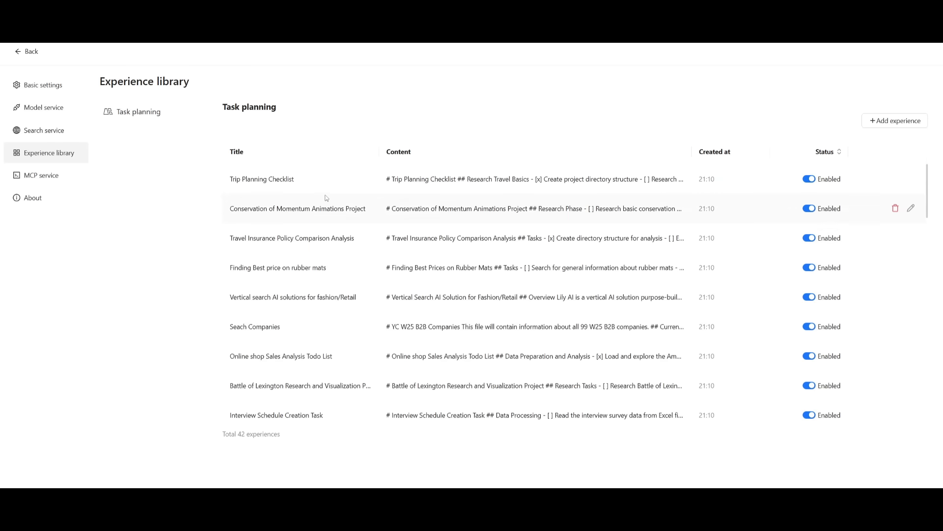
{"action": "mouse_move", "coordinate": [292, 218]}
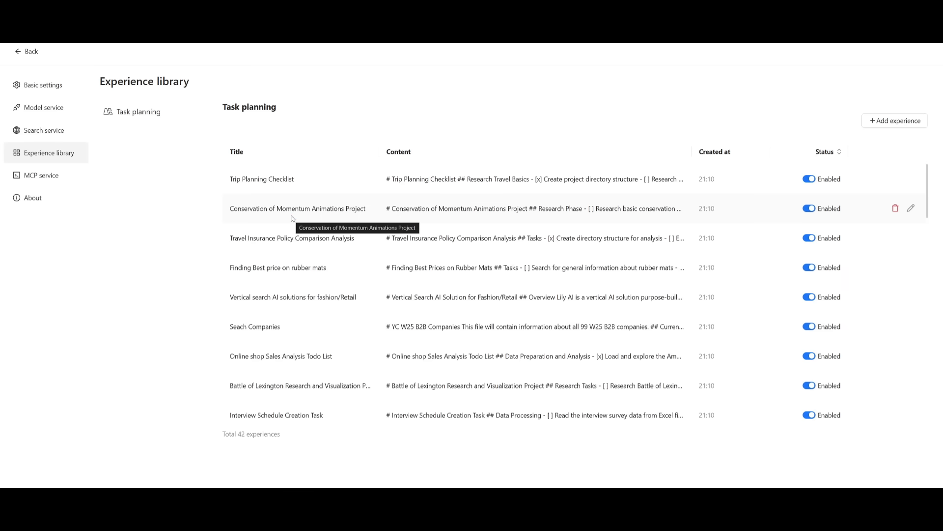
{"action": "mouse_move", "coordinate": [35, 85]}
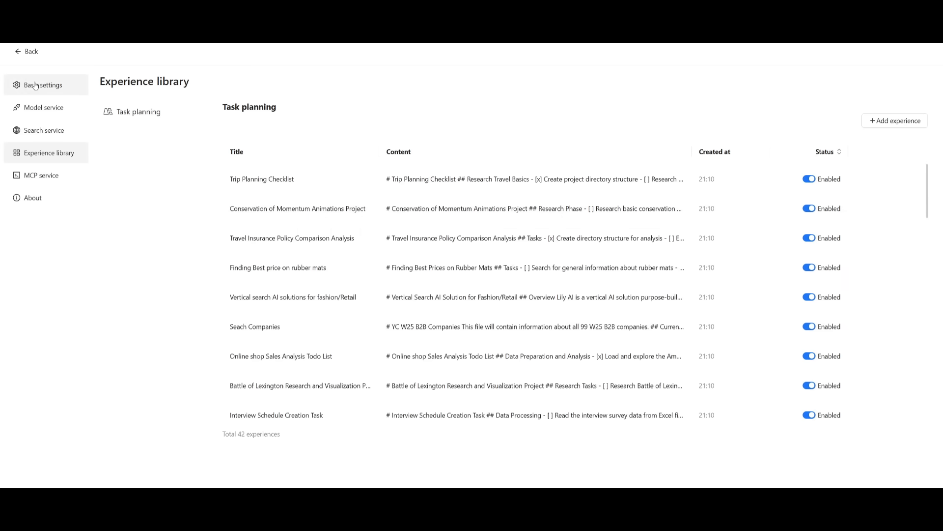
{"action": "left_click", "coordinate": [26, 51]}
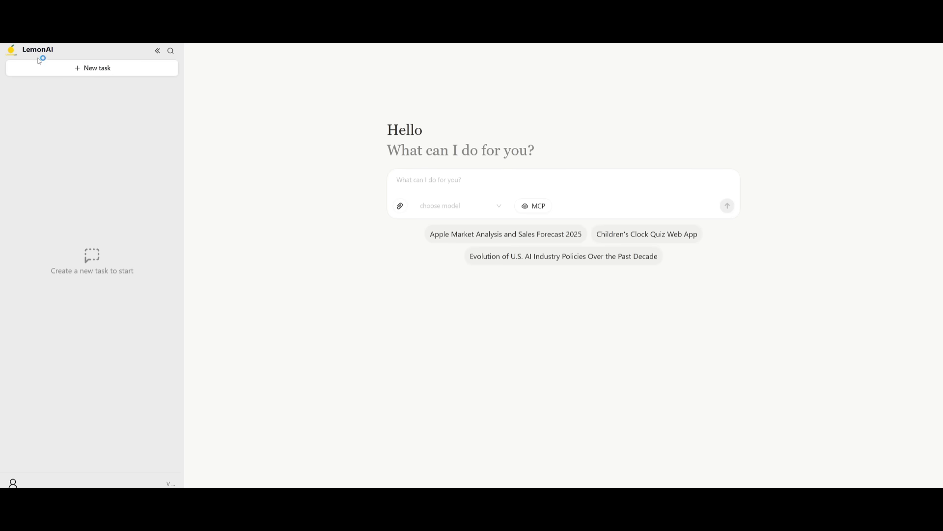
{"action": "mouse_move", "coordinate": [566, 262]}
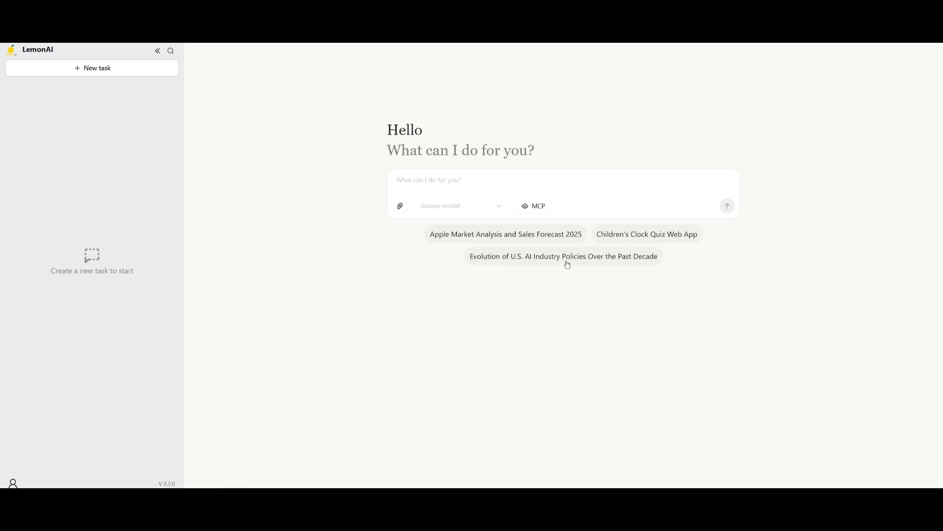
- Submit the prompt 'create a full on youtube scripting writing tool' to Lemon AI with Gemini 2.5 Pro
{"action": "type", "text": "create a full on youtube scripting writing tool"}
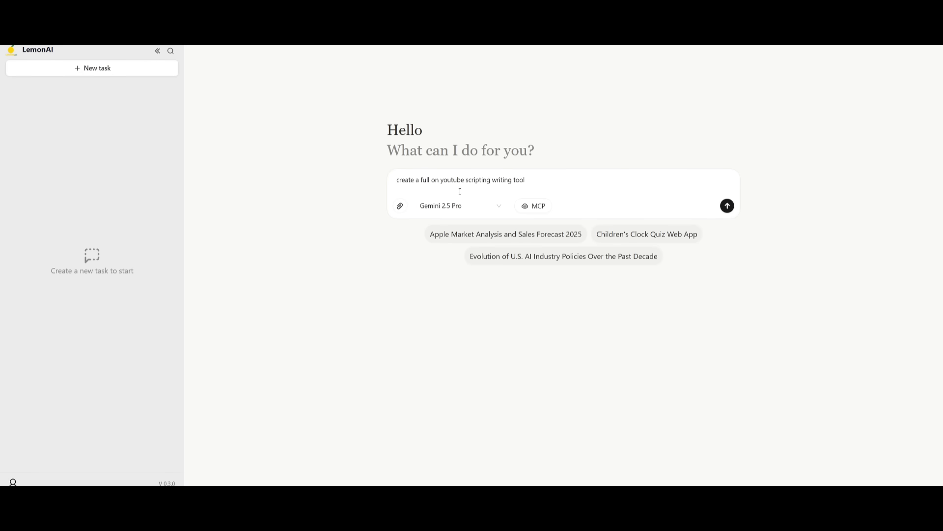
{"action": "mouse_move", "coordinate": [448, 208]}
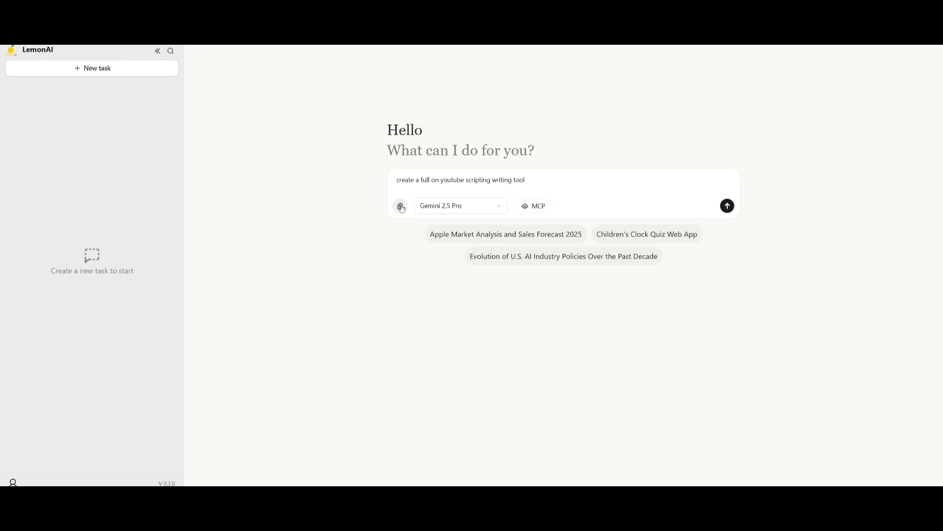
{"action": "left_click", "coordinate": [533, 205]}
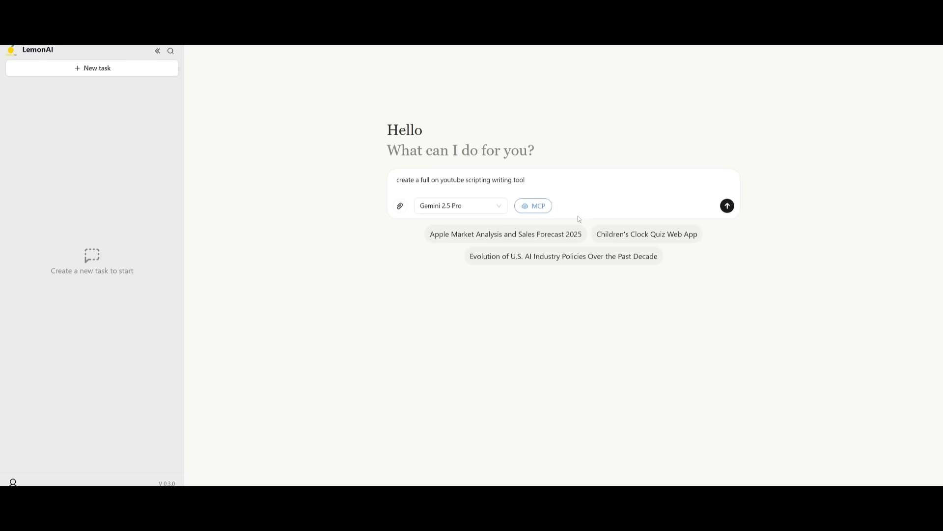
{"action": "left_click", "coordinate": [726, 206]}
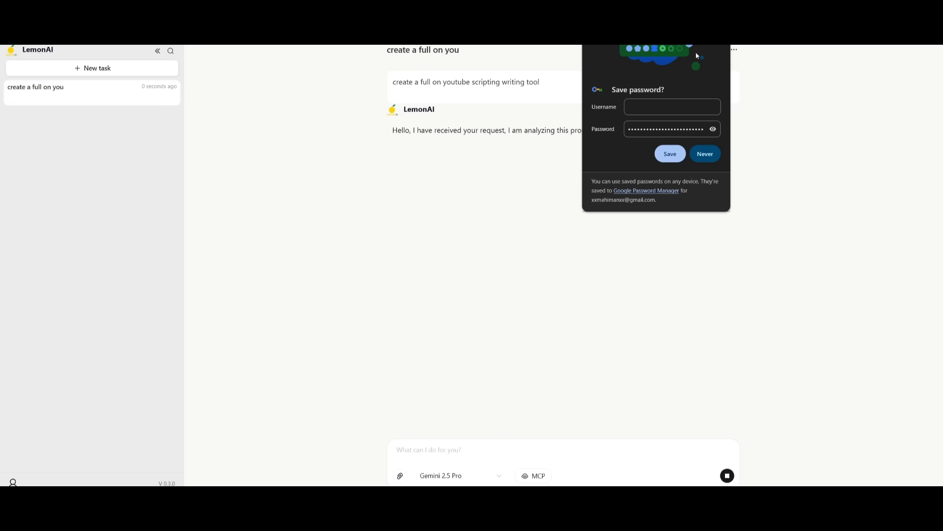
- Dismiss the password-saving prompt while the agent names and plans the task
{"action": "left_click", "coordinate": [704, 153]}
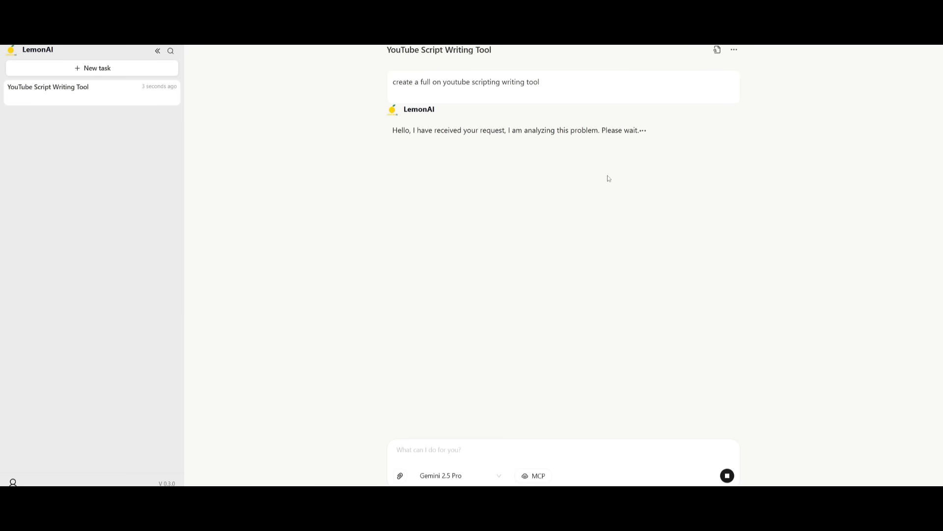
{"action": "mouse_move", "coordinate": [576, 158]}
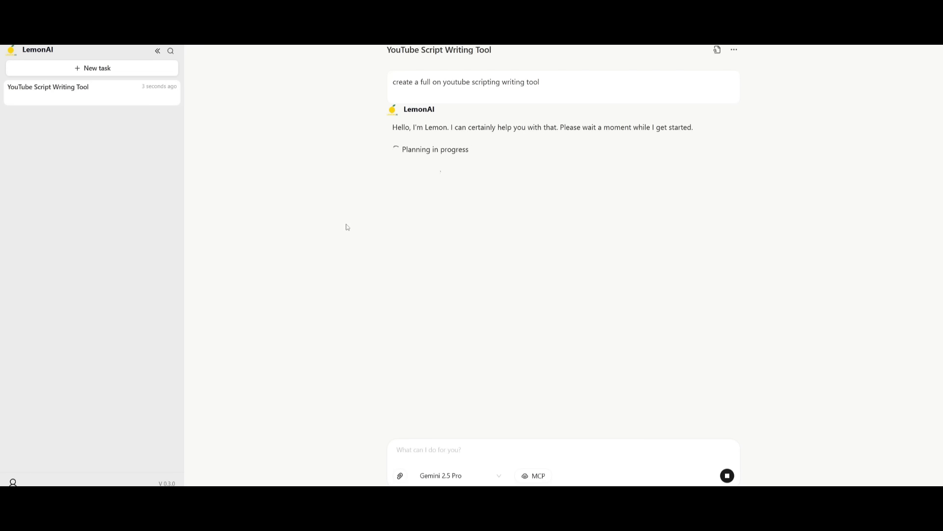
{"action": "mouse_move", "coordinate": [278, 274]}
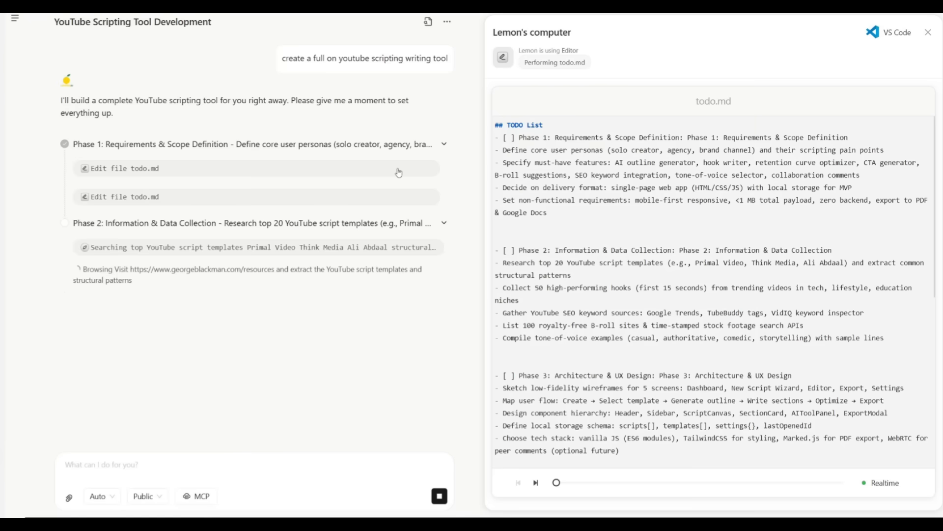
{"action": "mouse_move", "coordinate": [421, 211]}
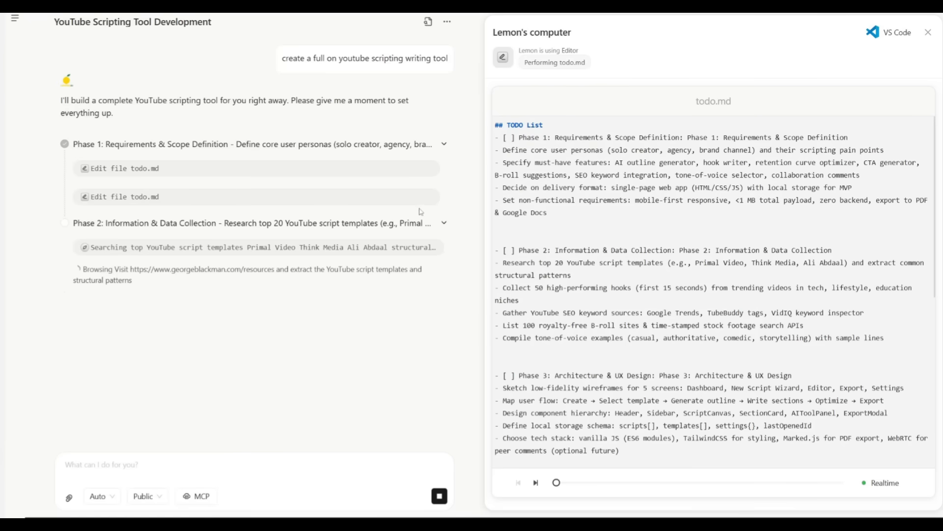
- Scroll through the agent's todo.md plan and script-template research in the computer panel
{"action": "scroll", "scroll_direction": "down", "scroll_amount": 3}
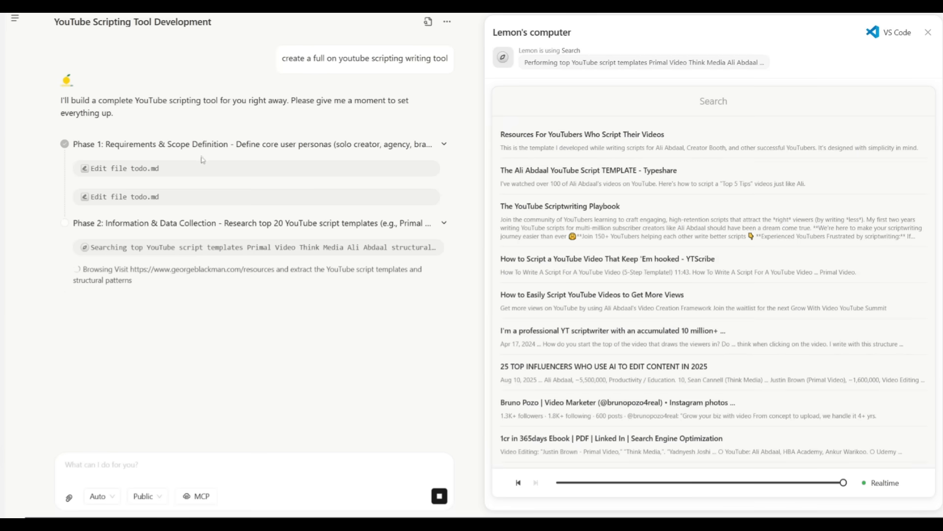
{"action": "mouse_move", "coordinate": [633, 195]}
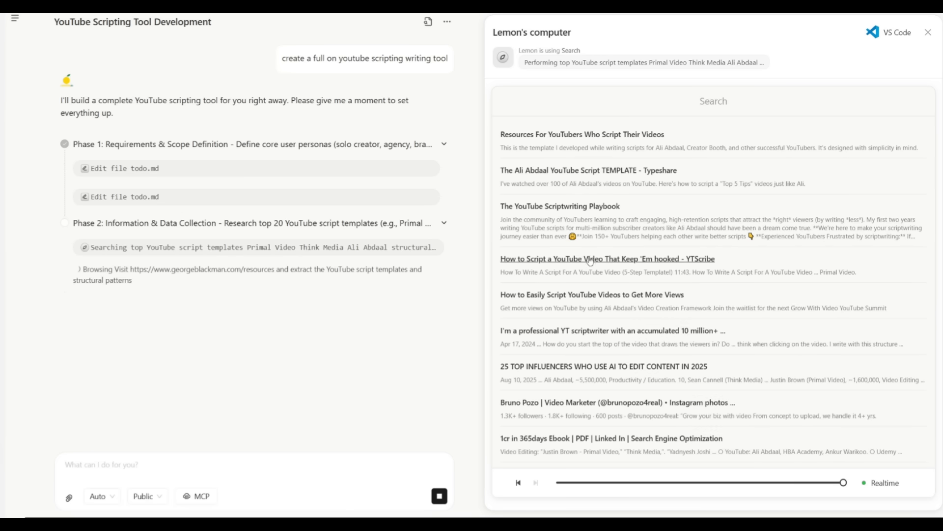
{"action": "mouse_move", "coordinate": [606, 170]}
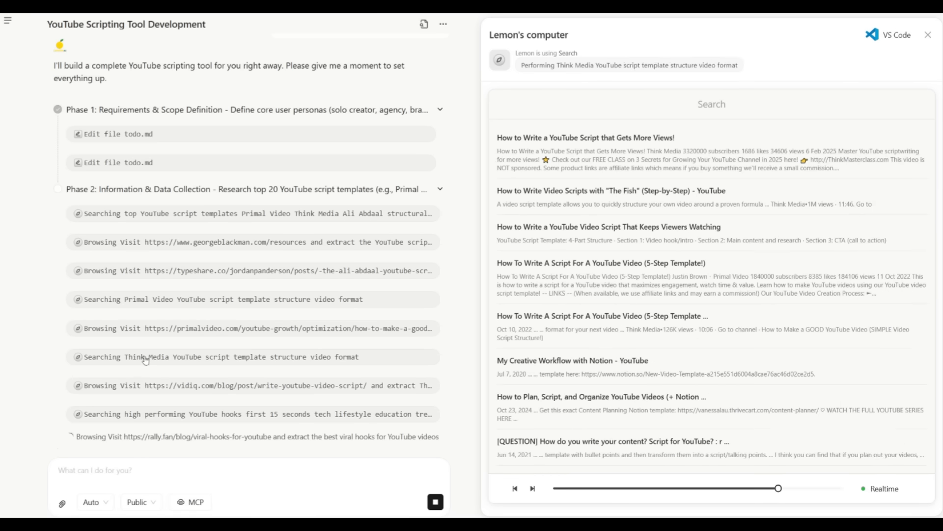
{"action": "mouse_move", "coordinate": [150, 390]}
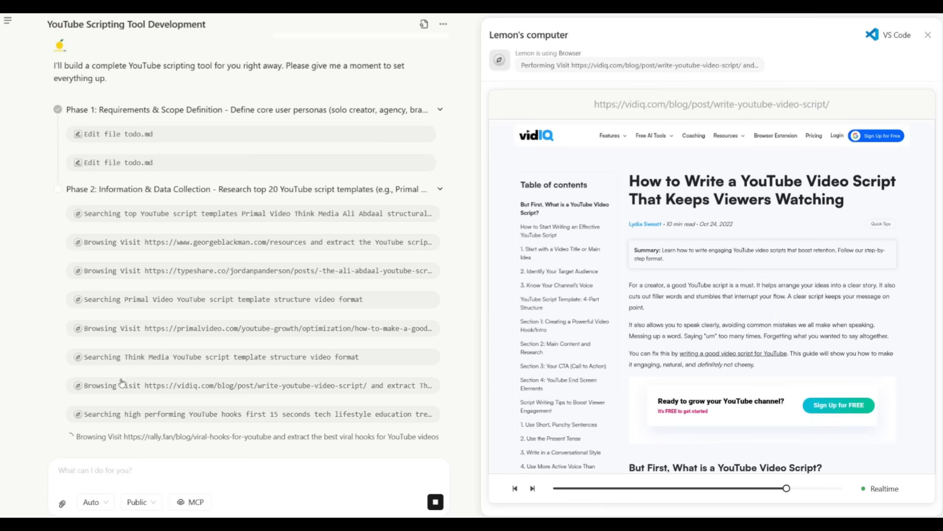
{"action": "mouse_move", "coordinate": [186, 403]}
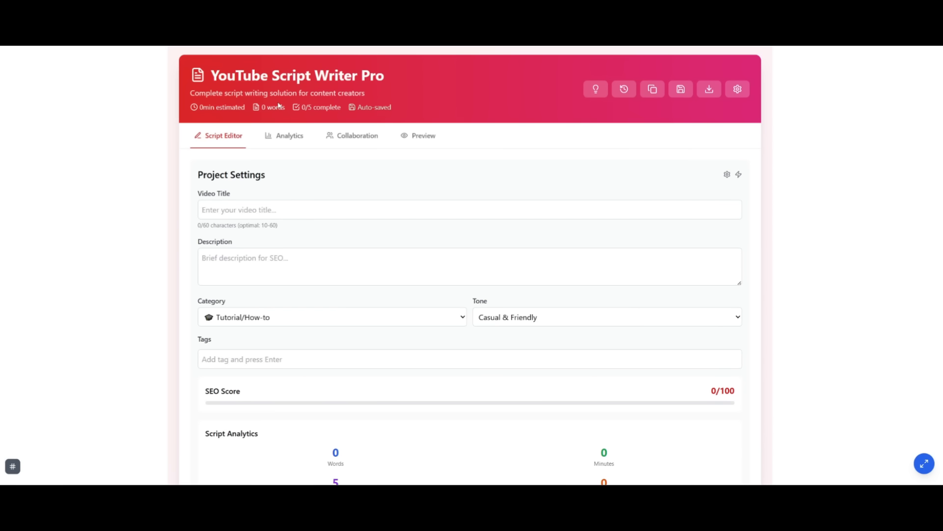
{"action": "mouse_move", "coordinate": [170, 118]}
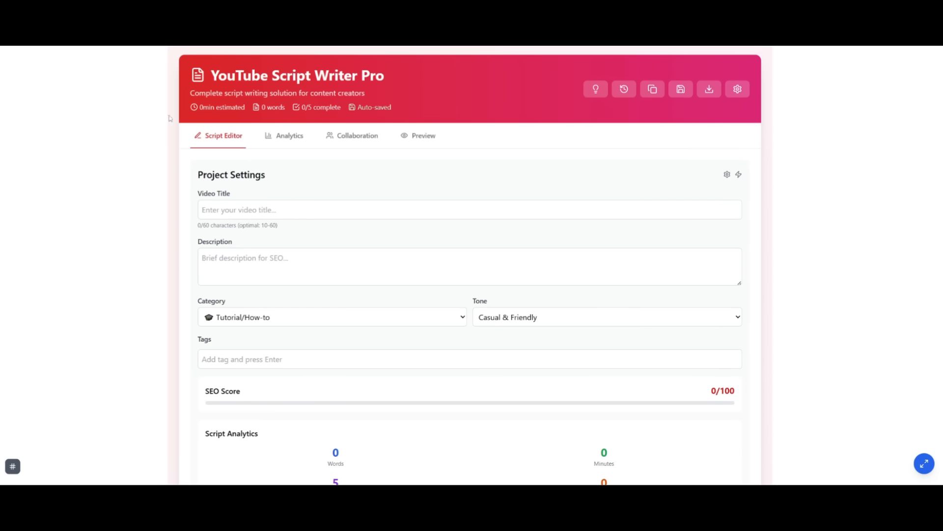
{"action": "mouse_move", "coordinate": [217, 142]}
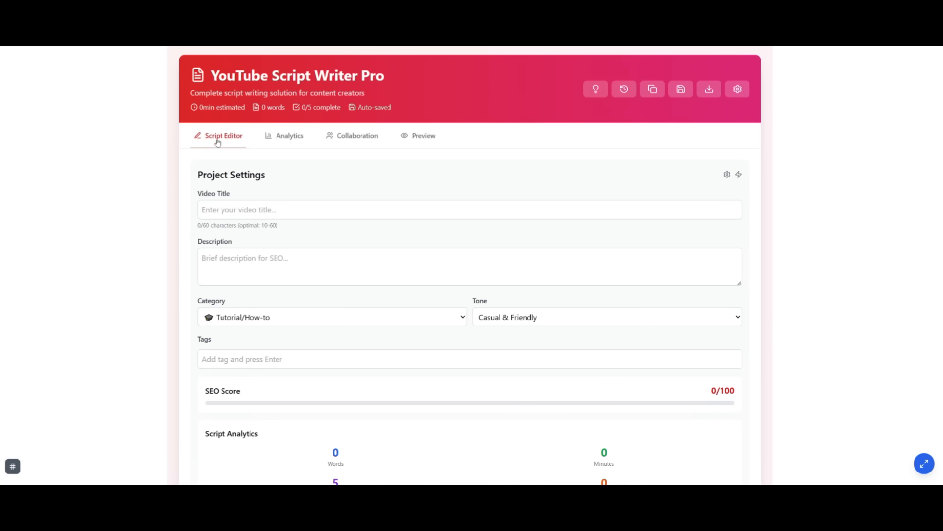
- Browse the Analytics, Collaboration and Preview tabs, then return to the Script Editor
{"action": "left_click", "coordinate": [289, 135]}
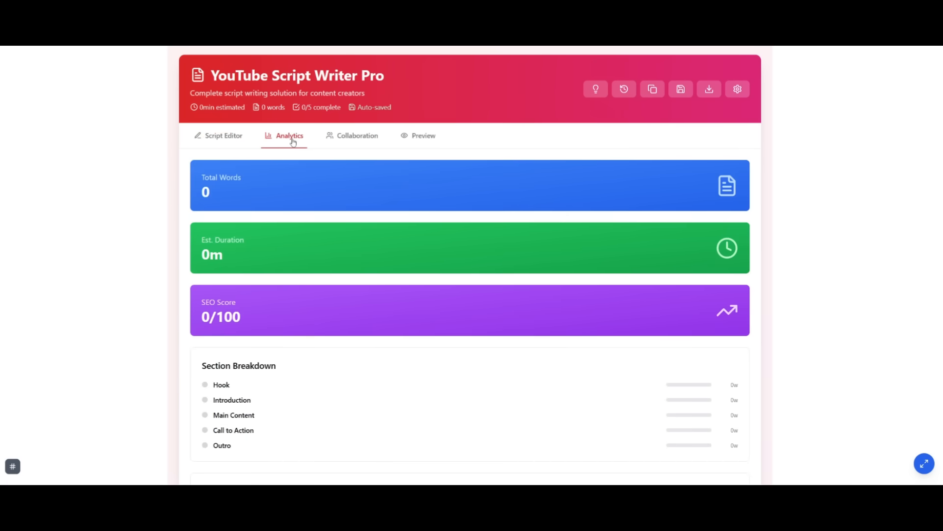
{"action": "scroll", "scroll_direction": "down", "scroll_amount": 3}
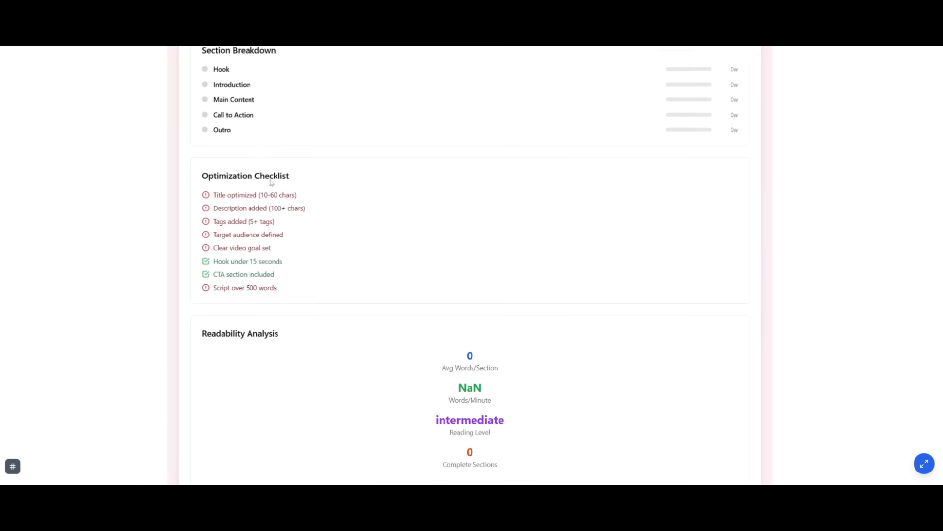
{"action": "scroll", "scroll_direction": "up", "scroll_amount": 3}
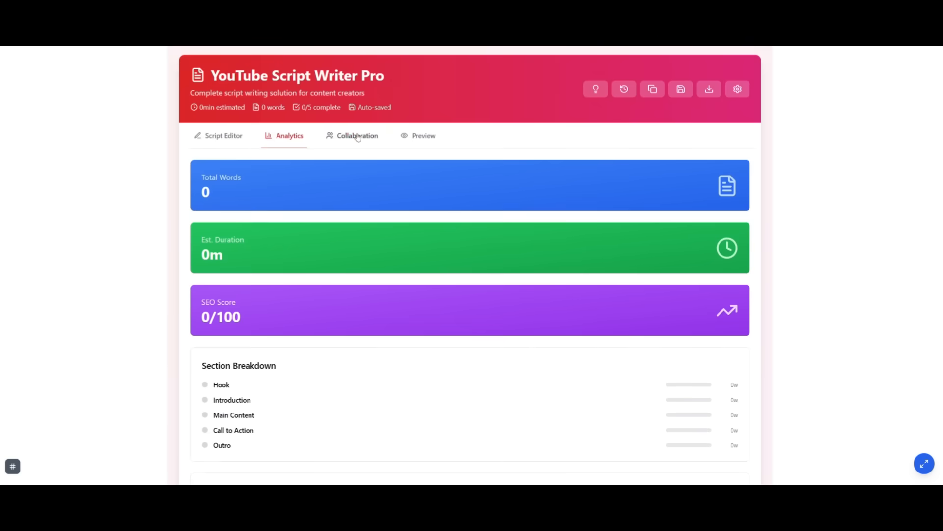
{"action": "left_click", "coordinate": [355, 135]}
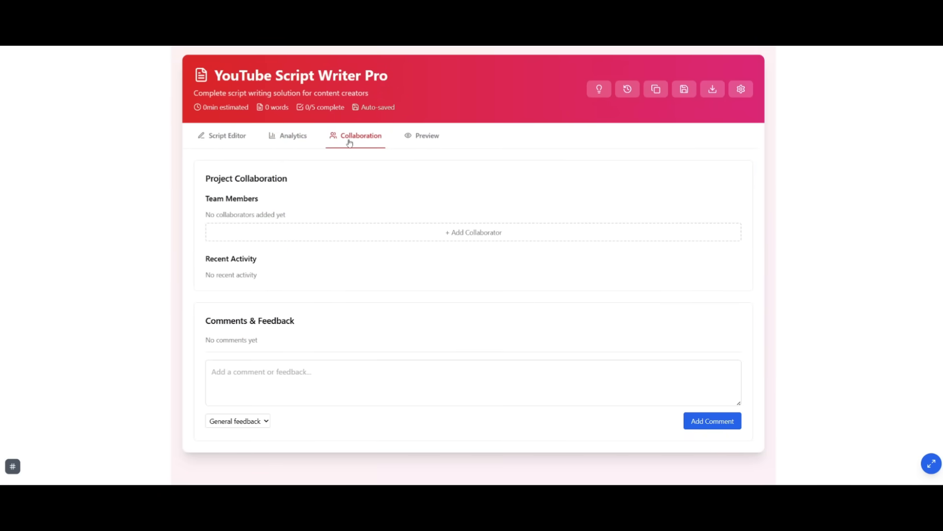
{"action": "mouse_move", "coordinate": [436, 227]}
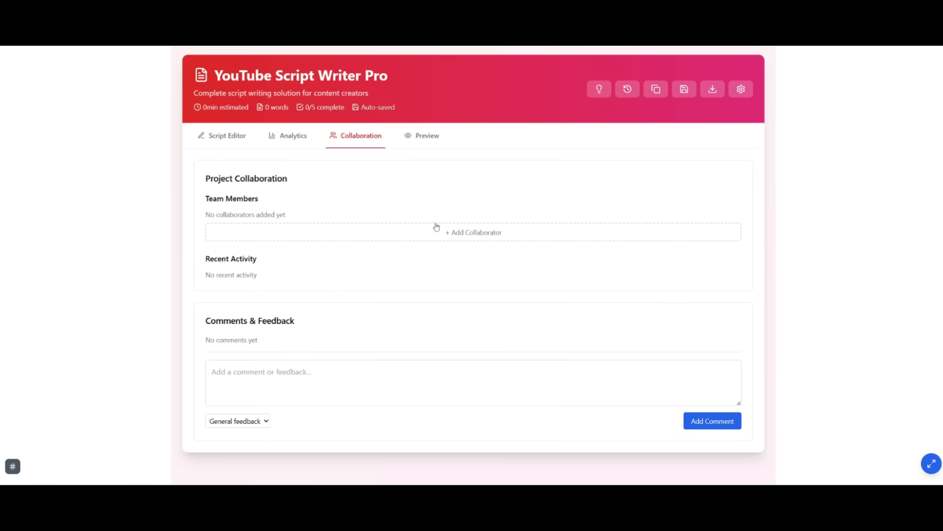
{"action": "mouse_move", "coordinate": [397, 127]}
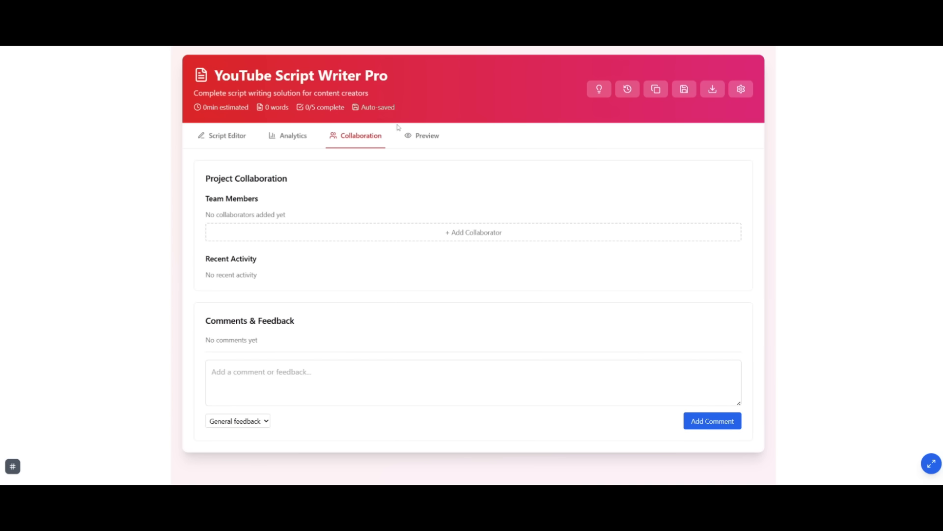
{"action": "mouse_move", "coordinate": [419, 145]}
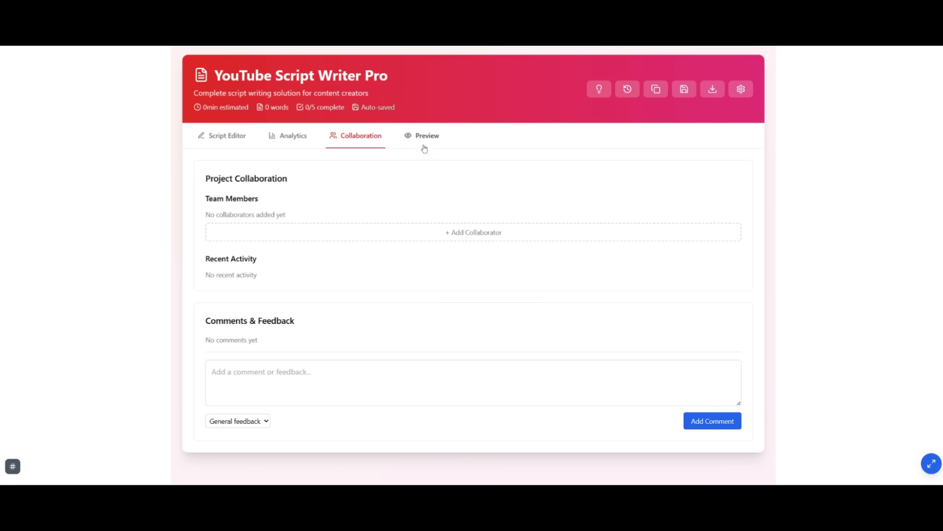
{"action": "left_click", "coordinate": [426, 136]}
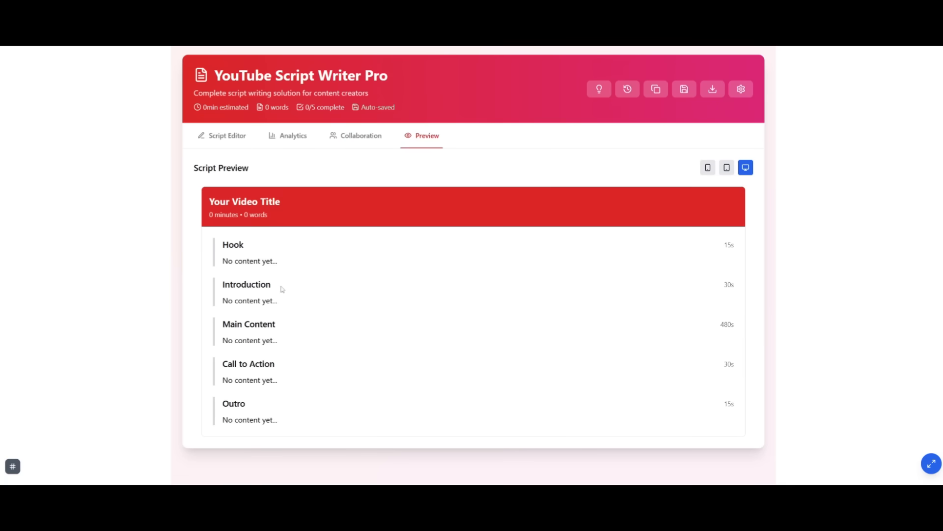
{"action": "left_click", "coordinate": [226, 136]}
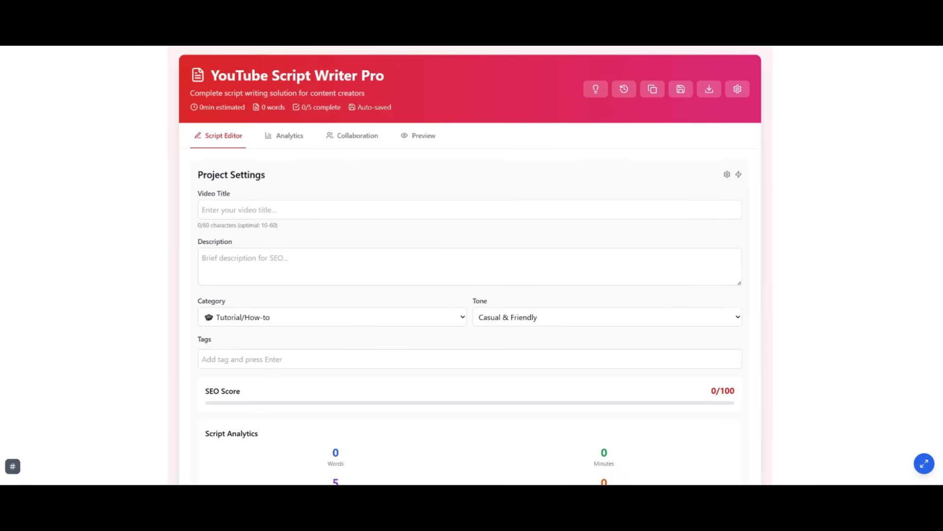
- Enter 'Lemon AI General AI Agent' in the project settings description
{"action": "type", "text": "Lemon"}
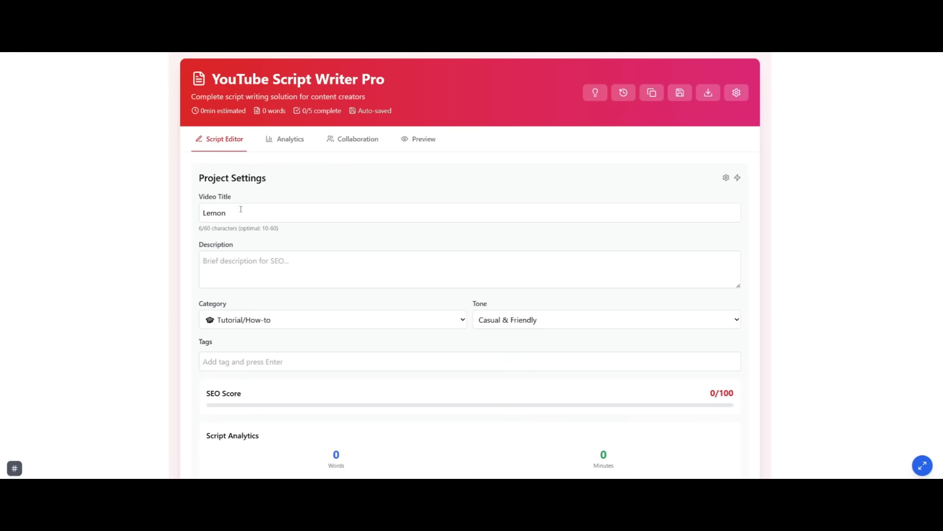
{"action": "type", "text": "AI General AI Agent"}
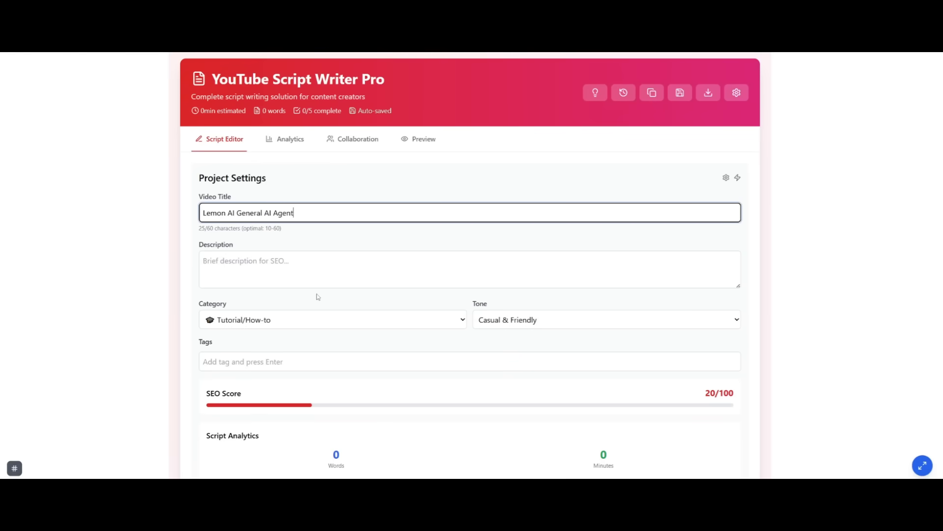
{"action": "scroll", "scroll_direction": "down", "scroll_amount": 3}
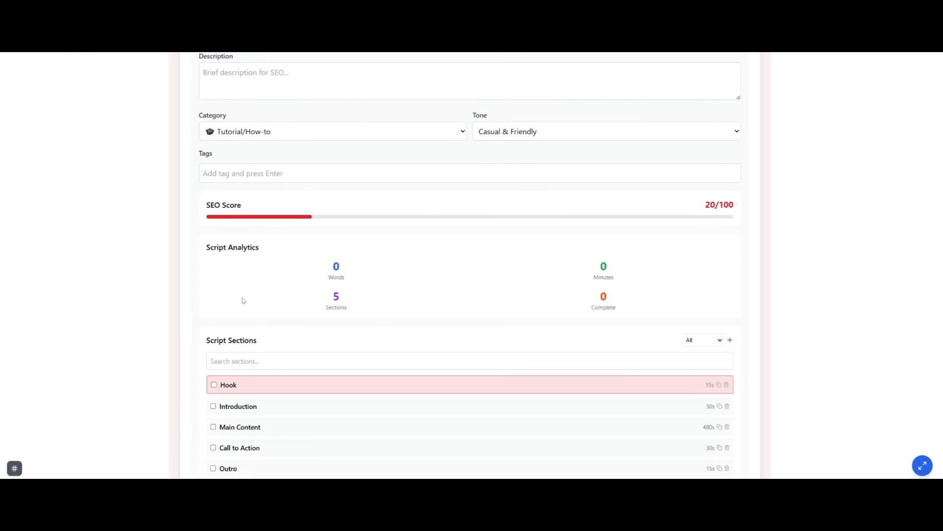
{"action": "scroll", "scroll_direction": "up", "scroll_amount": 3}
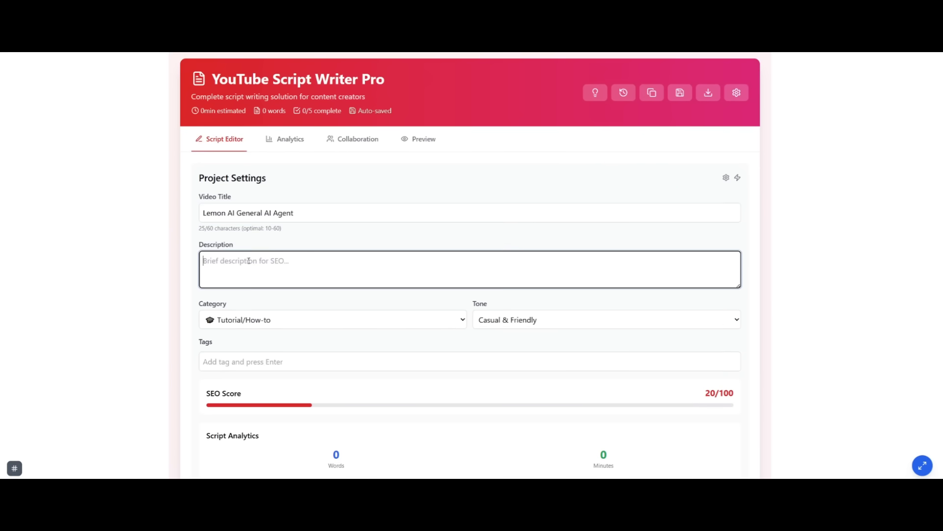
{"action": "type", "text": "AI General AI Agent"}
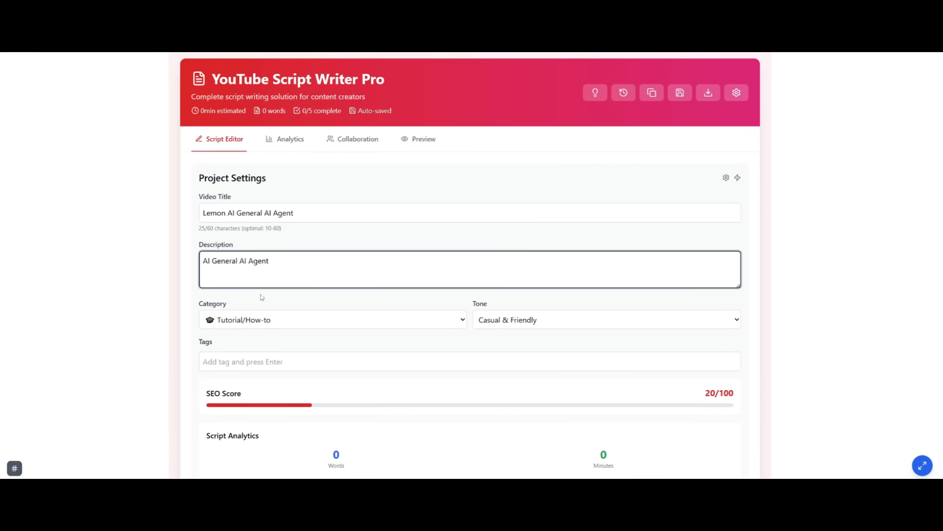
{"action": "left_click", "coordinate": [332, 319]}
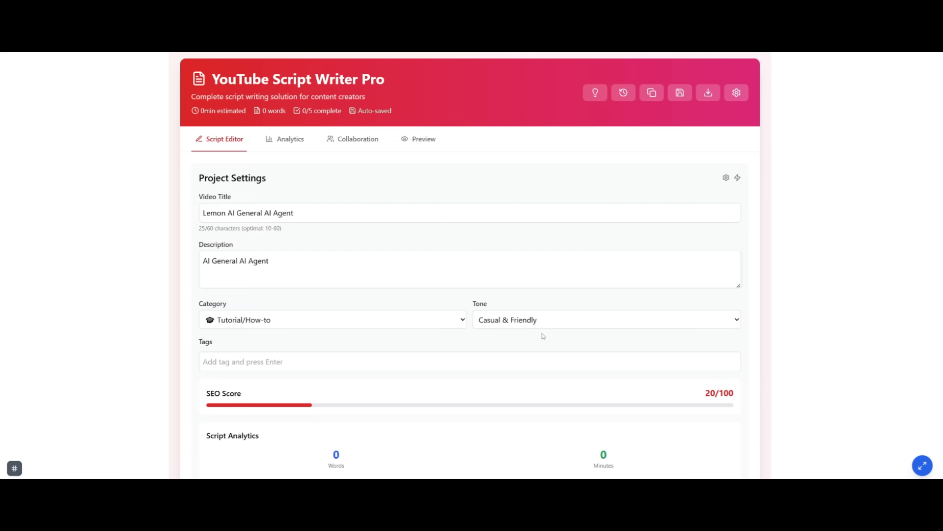
{"action": "mouse_move", "coordinate": [318, 375]}
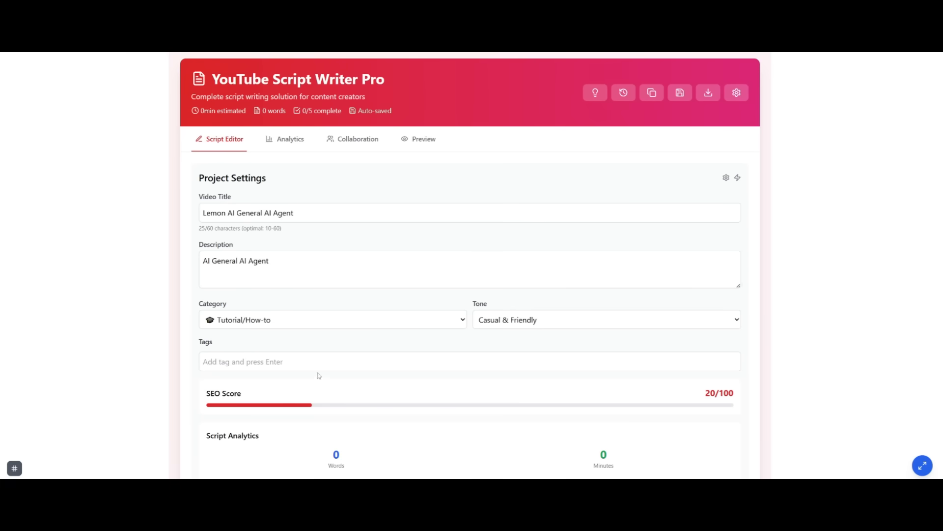
- Add the tag 'ai' to the project and view the Analytics overview
{"action": "type", "text": "ai"}
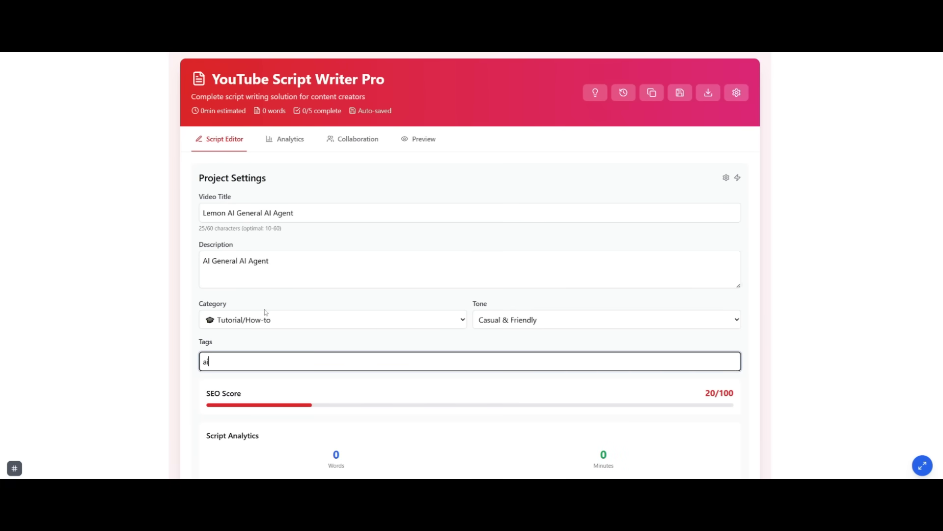
{"action": "key", "text": "Return"}
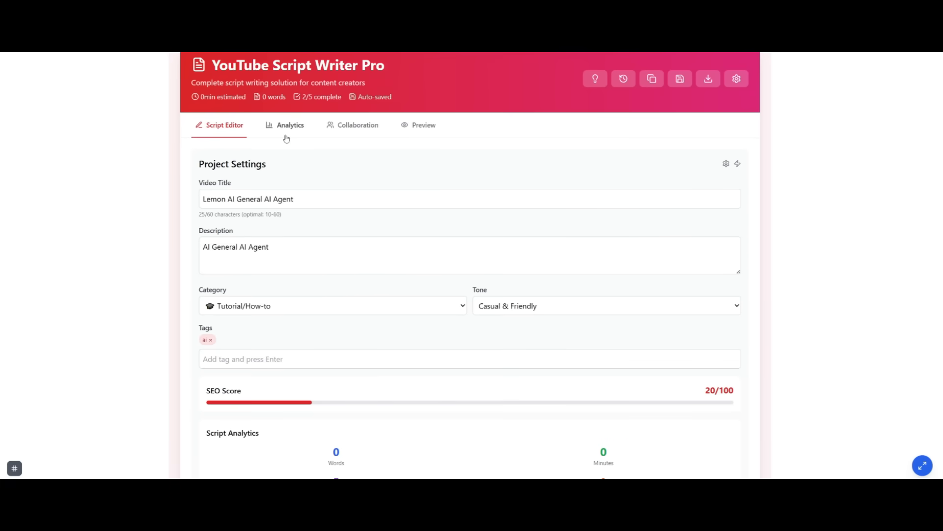
{"action": "left_click", "coordinate": [289, 124]}
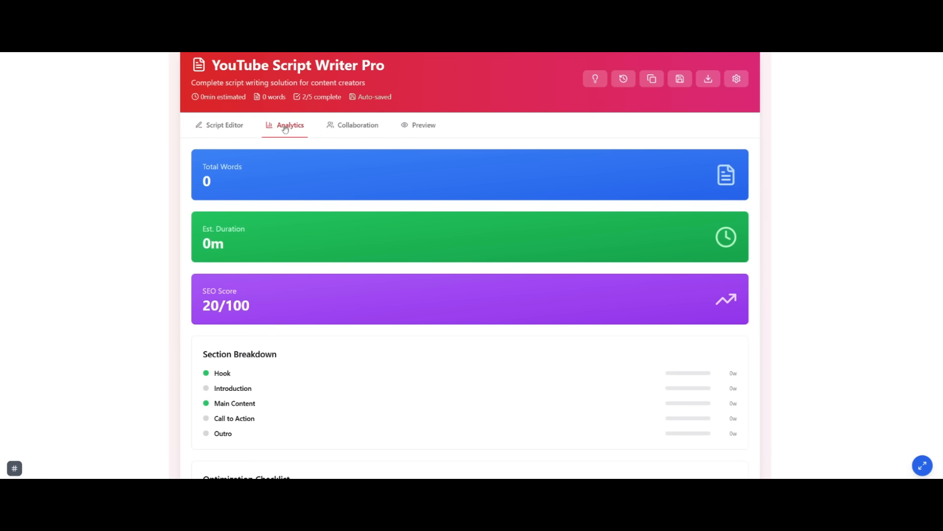
{"action": "mouse_move", "coordinate": [352, 296]}
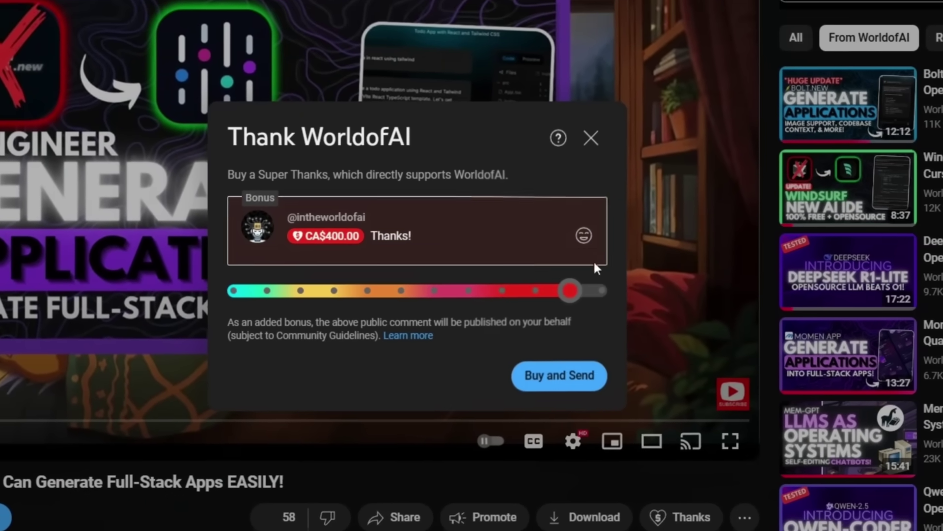
- Close the Super Thanks dialog and open WorldofAI's Join membership tiers
{"action": "left_click", "coordinate": [590, 137]}
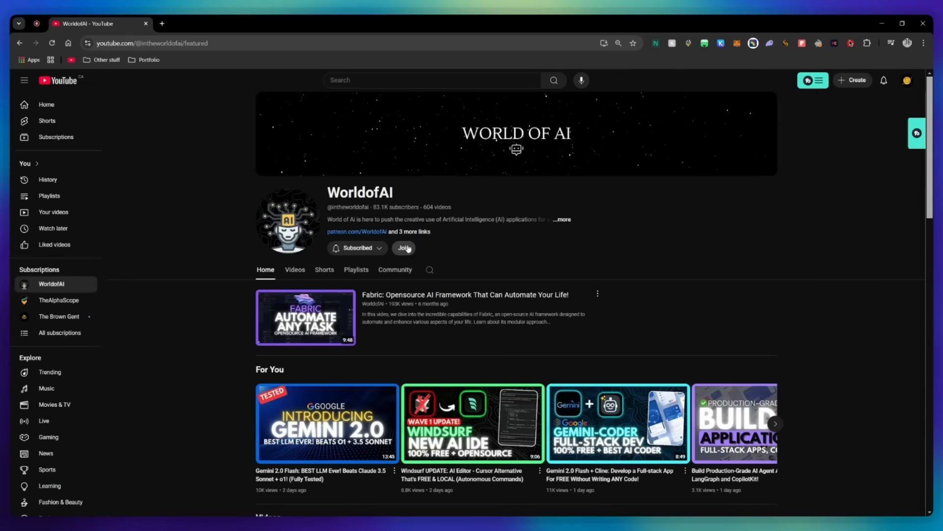
{"action": "left_click", "coordinate": [404, 247]}
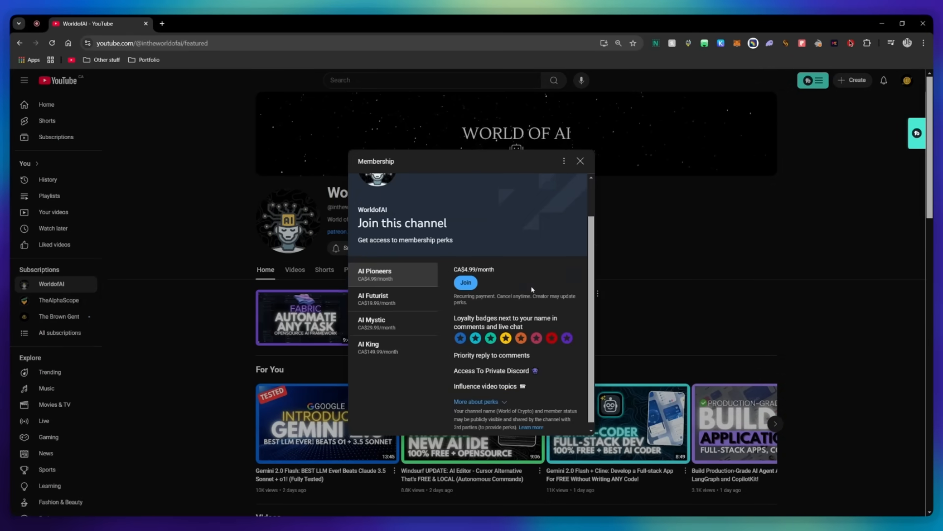
{"action": "left_click", "coordinate": [373, 299]}
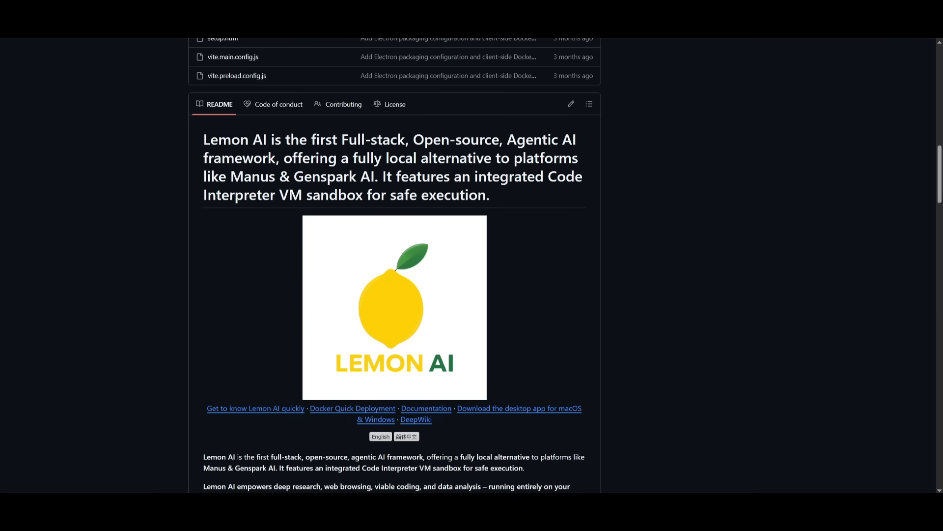
{"action": "mouse_move", "coordinate": [117, 262]}
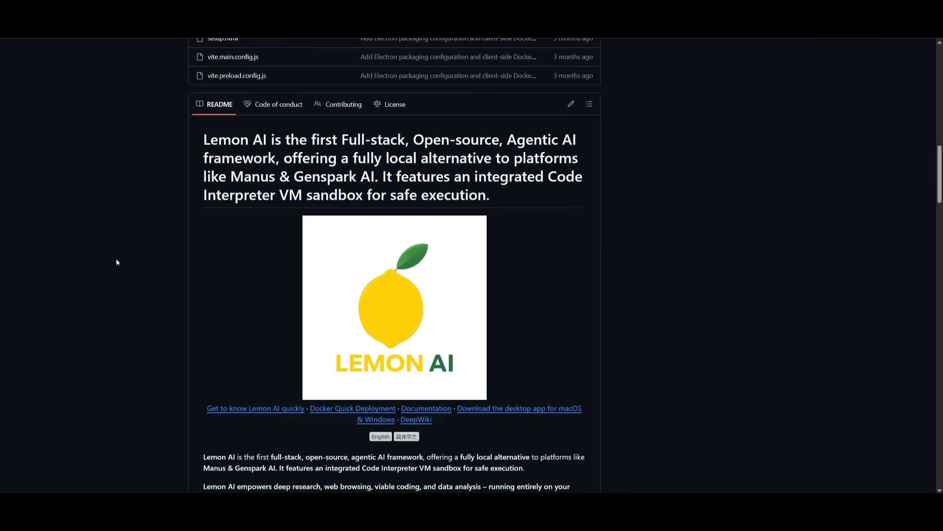
- Scroll the Lemon AI README past setup, contributors and community links to Star History
{"action": "scroll", "scroll_direction": "down", "scroll_amount": 3}
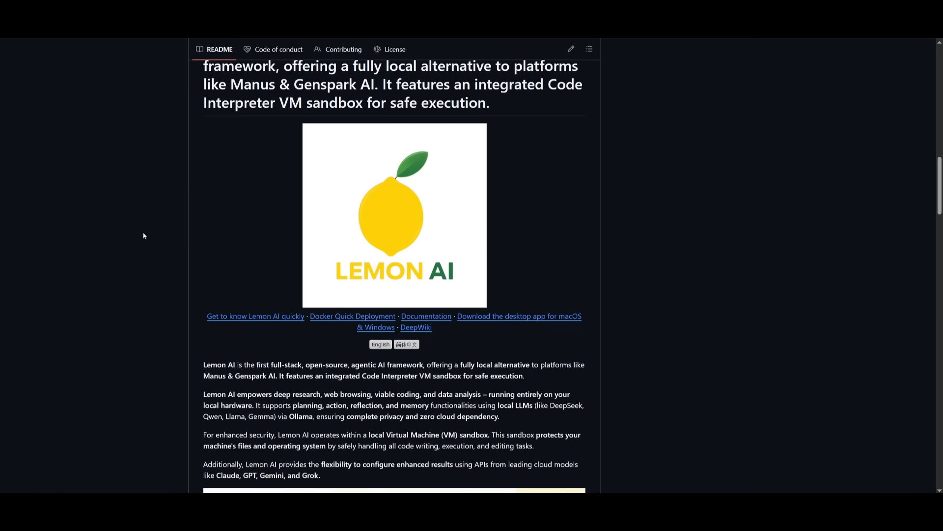
{"action": "scroll", "scroll_direction": "down", "scroll_amount": 3}
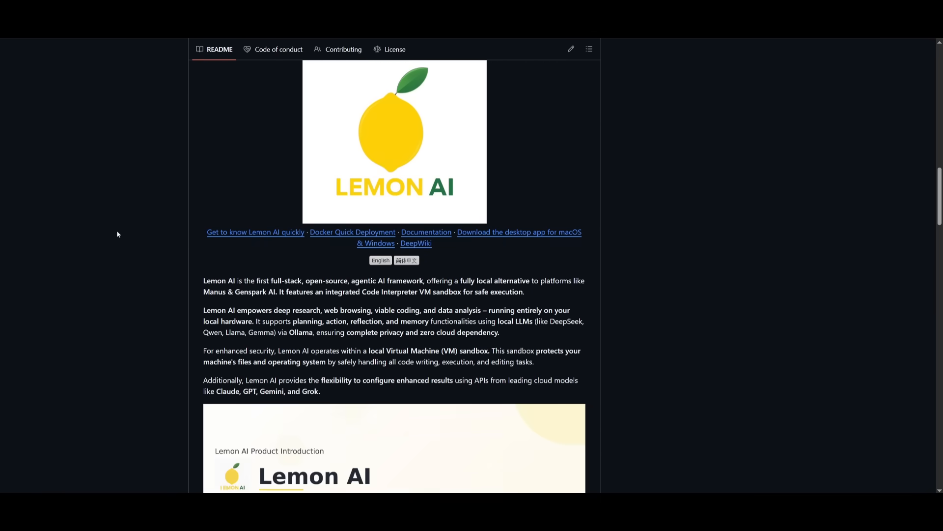
{"action": "scroll", "scroll_direction": "down", "scroll_amount": 3}
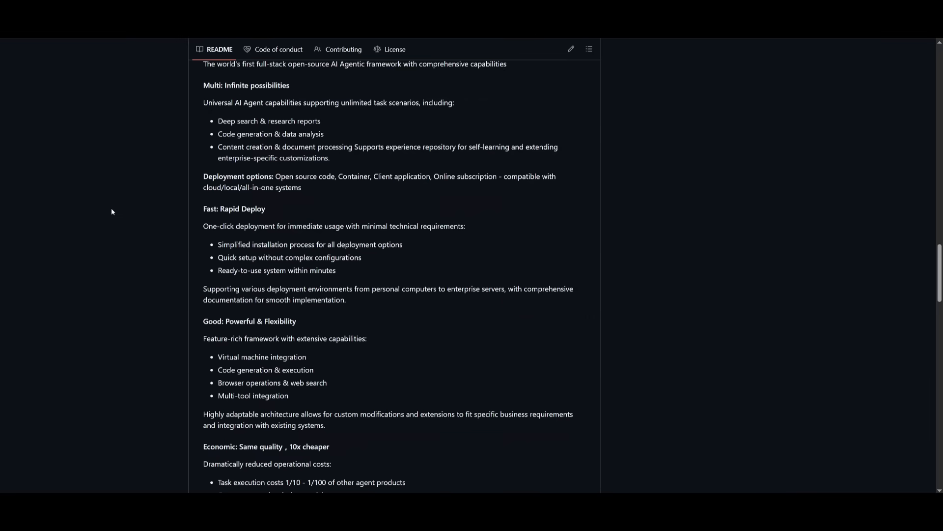
{"action": "scroll", "scroll_direction": "down", "scroll_amount": 3}
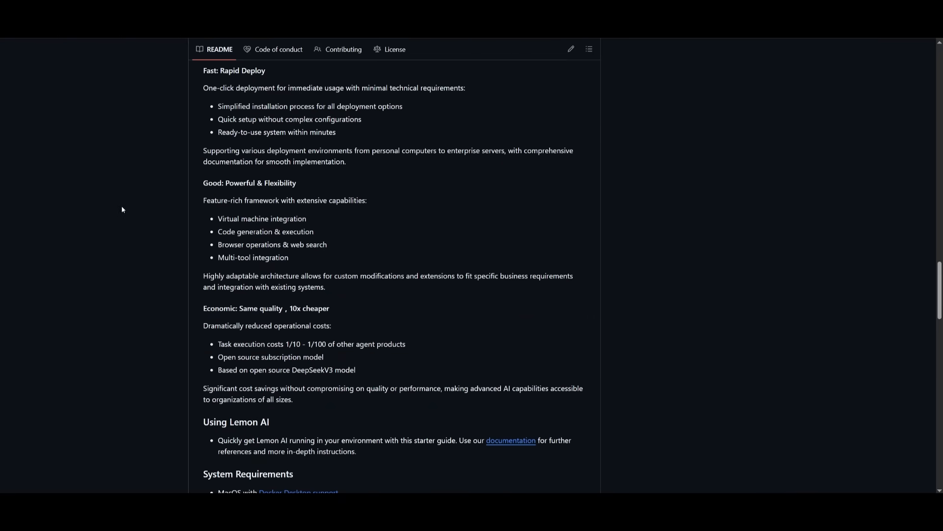
{"action": "scroll", "scroll_direction": "down", "scroll_amount": 3}
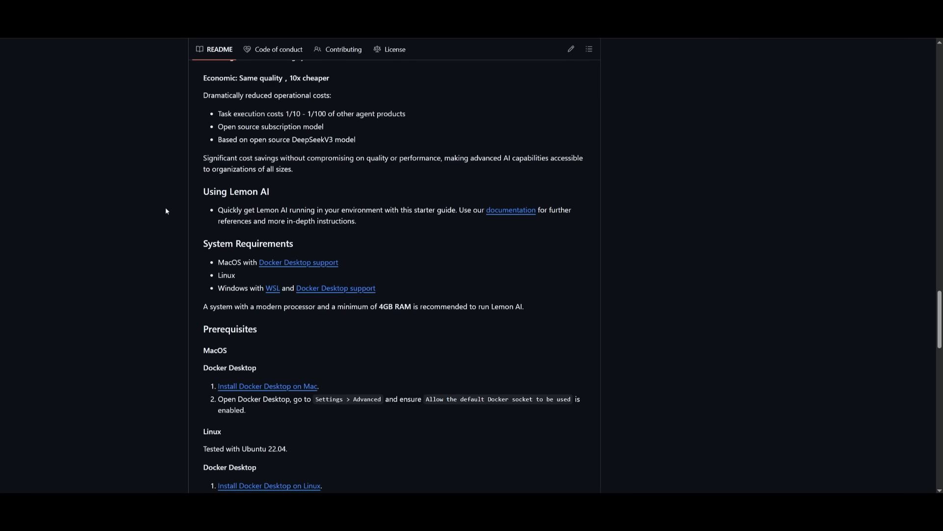
{"action": "scroll", "scroll_direction": "down", "scroll_amount": 3}
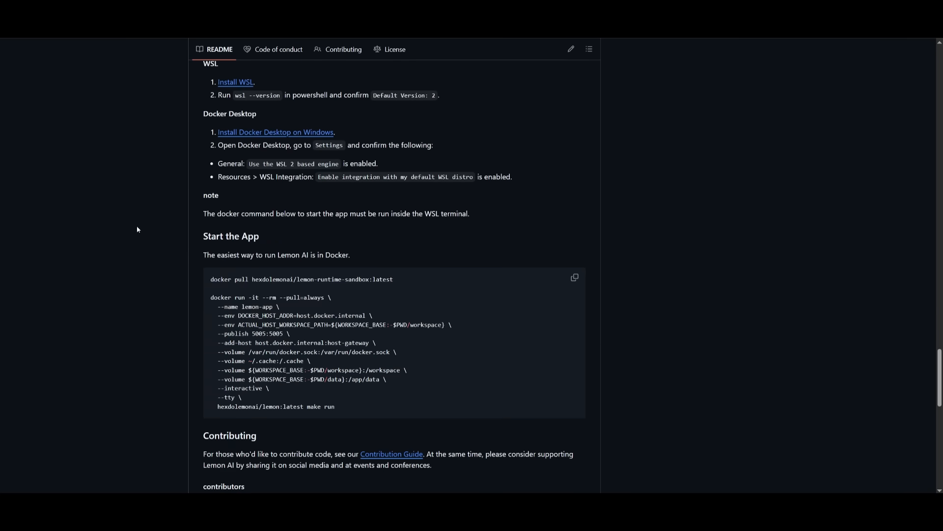
{"action": "mouse_move", "coordinate": [123, 207]}
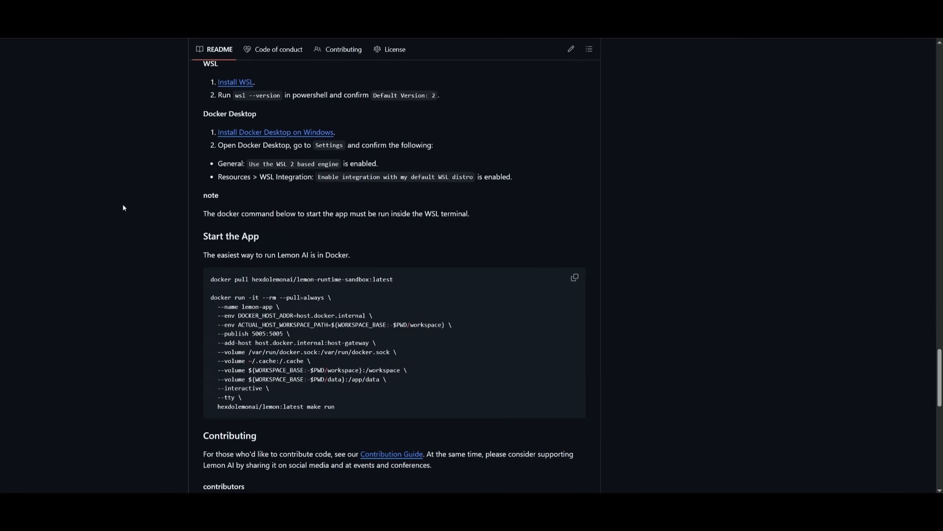
{"action": "scroll", "scroll_direction": "down", "scroll_amount": 3}
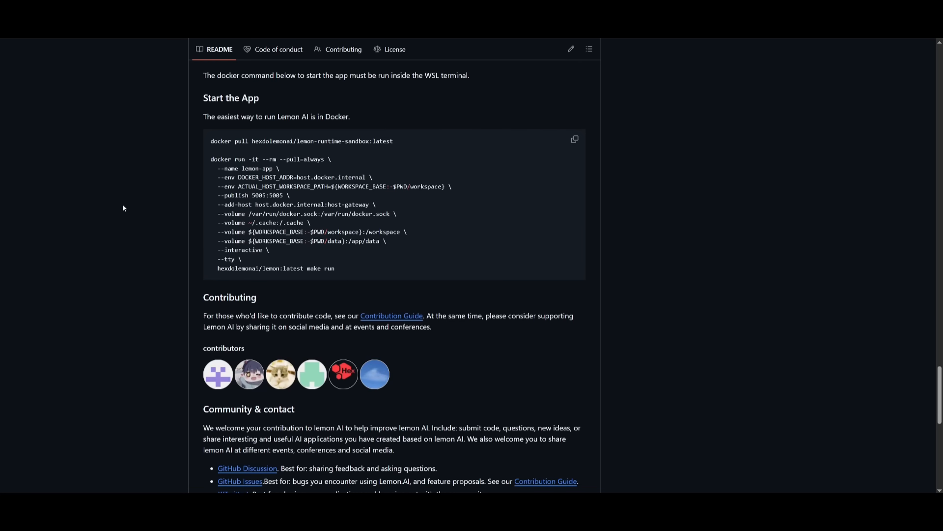
{"action": "scroll", "scroll_direction": "down", "scroll_amount": 3}
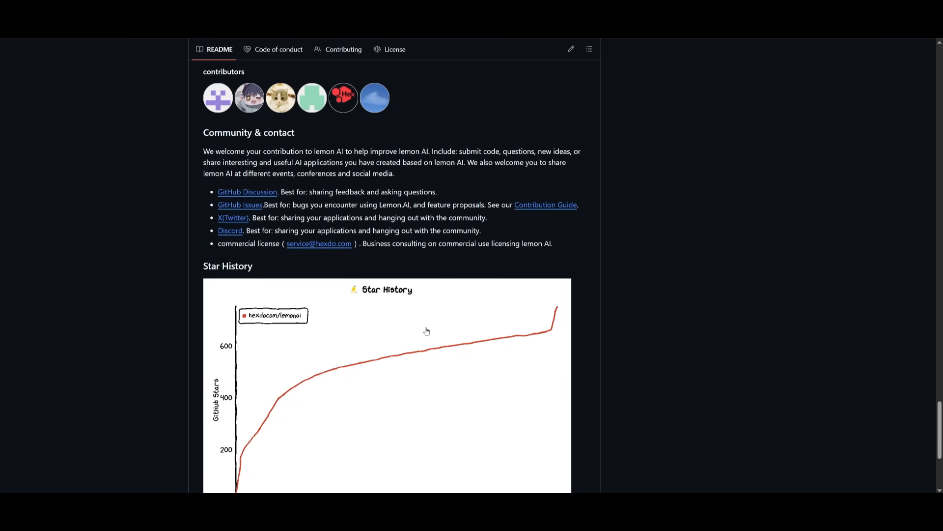
{"action": "scroll", "scroll_direction": "up", "scroll_amount": 3}
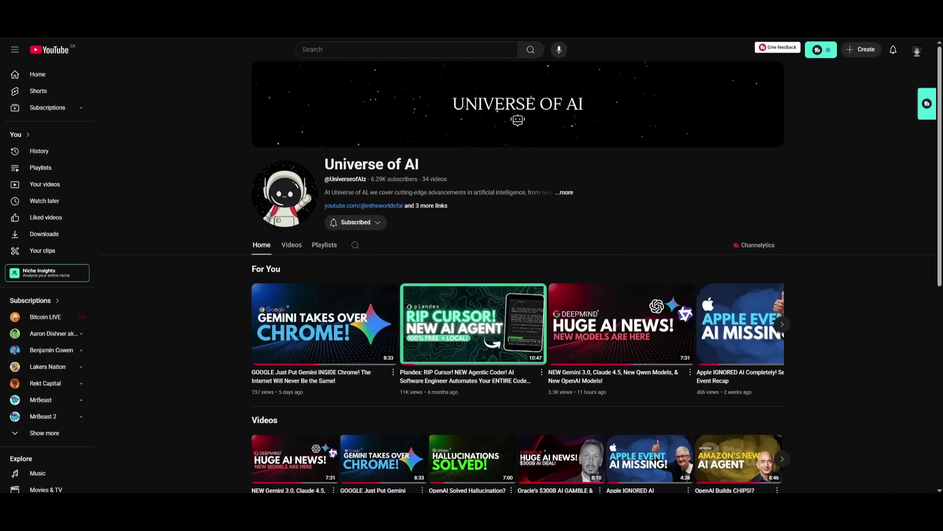
- View the channel's videos, visit the X profile, then scroll WorldofAI's older uploads
{"action": "left_click", "coordinate": [292, 245]}
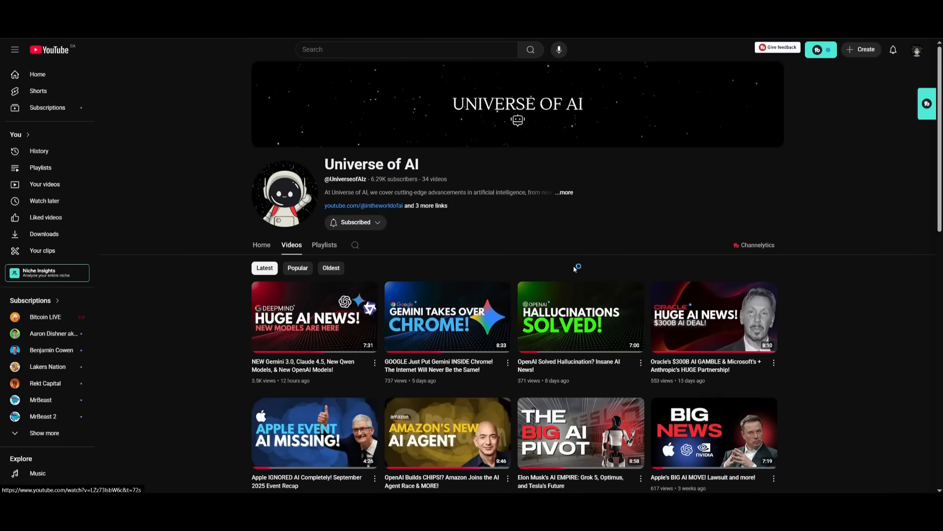
{"action": "mouse_move", "coordinate": [761, 208]}
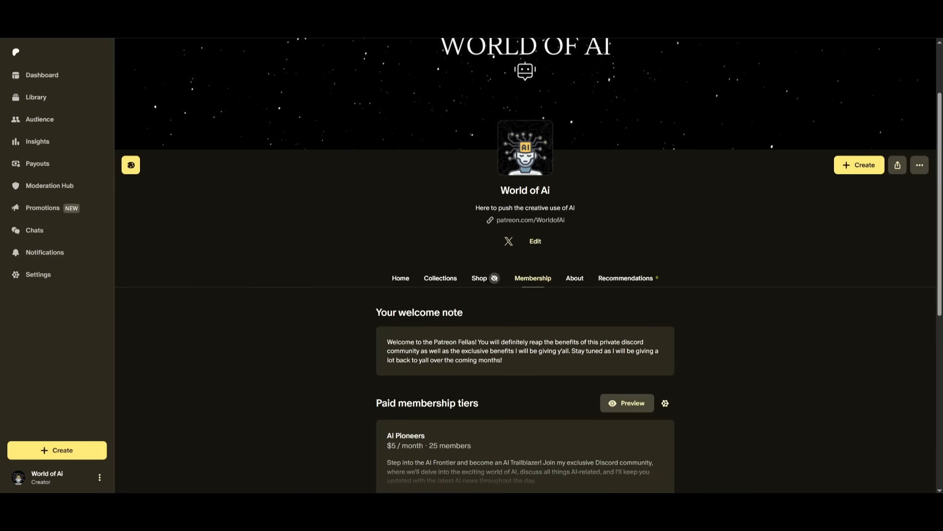
{"action": "left_click", "coordinate": [509, 241]}
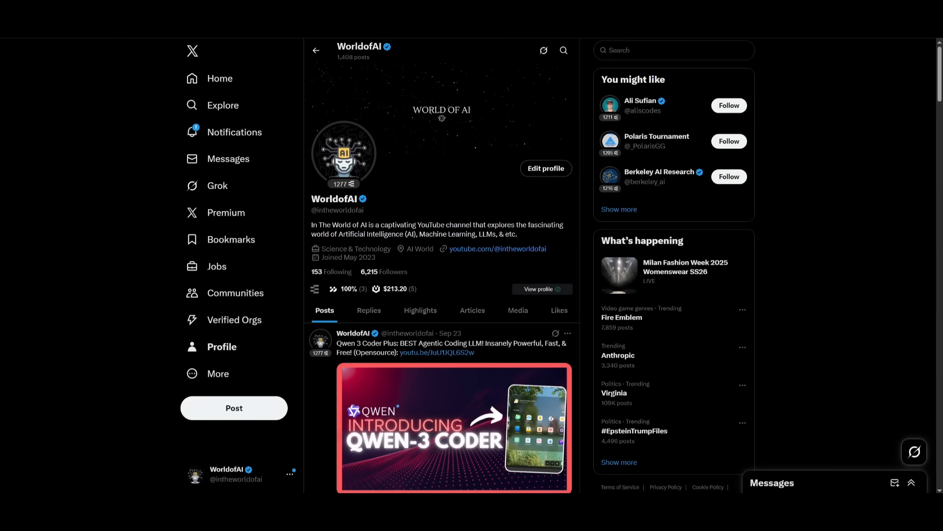
{"action": "left_click", "coordinate": [497, 248]}
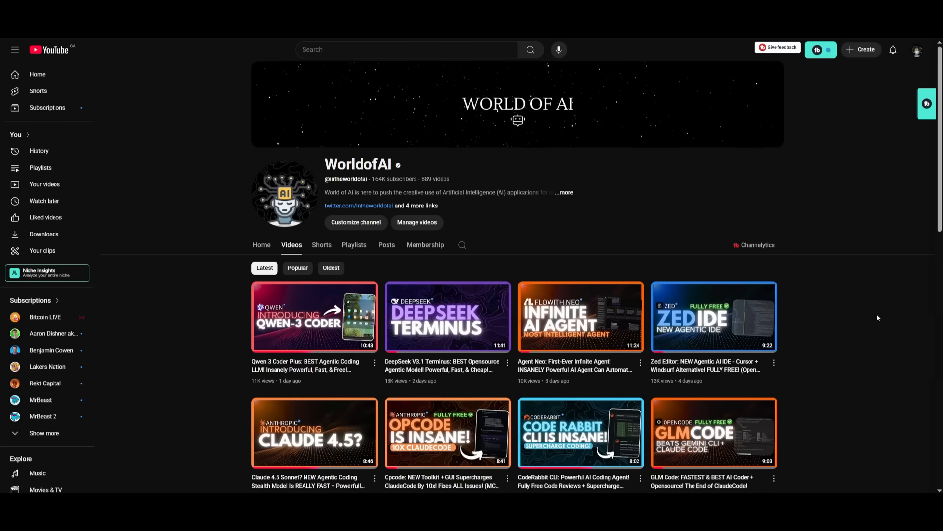
{"action": "scroll", "scroll_direction": "down", "scroll_amount": 3}
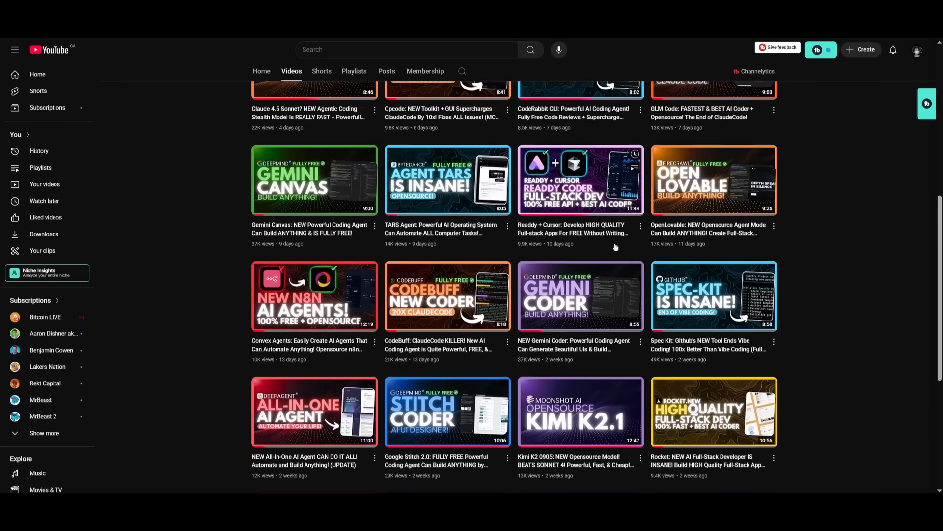
{"action": "scroll", "scroll_direction": "down", "scroll_amount": 3}
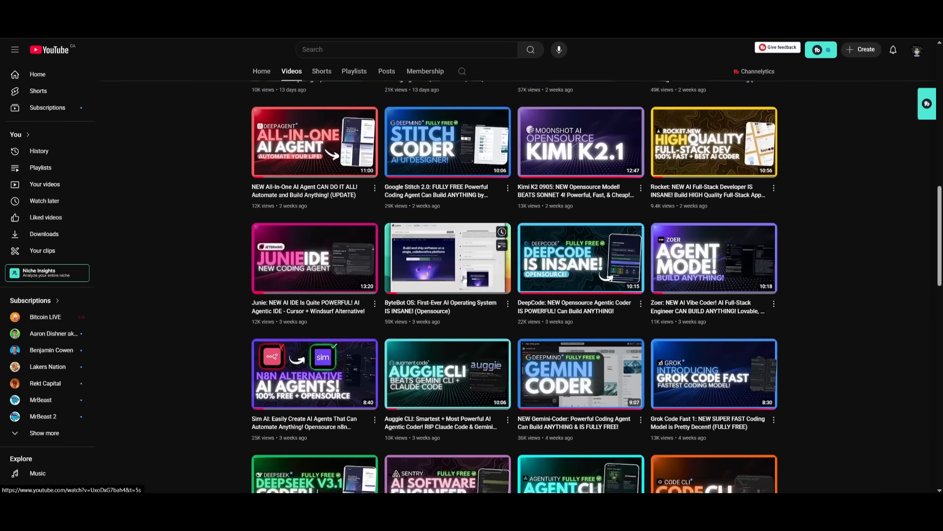
{"action": "scroll", "scroll_direction": "down", "scroll_amount": 3}
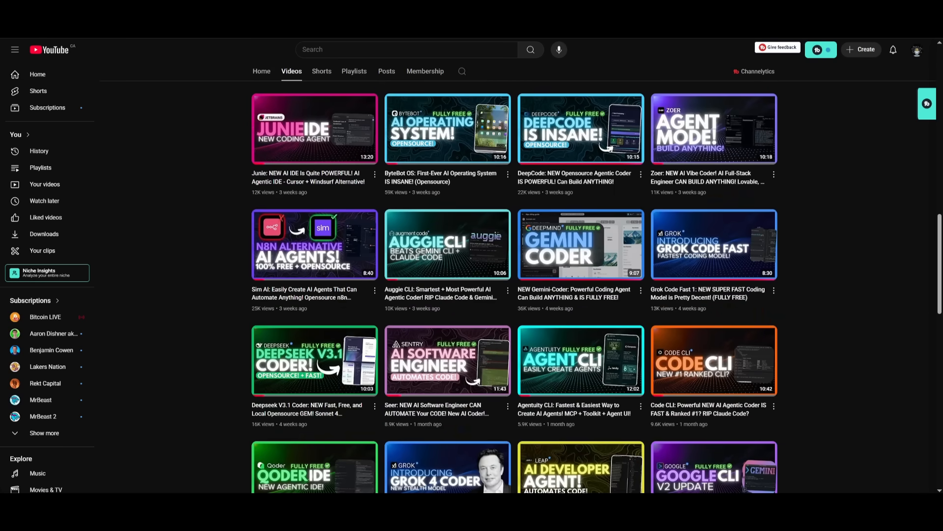